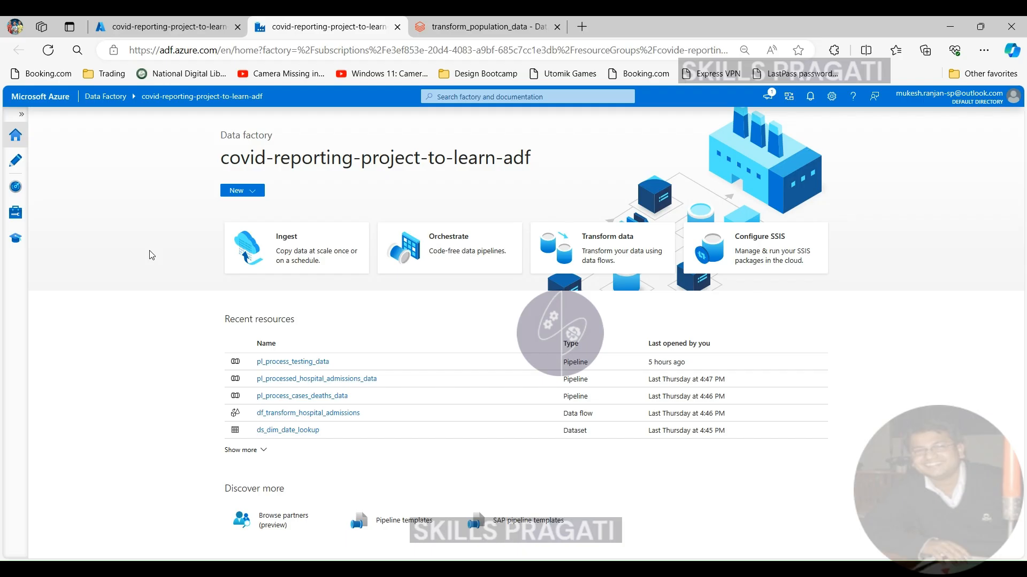
mouse_move(4, 293)
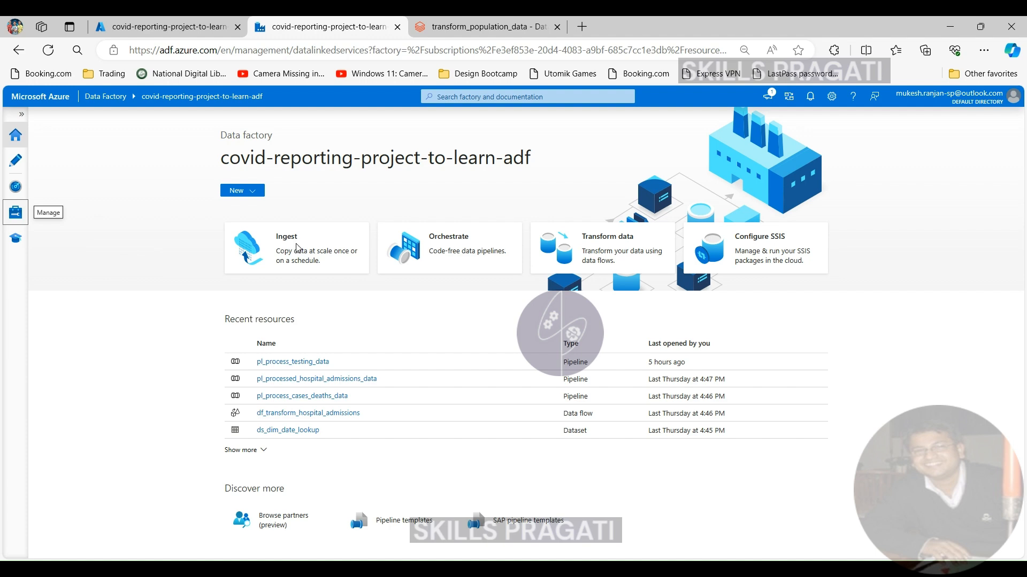
Start a new Azure Databricks compute linked service from Manage > Linked services.
left_click(15, 212)
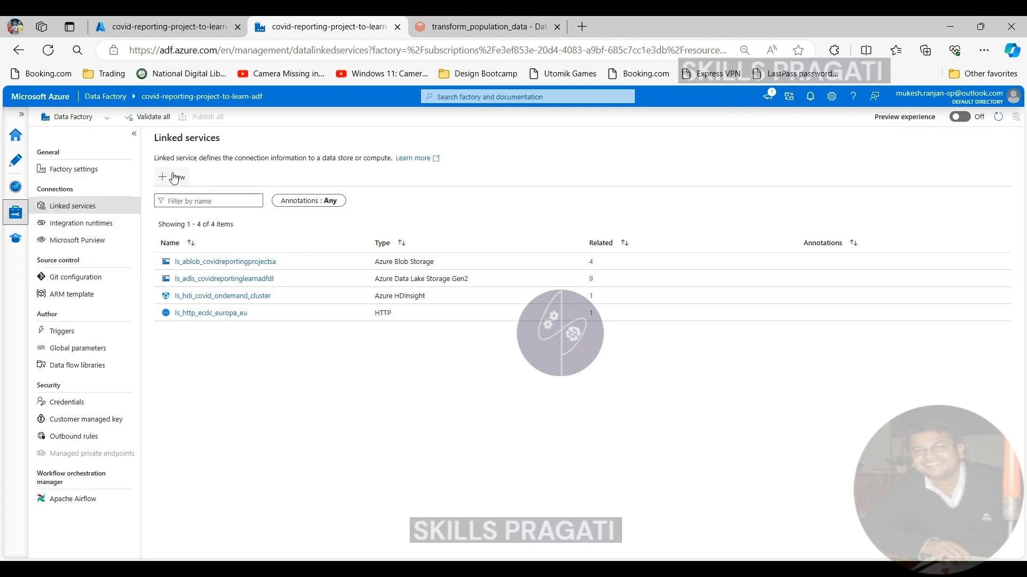
left_click(171, 176)
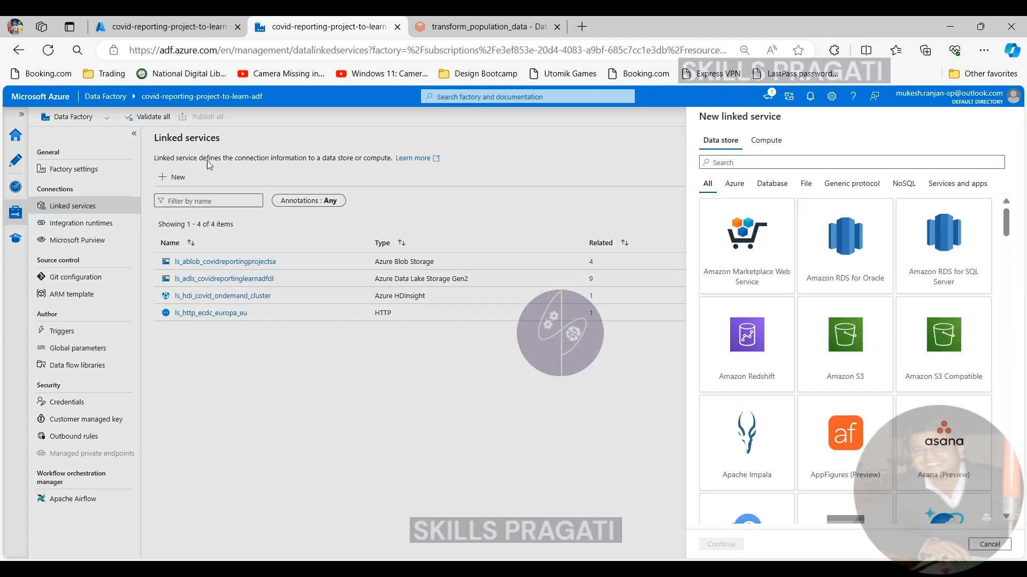
left_click(851, 162)
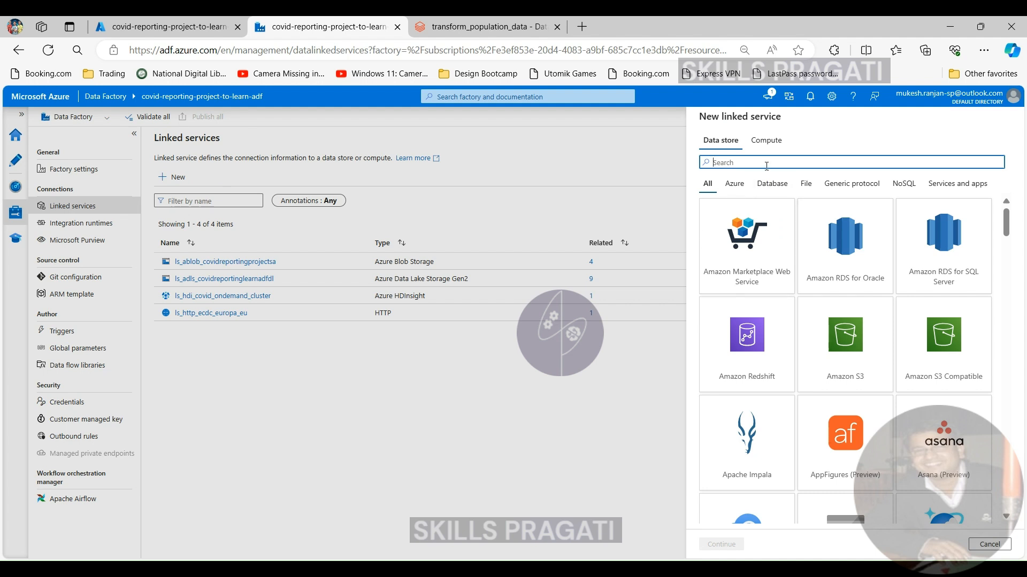
left_click(765, 140)
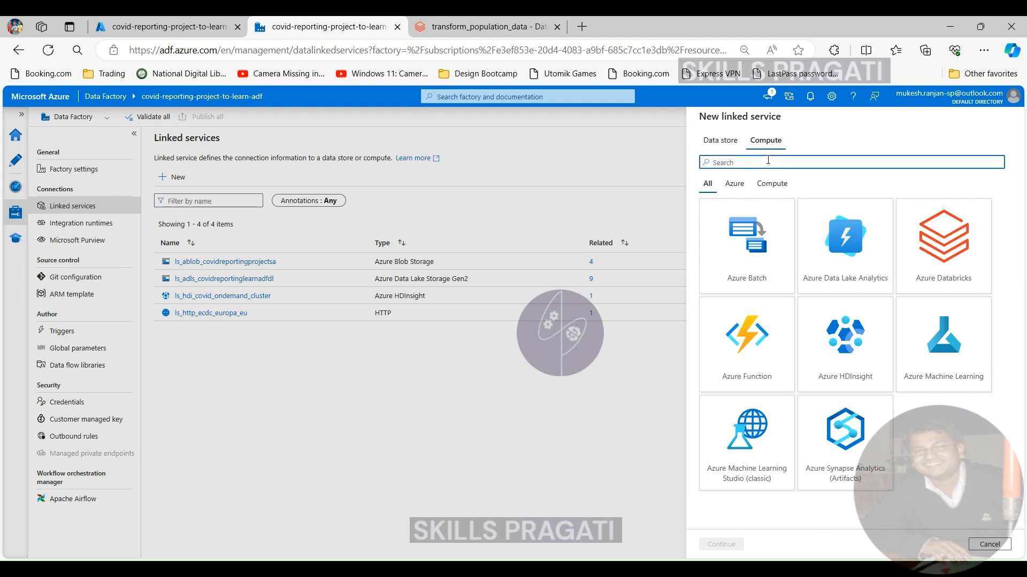
left_click(943, 245)
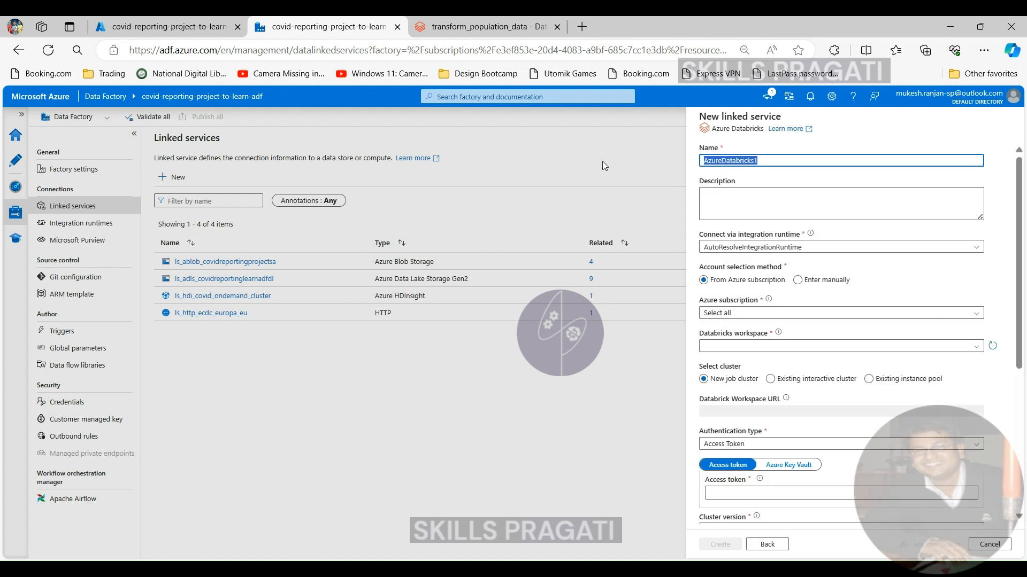
Name the linked service ls_db_covid_compute and select the Pay As You Go subscription and workspace.
type("ls_db_covid_c")
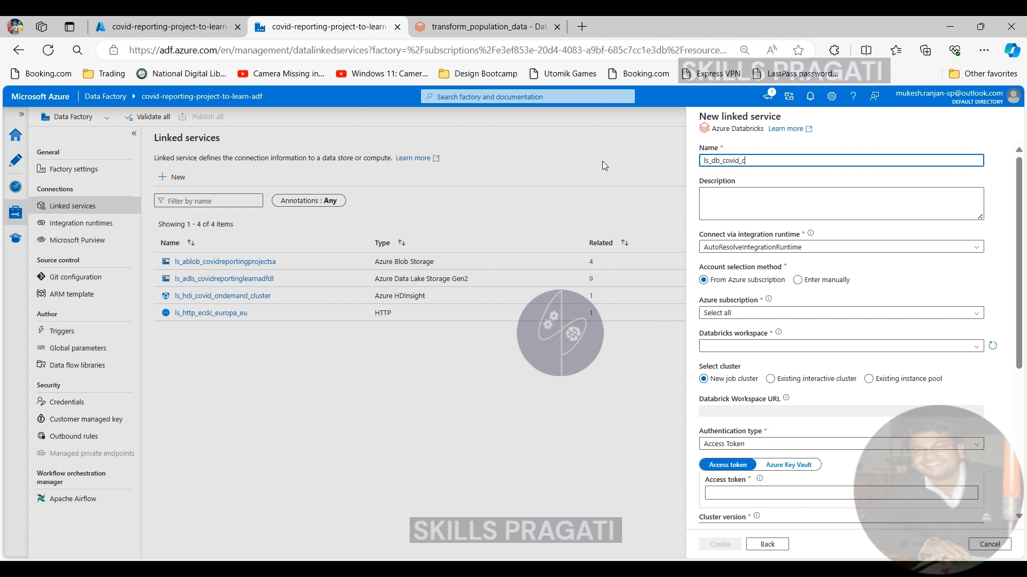
type("ompute")
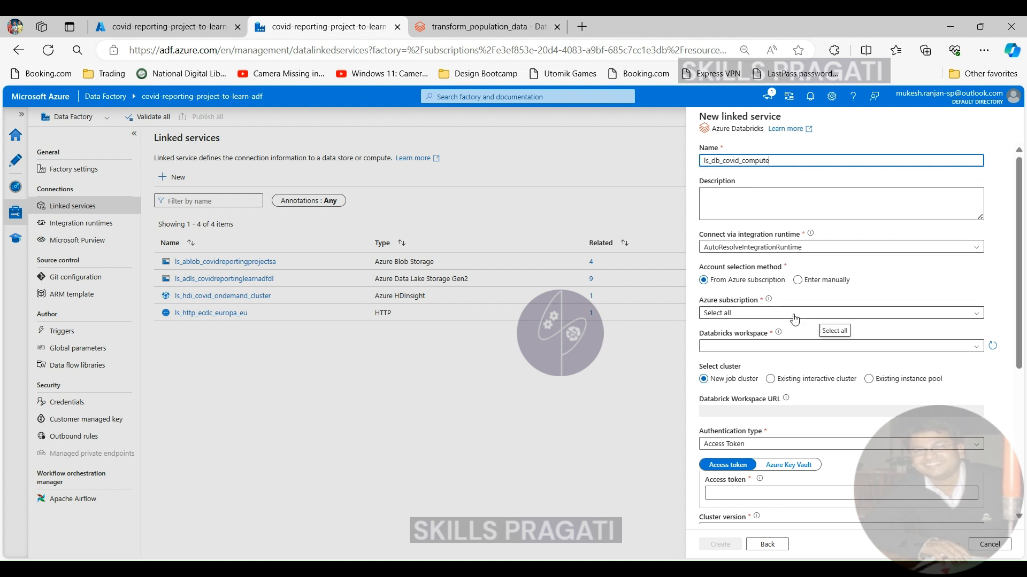
left_click(840, 312)
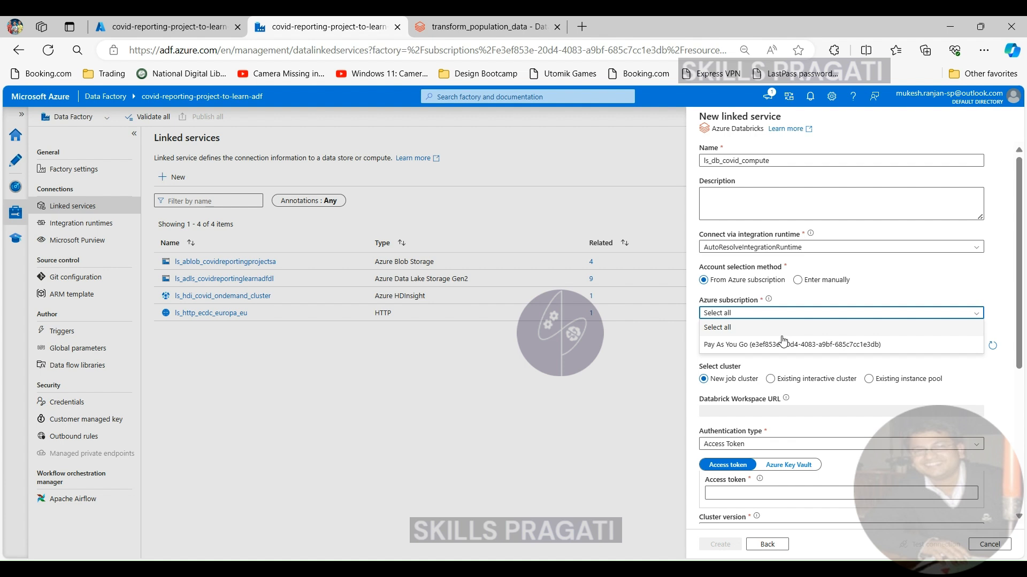
left_click(776, 344)
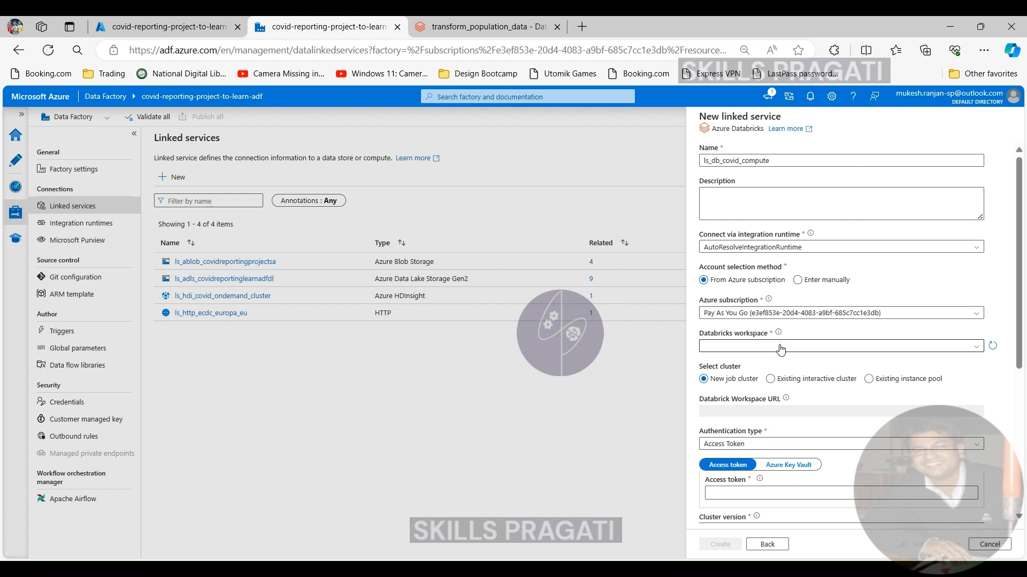
left_click(840, 346)
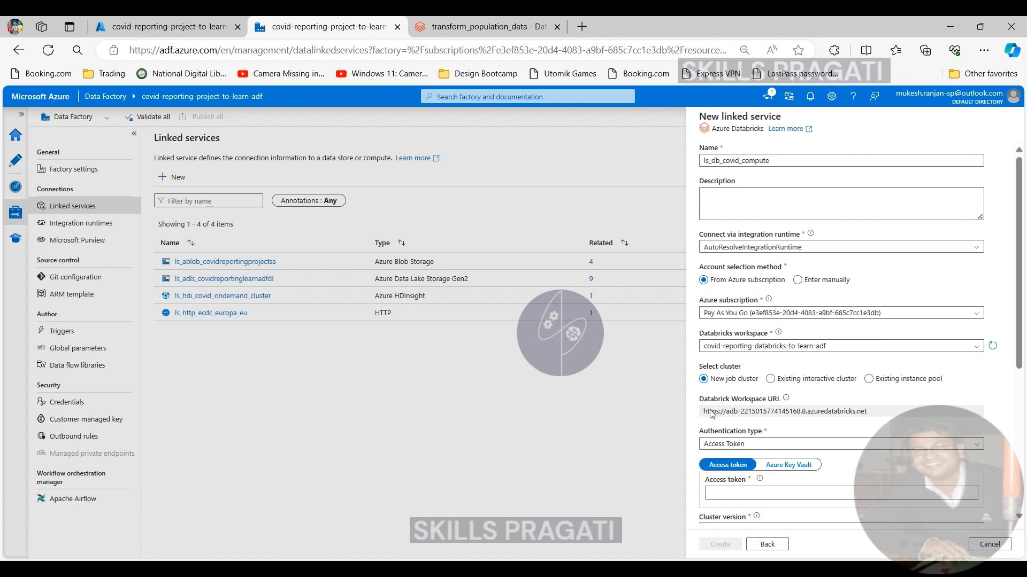
Keep New job cluster and Access Token authentication for the linked service.
left_click(770, 379)
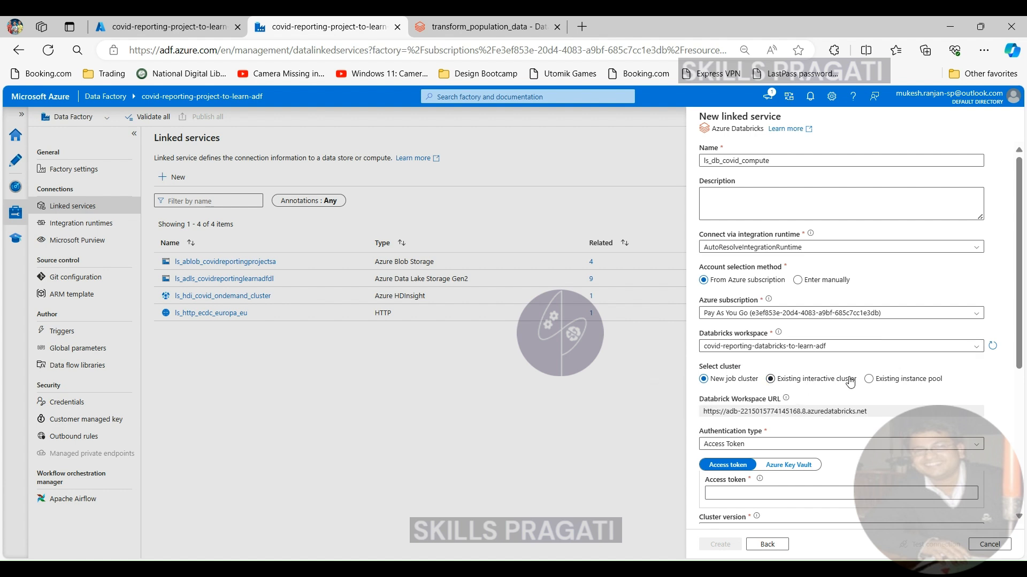
left_click(704, 378)
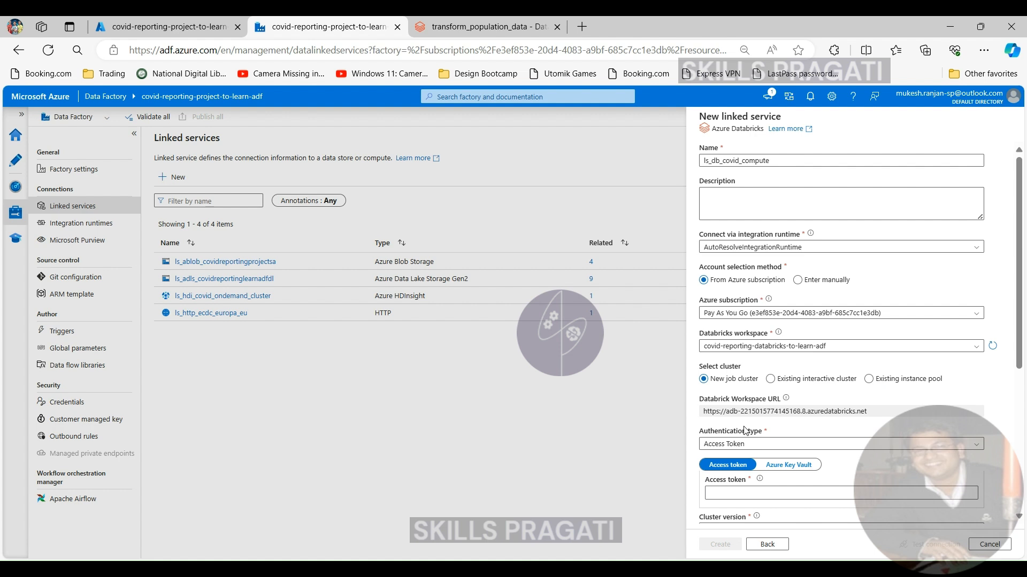
scroll("down", 3)
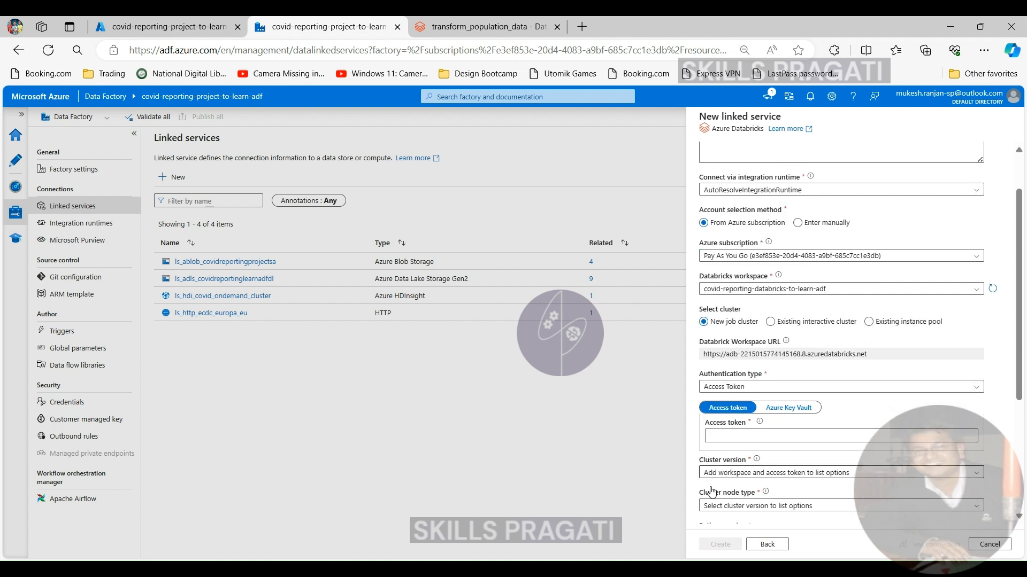
mouse_move(764, 391)
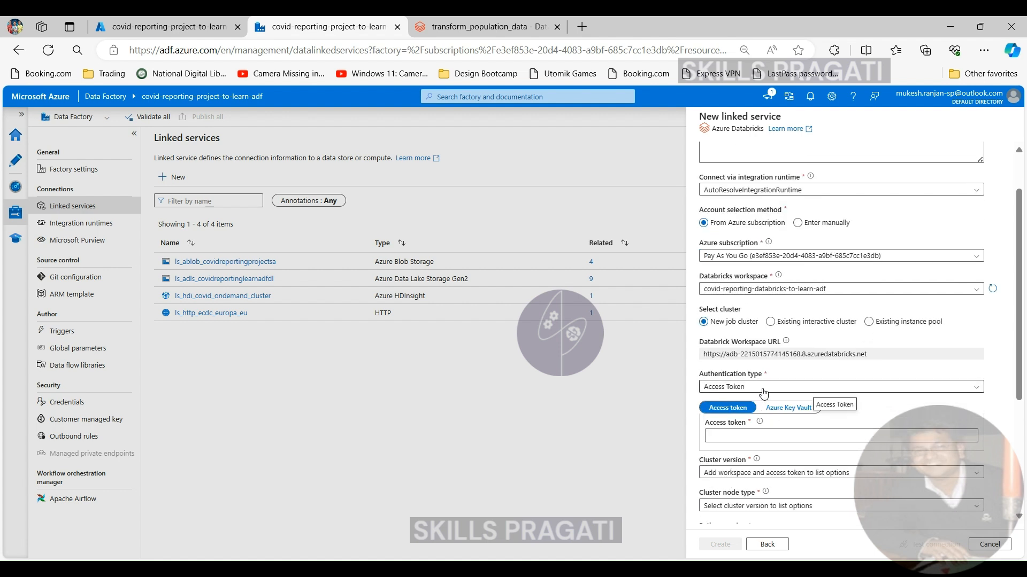
left_click(841, 386)
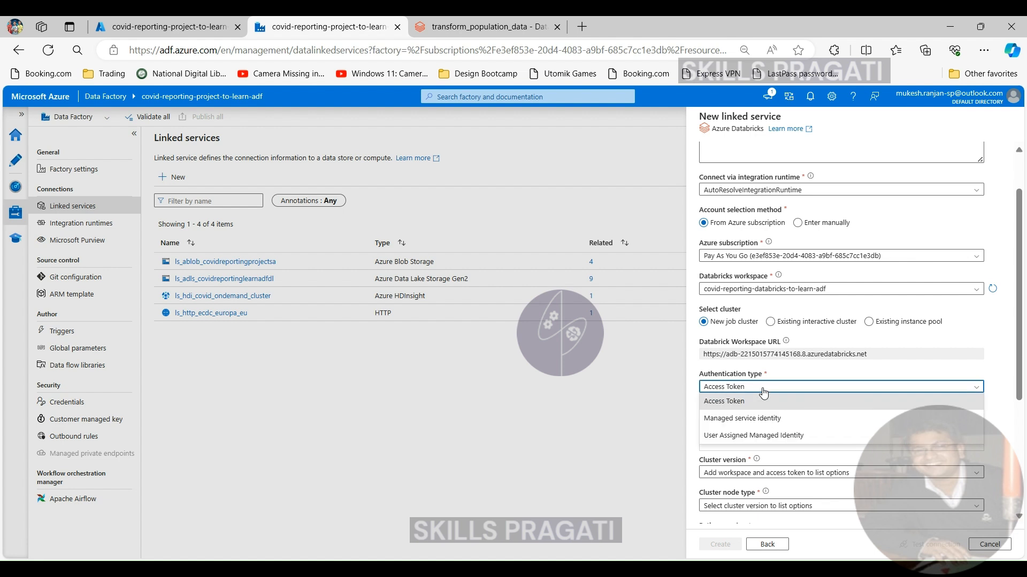
left_click(723, 401)
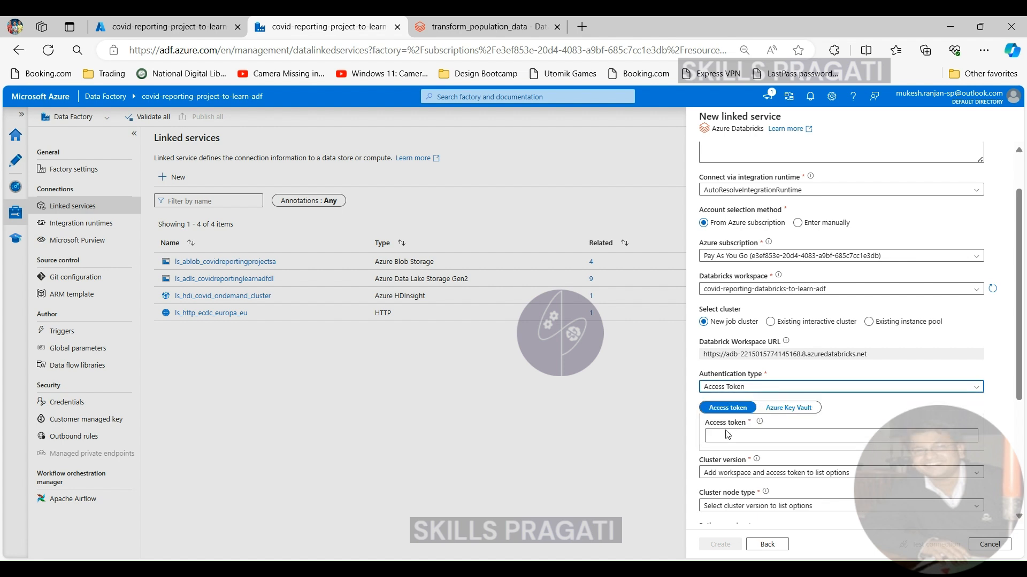
left_click(841, 436)
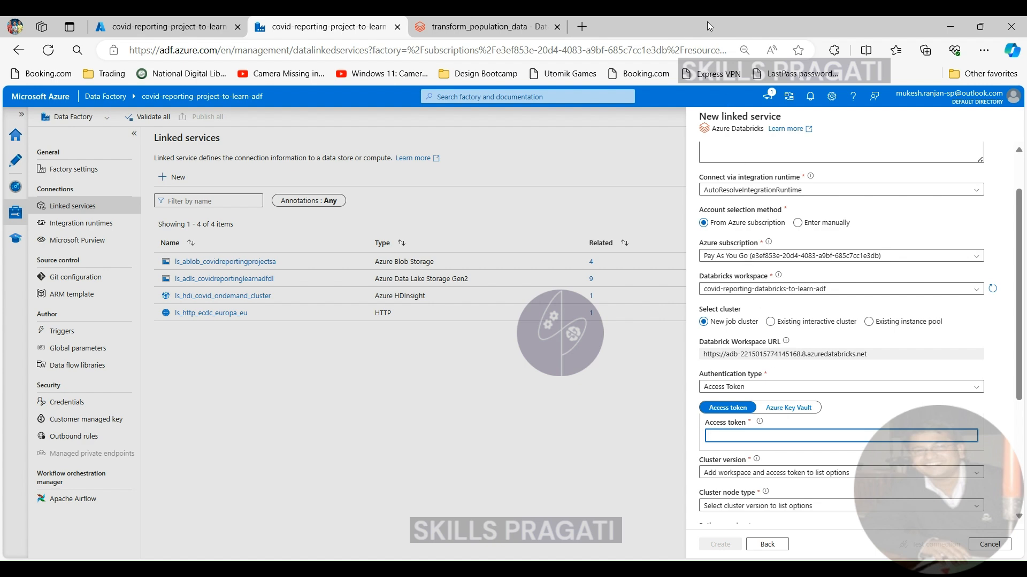
Go to Databricks Settings > Developer > Access tokens.
left_click(477, 27)
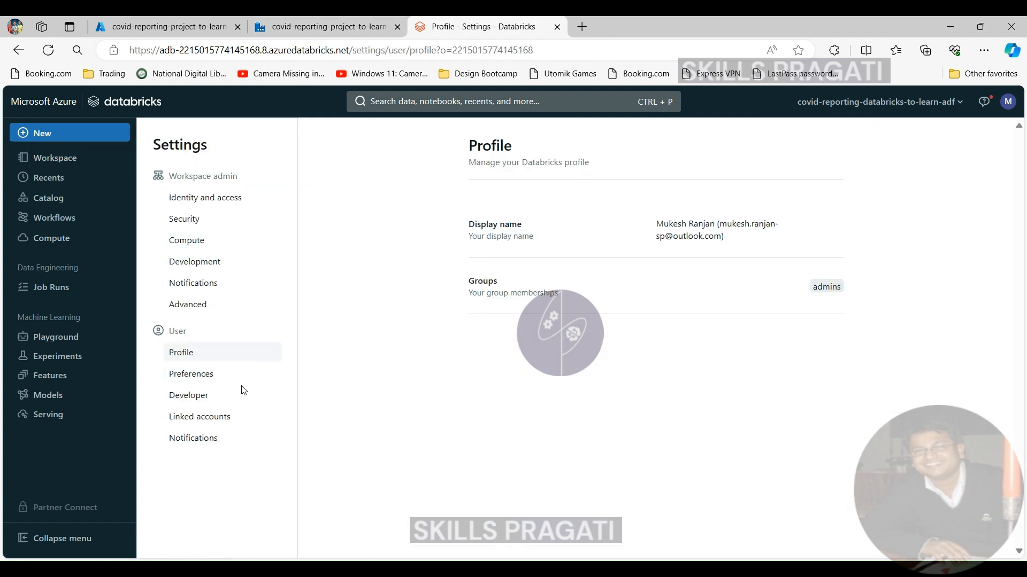
mouse_move(397, 222)
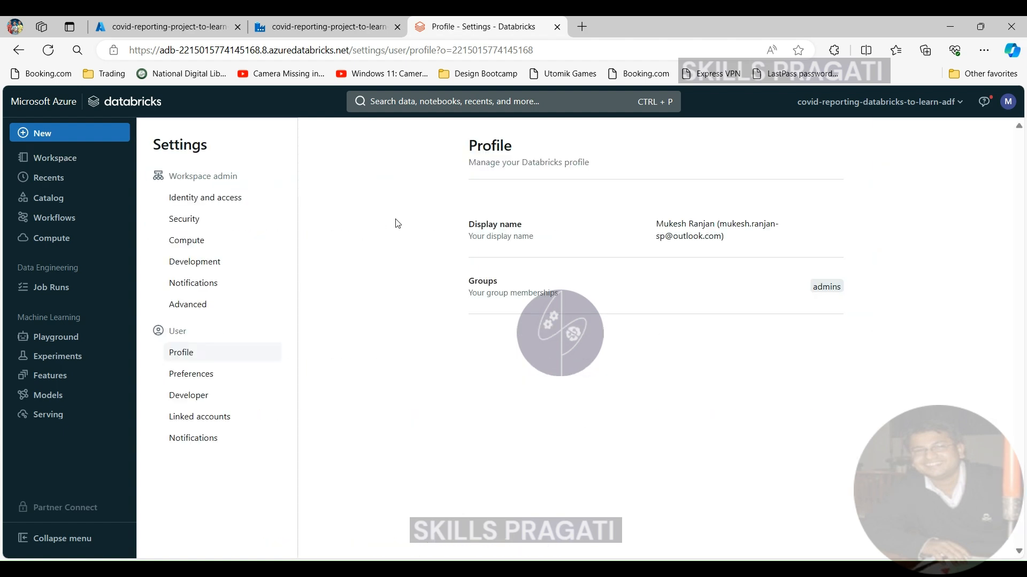
left_click(189, 396)
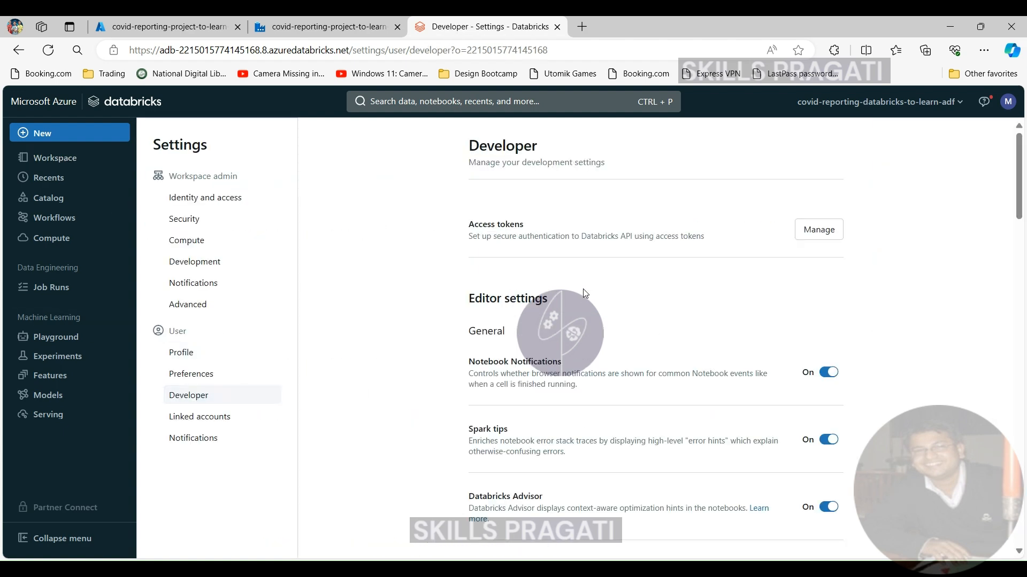
left_click(818, 229)
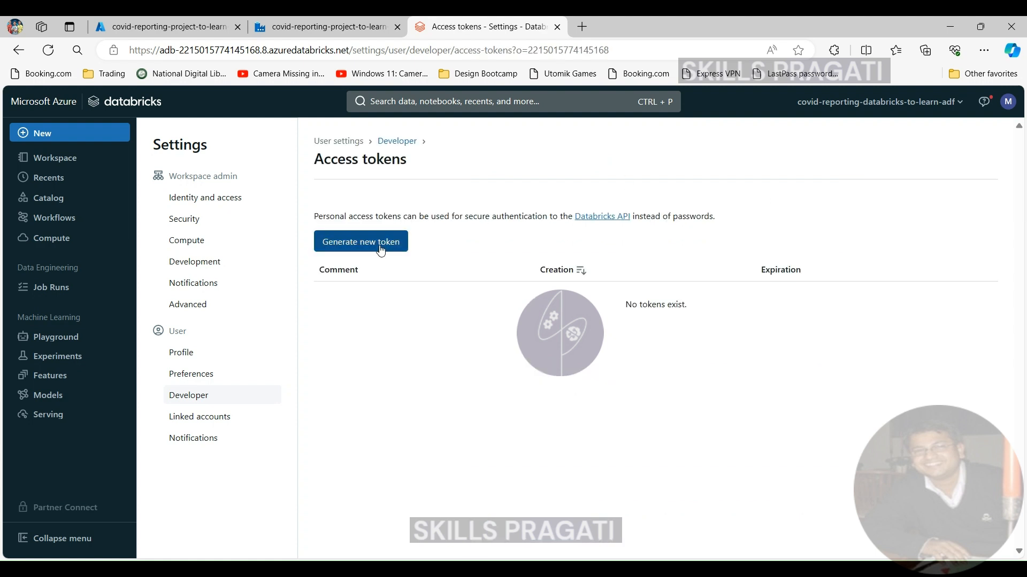
Generate a 30-day token with comment Demo and copy its value.
left_click(361, 241)
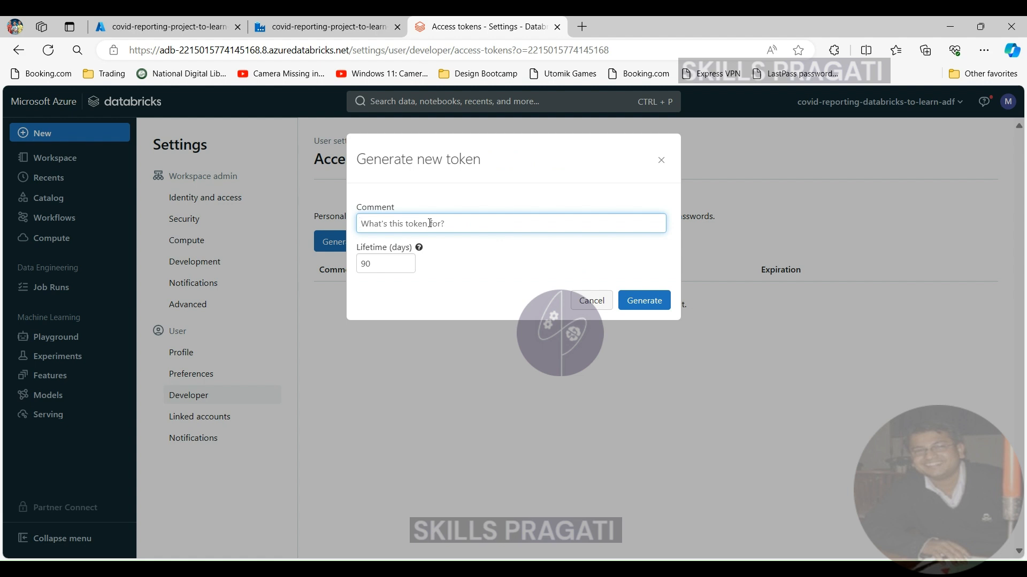
type("Den")
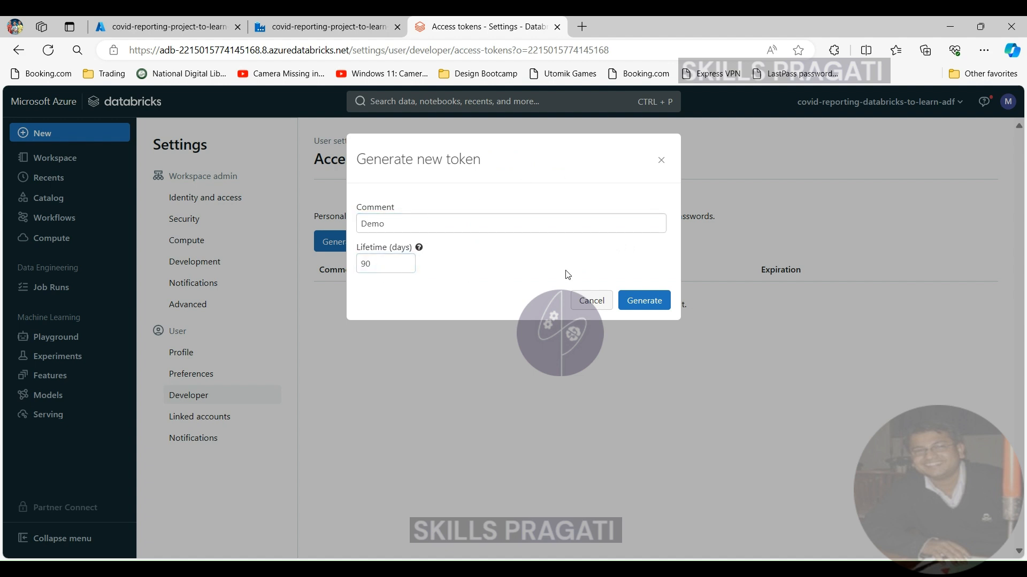
type("30")
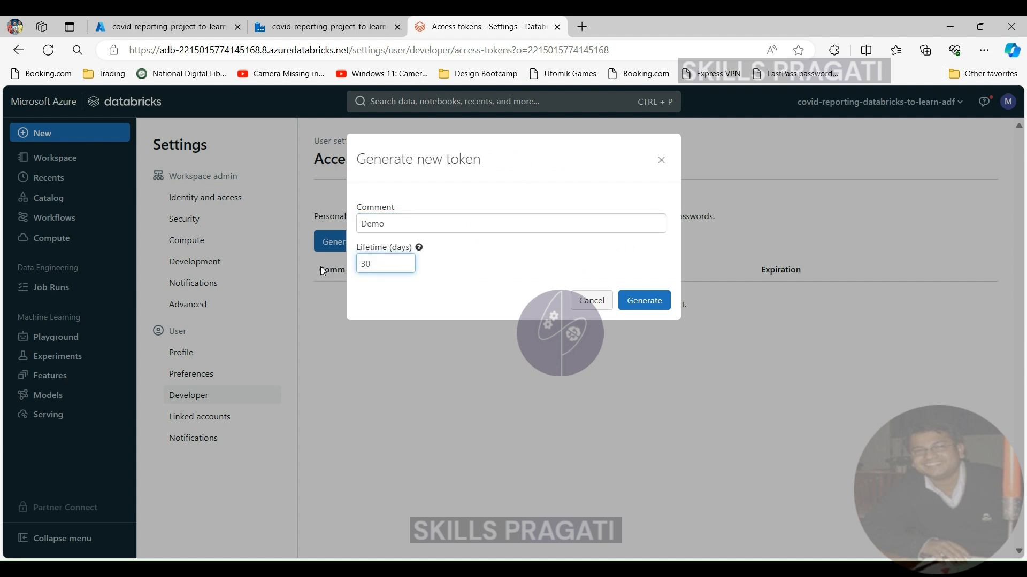
left_click(644, 300)
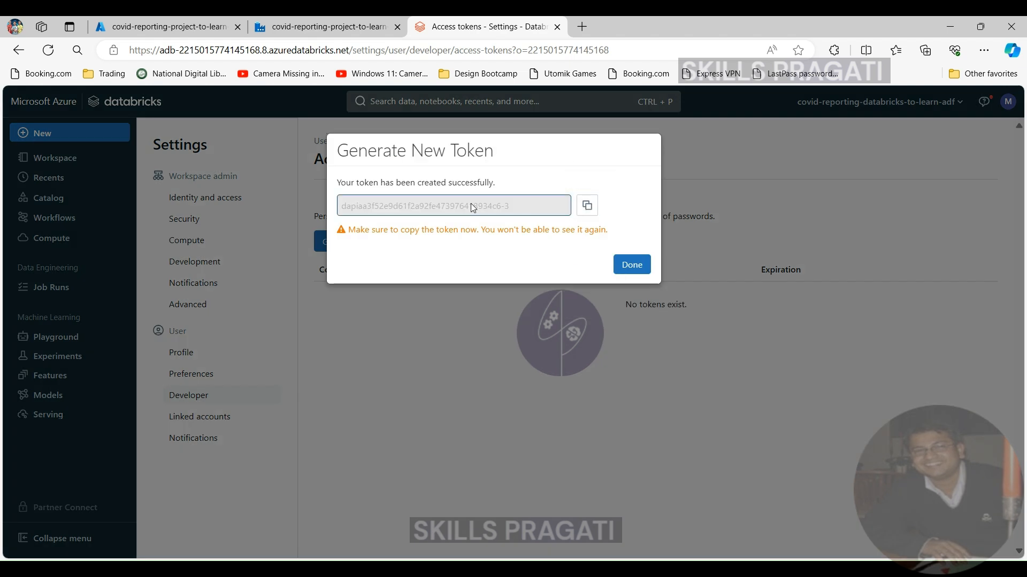
triple_click(446, 205)
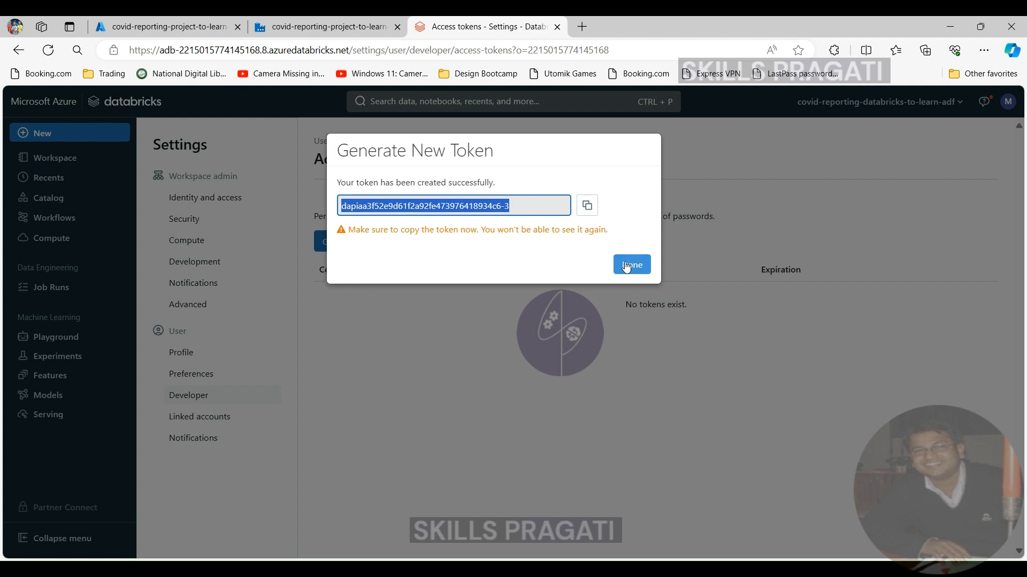
left_click(632, 265)
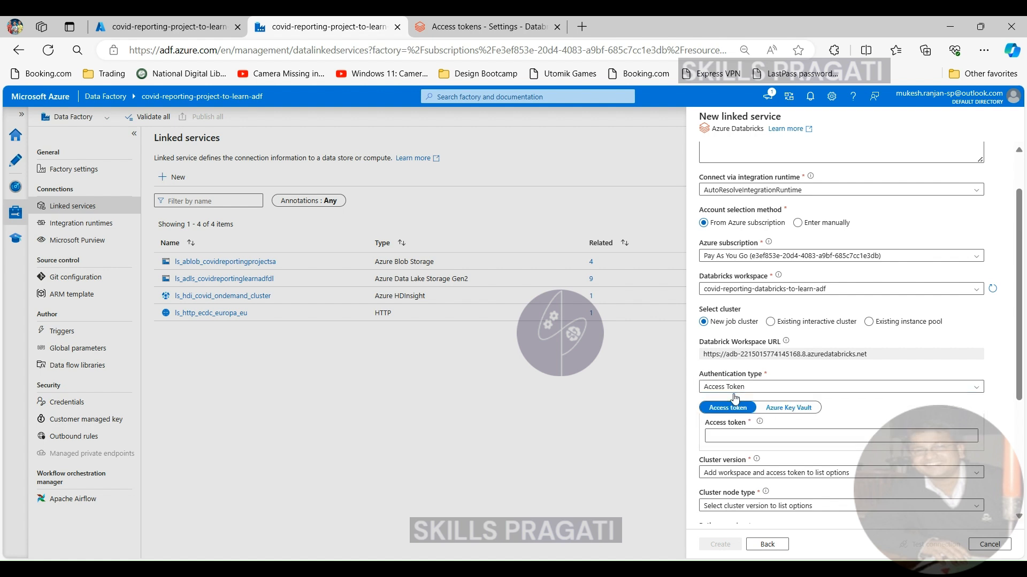
Paste the access token and set cluster version 13.3 LTS with Standard_DS3_v2 nodes.
left_click(840, 436)
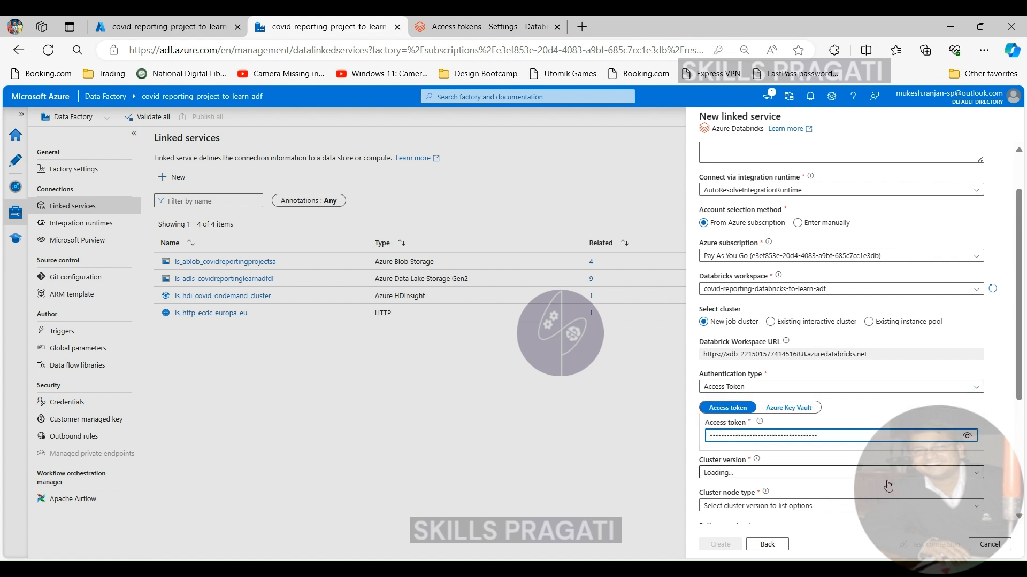
left_click(840, 473)
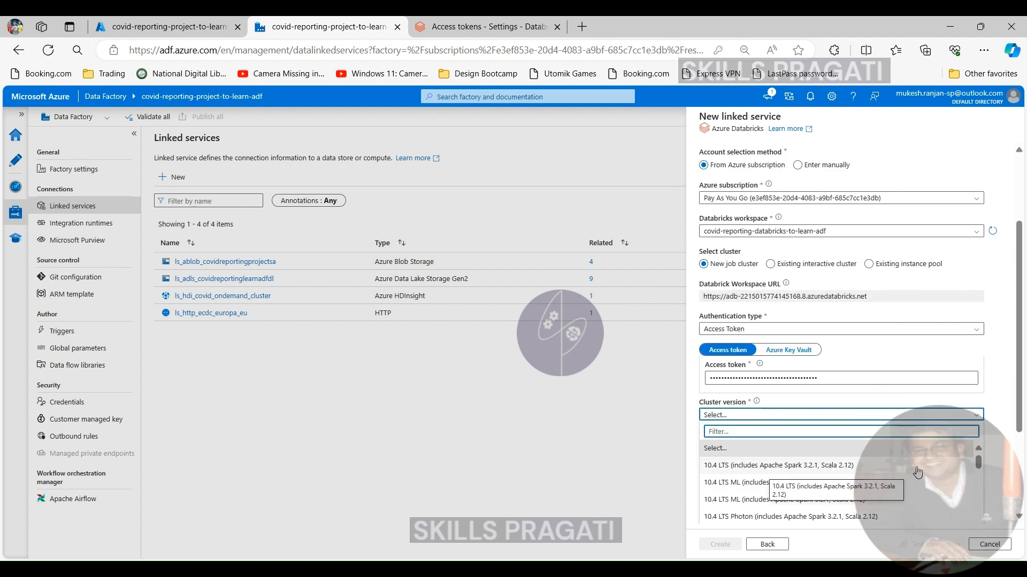
mouse_move(859, 474)
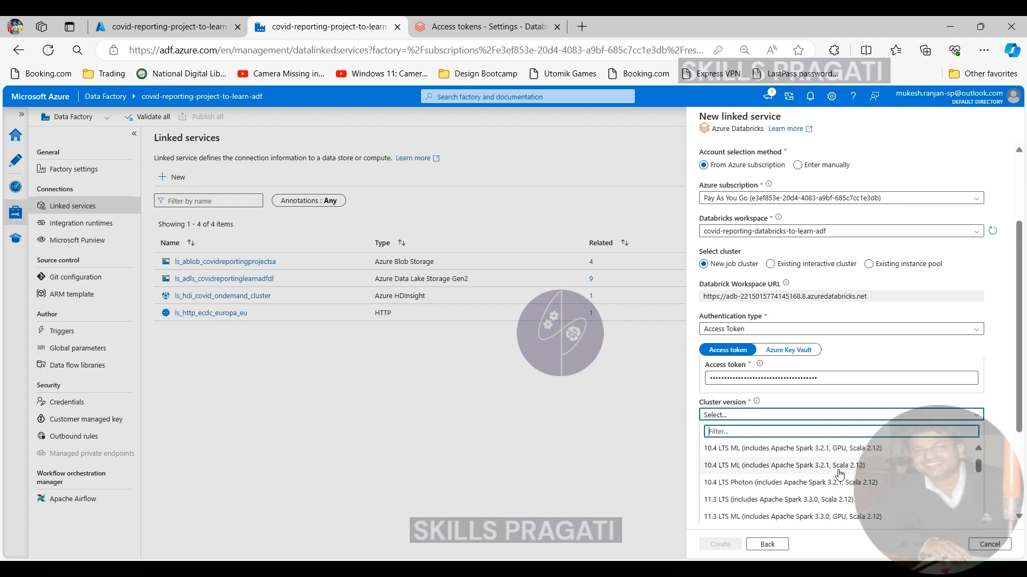
scroll("down", 3)
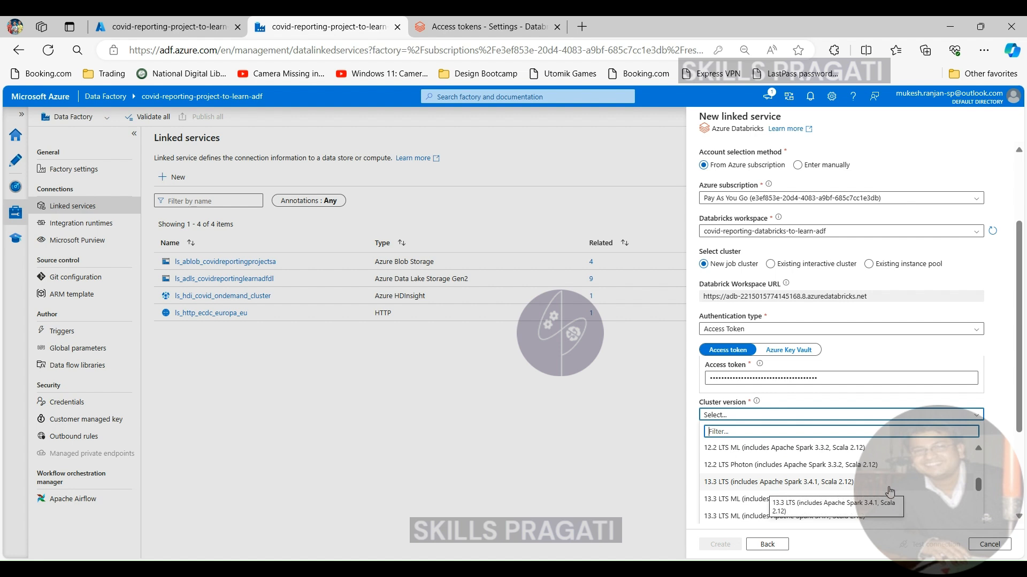
left_click(778, 482)
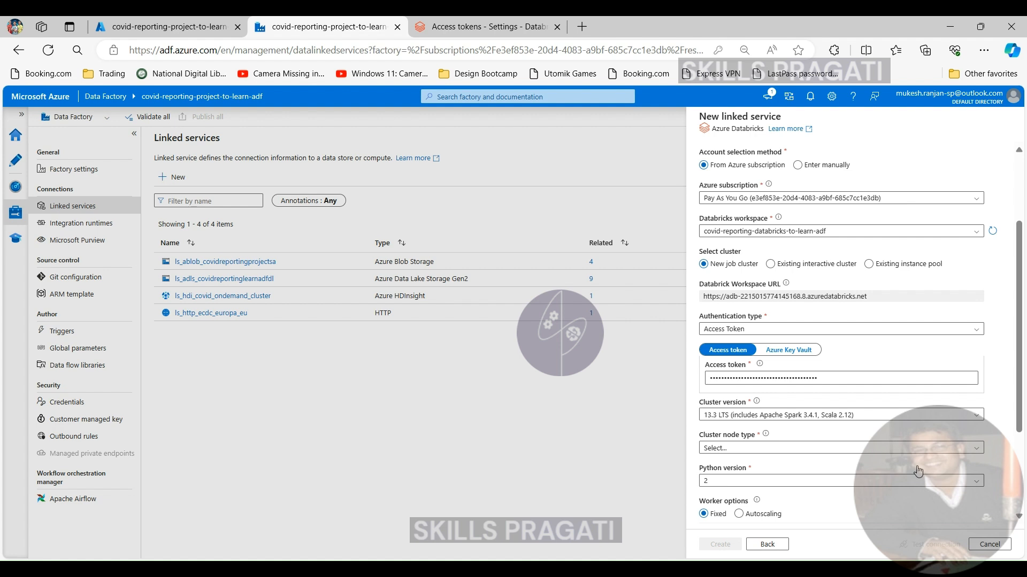
mouse_move(992, 472)
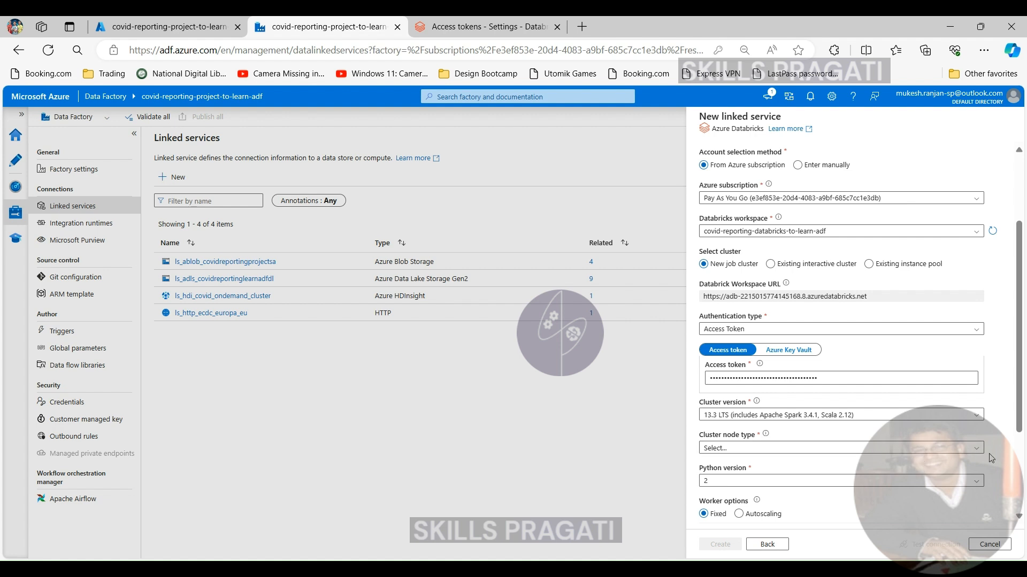
left_click(840, 448)
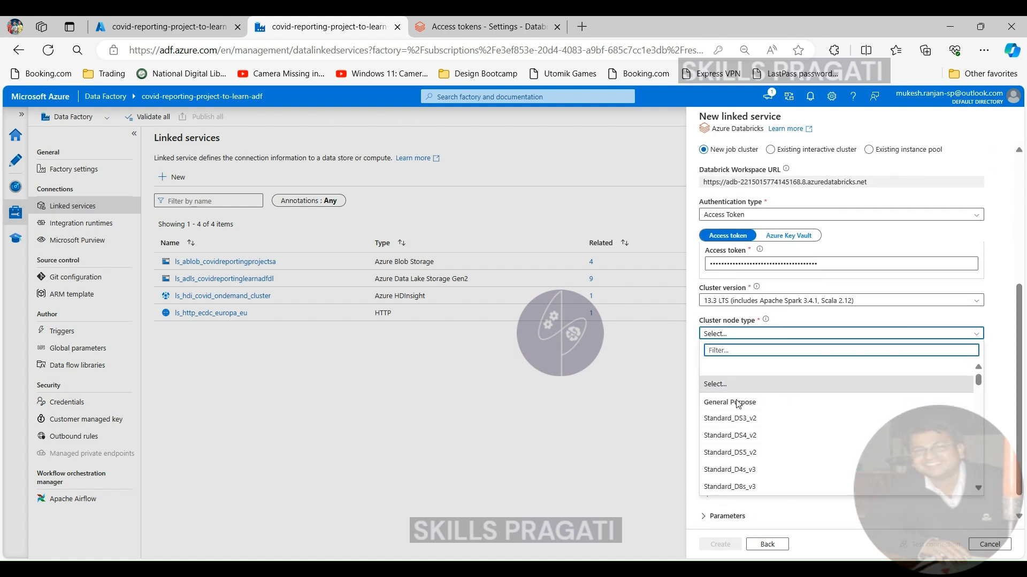
mouse_move(738, 419)
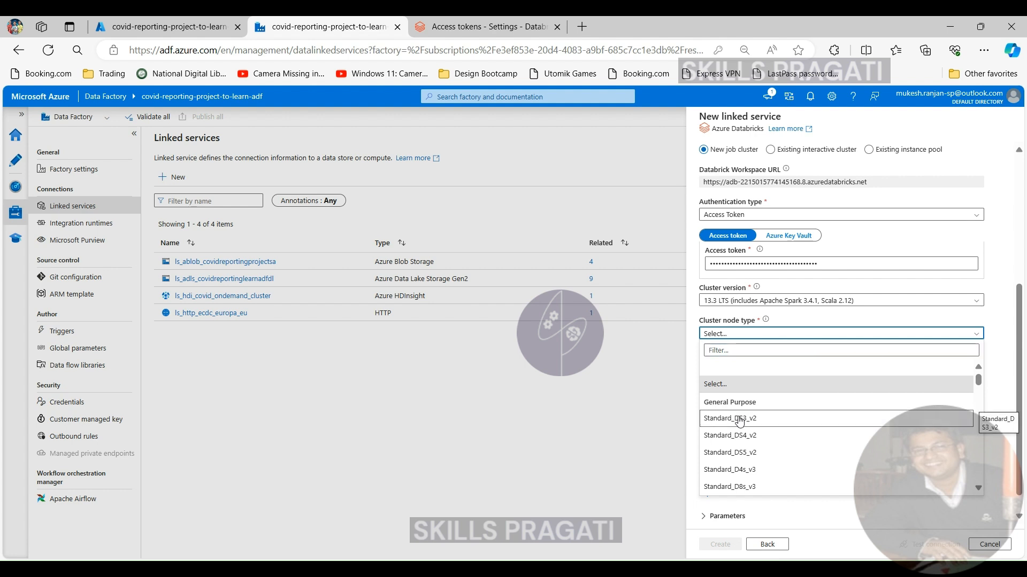
left_click(729, 418)
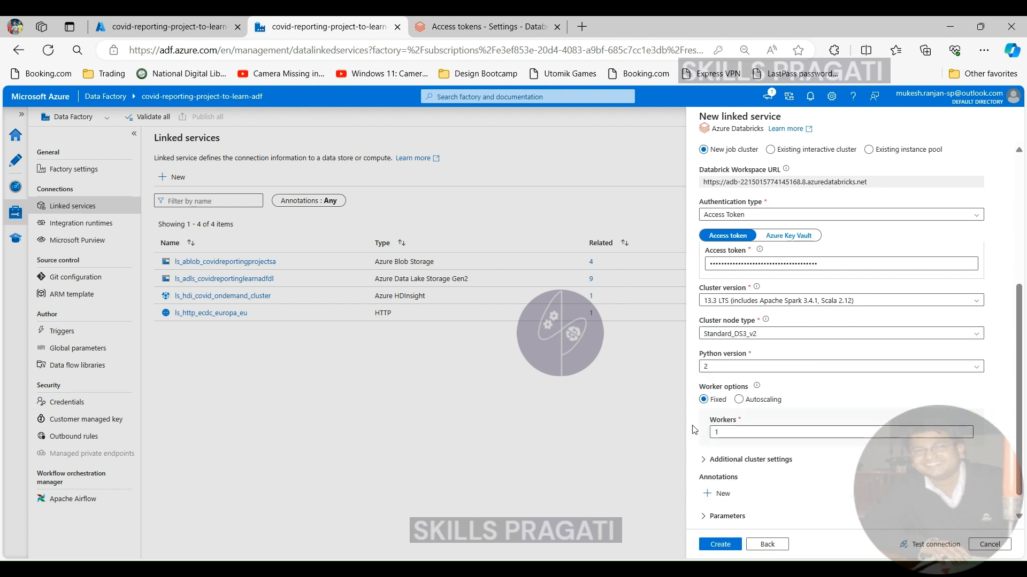
Set Python version 3, pass the connection test, and create the Databricks linked service.
left_click(842, 367)
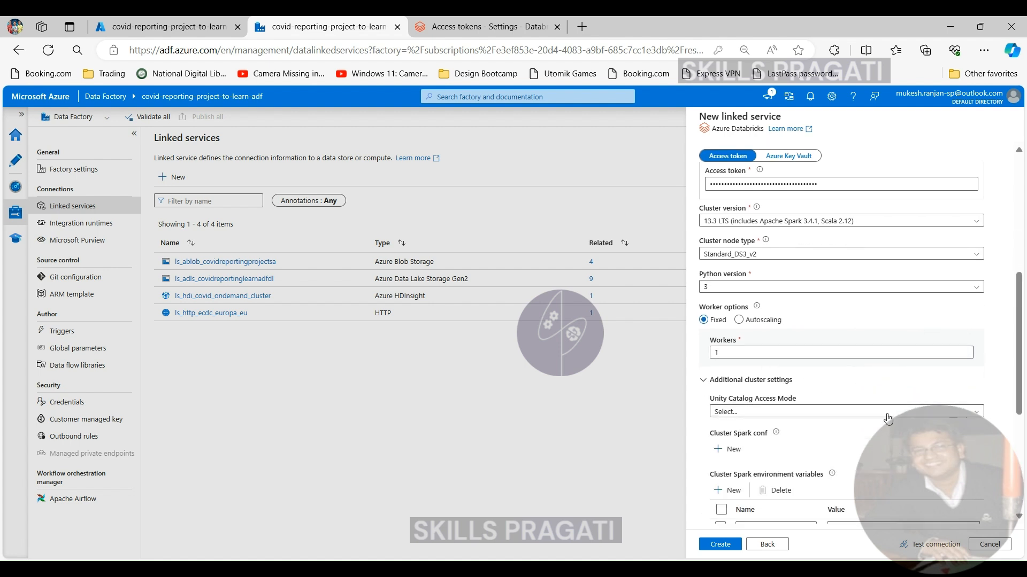
scroll("down", 3)
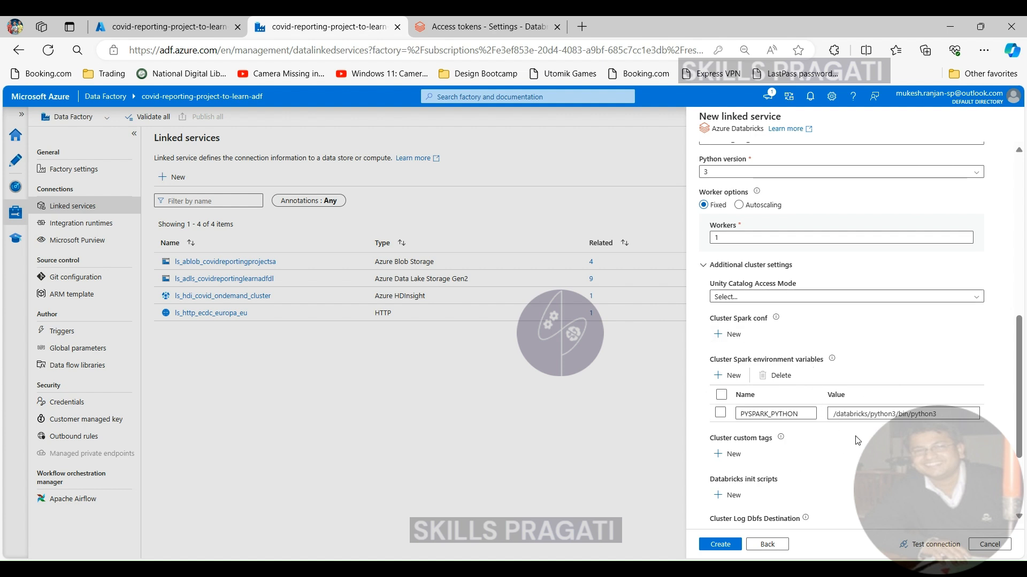
scroll("down", 3)
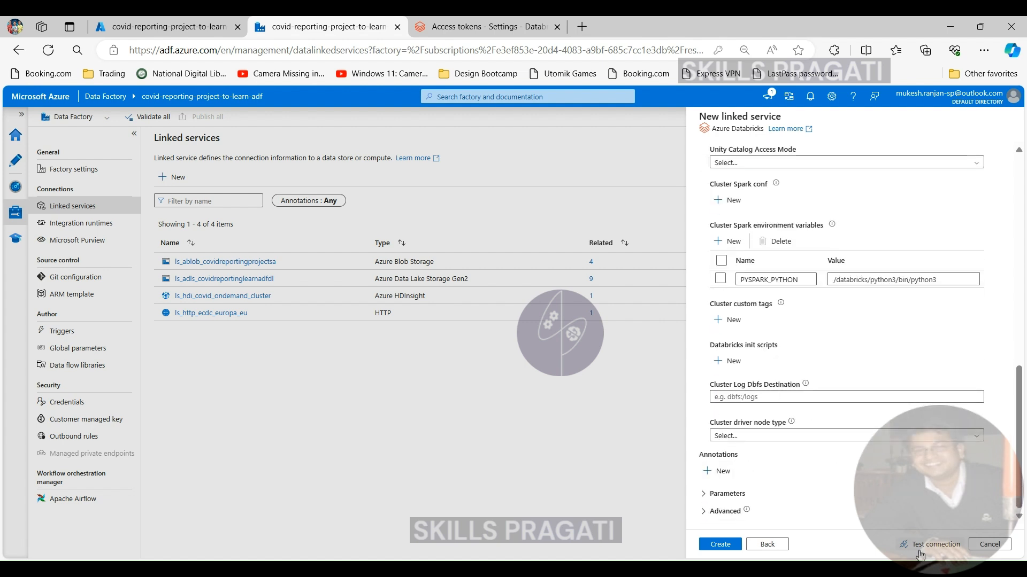
left_click(936, 544)
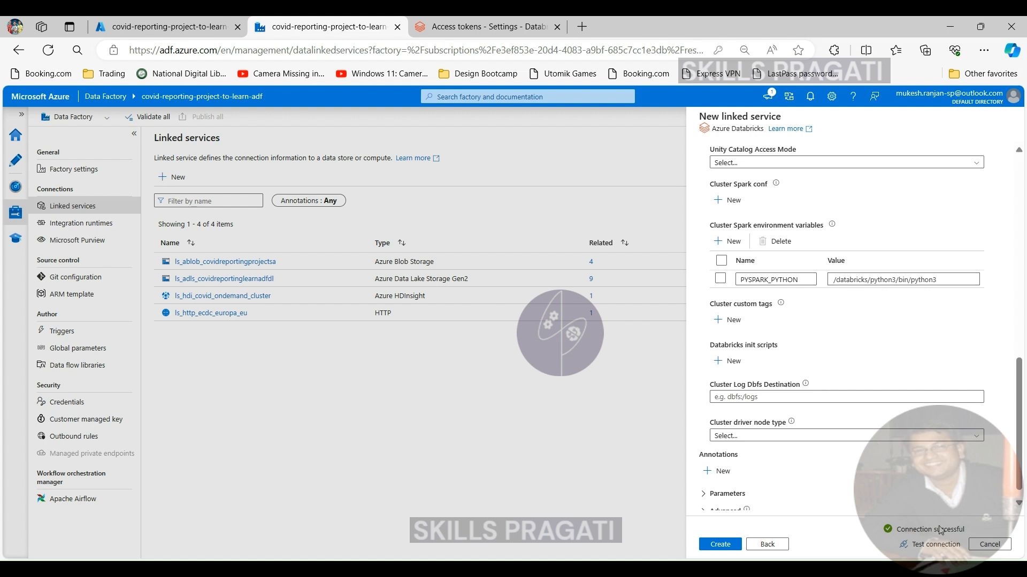
left_click(719, 544)
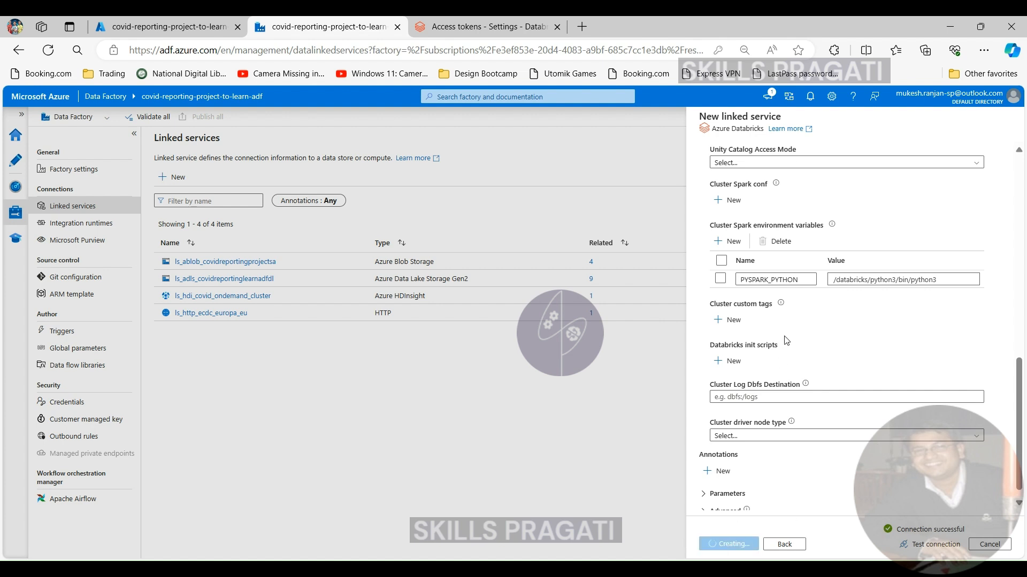
left_click(728, 544)
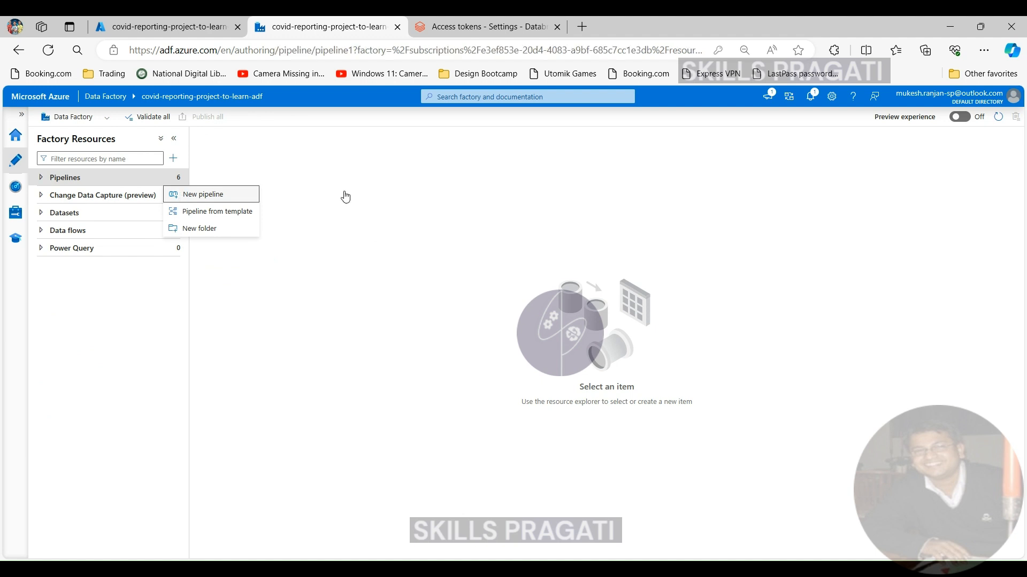
Create a new pipeline and start typing pl_process_p... as its name in Properties.
left_click(203, 194)
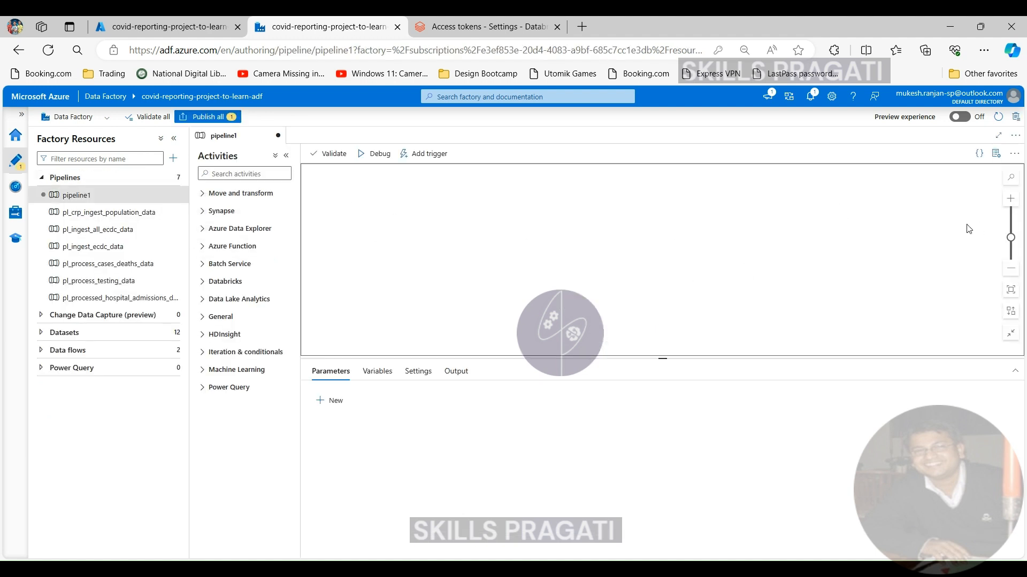
left_click(996, 154)
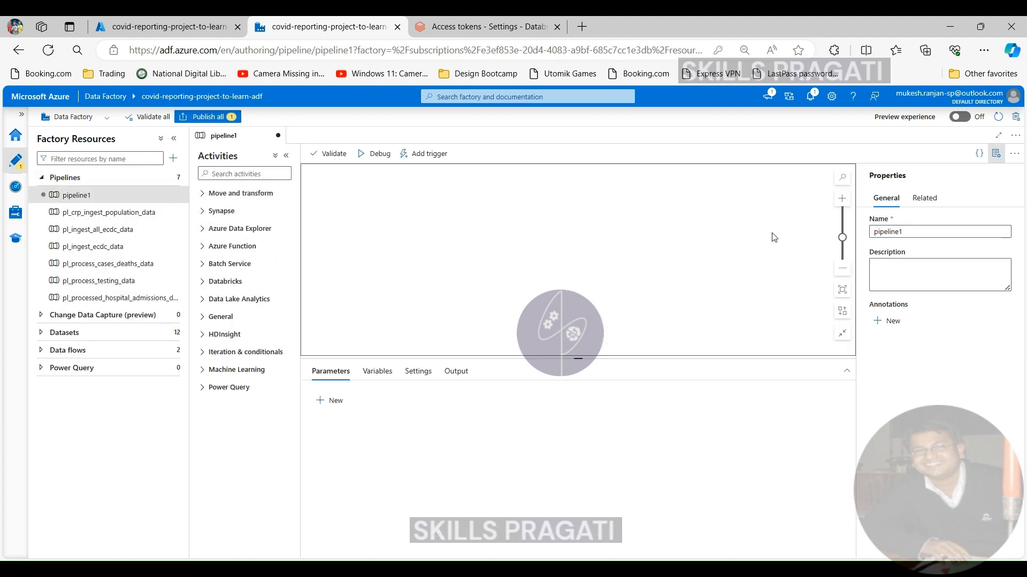
mouse_move(863, 238)
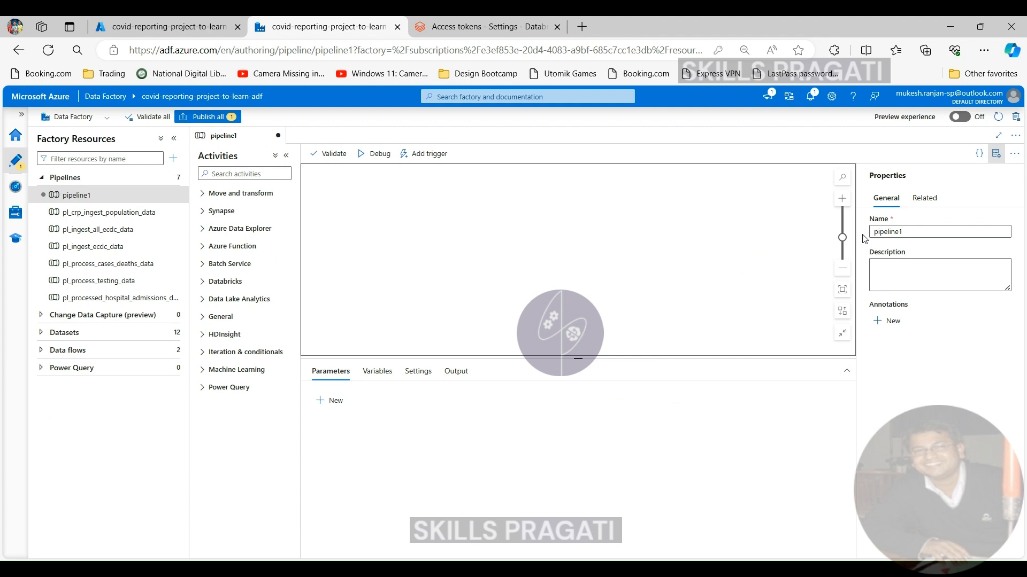
type("pl_")
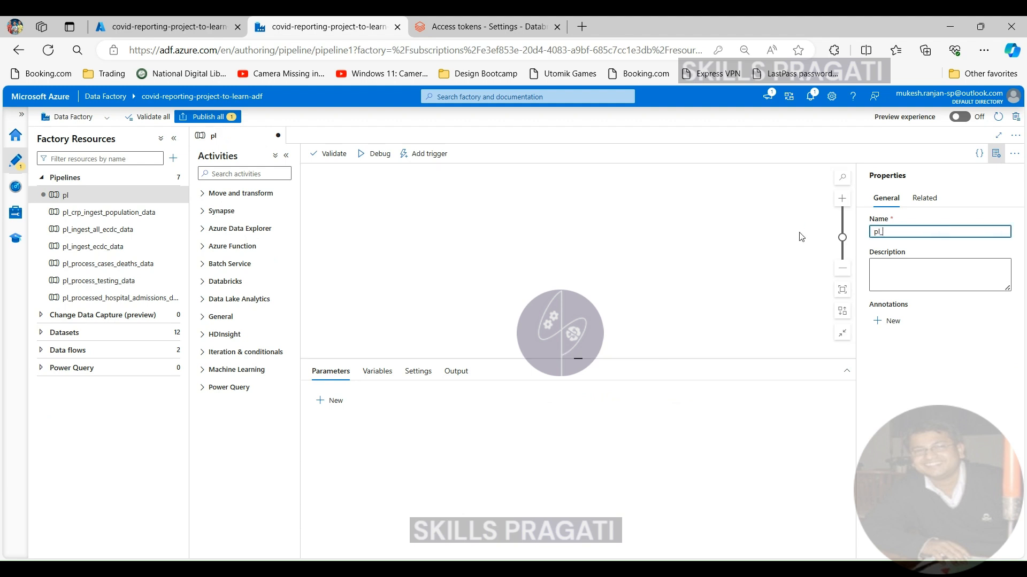
type("pl_process_population_data")
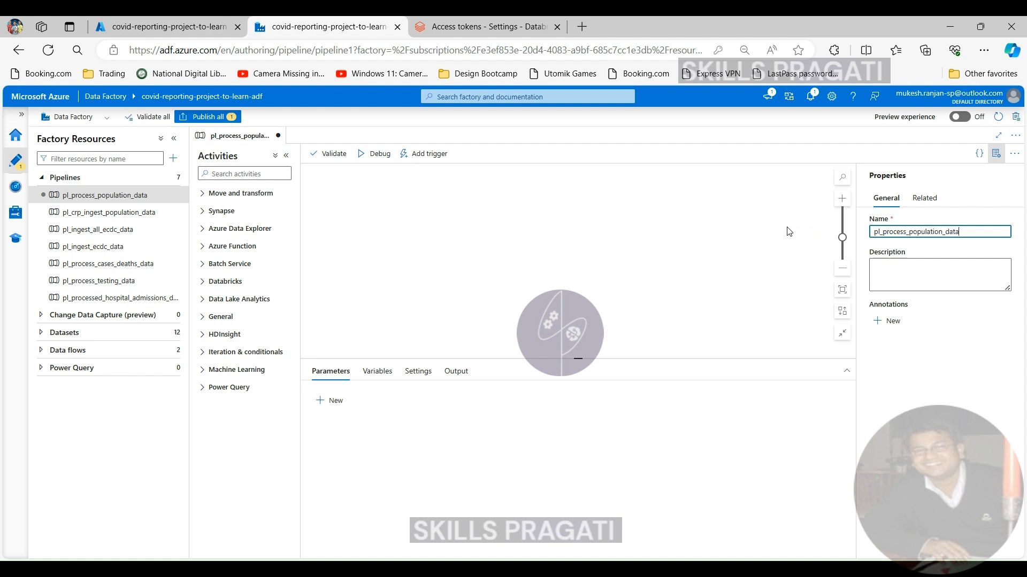
mouse_move(342, 274)
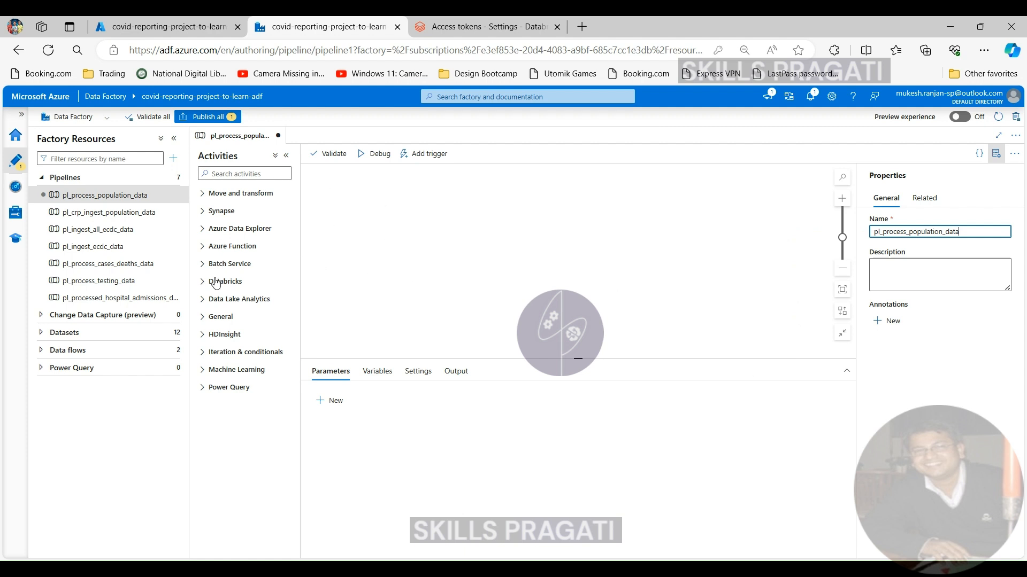
Add a Databricks Notebook activity to the canvas and name it ExecutePopulationTransformation.
left_click(202, 282)
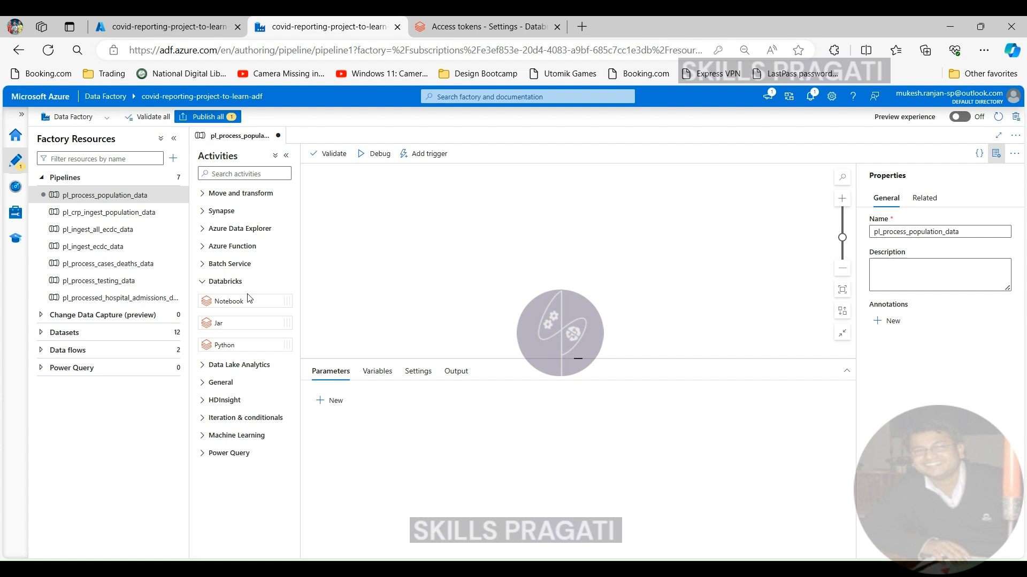
mouse_move(224, 339)
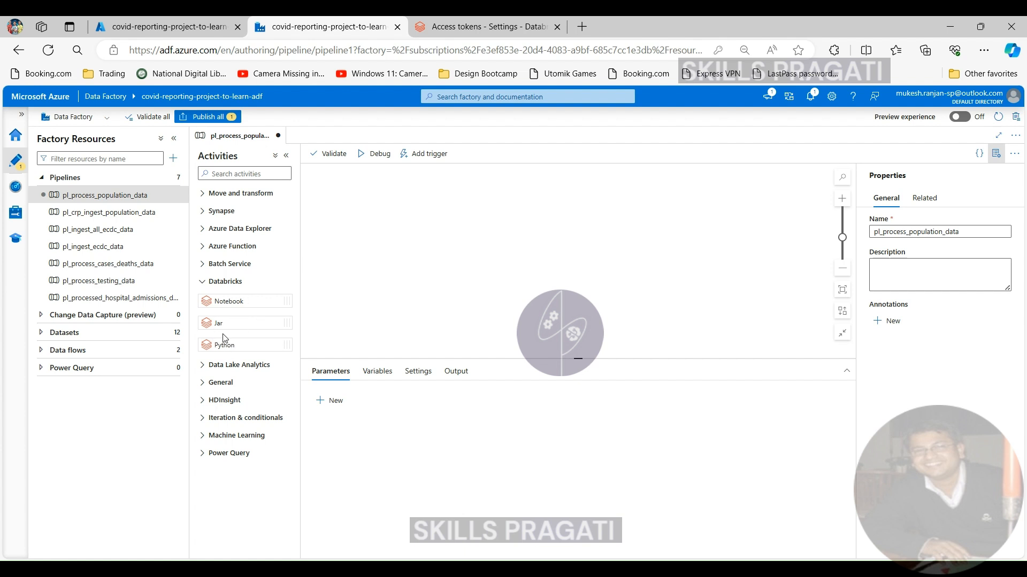
mouse_move(216, 299)
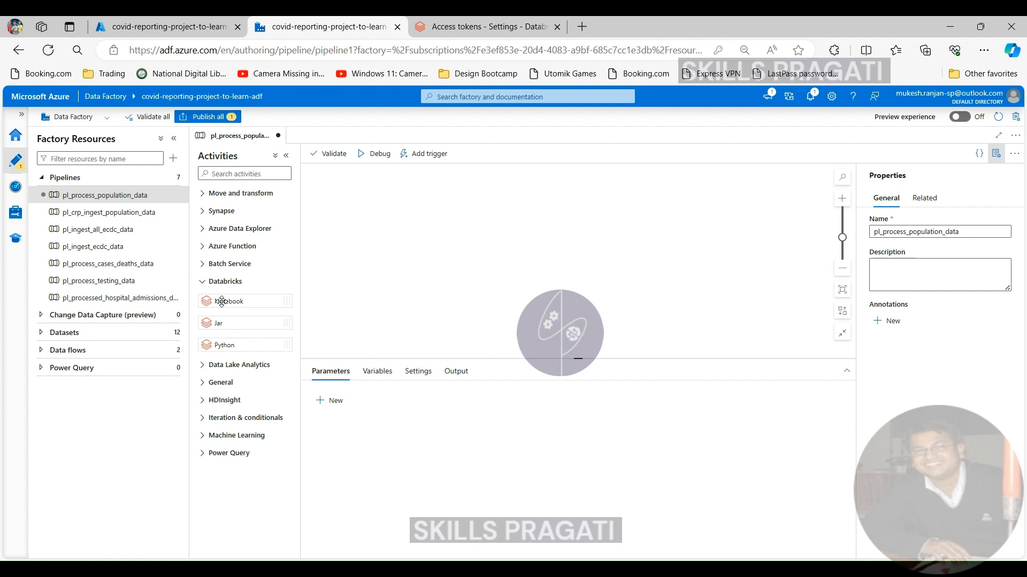
left_click_drag(230, 301, 520, 209)
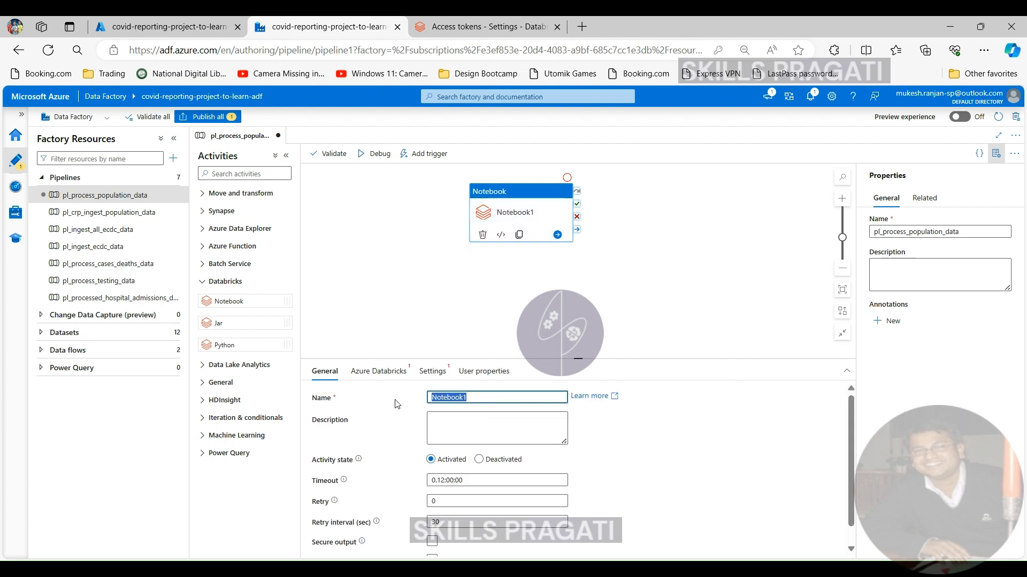
type("ExecutePopulationTransformation")
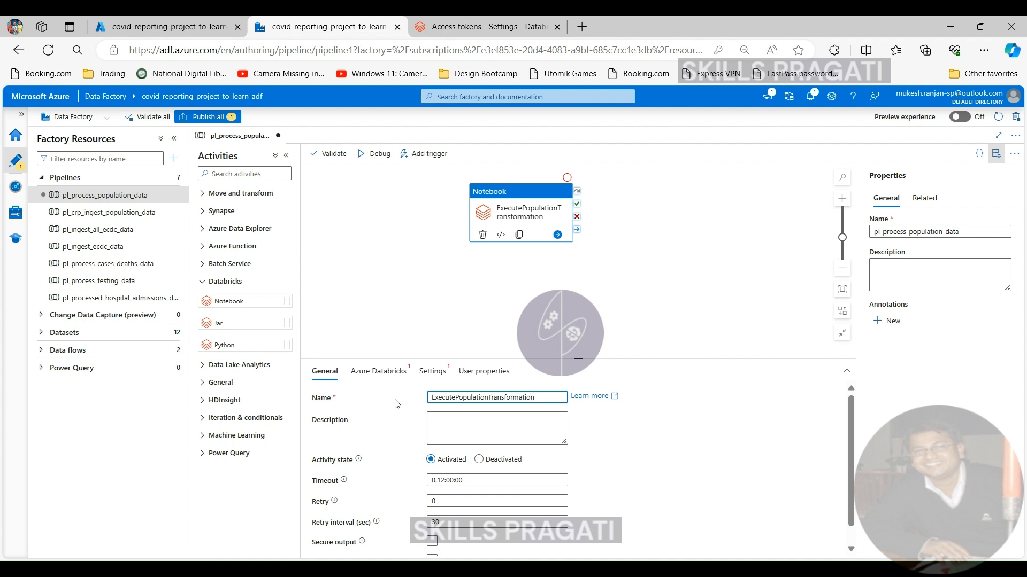
scroll("down", 3)
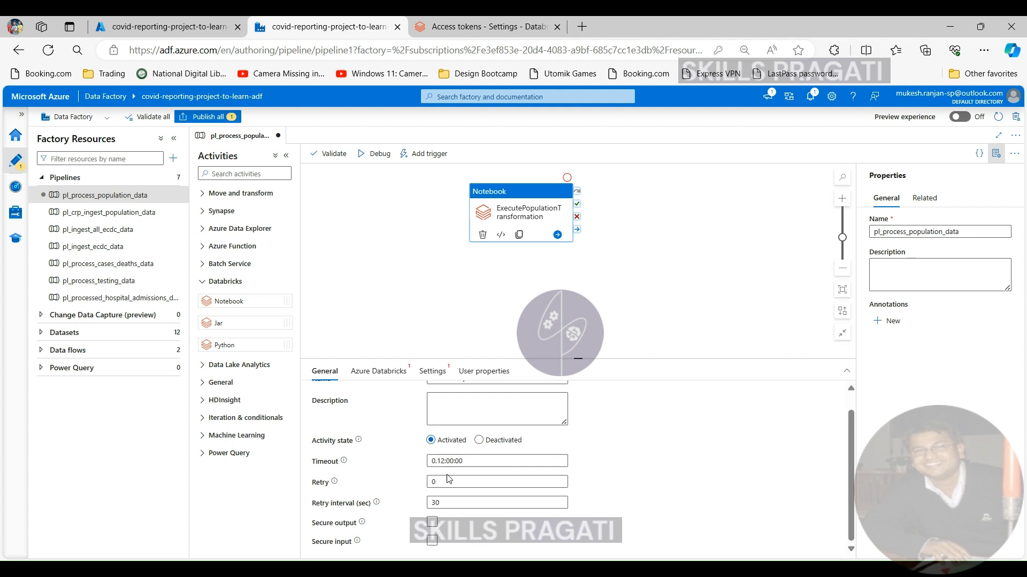
mouse_move(433, 558)
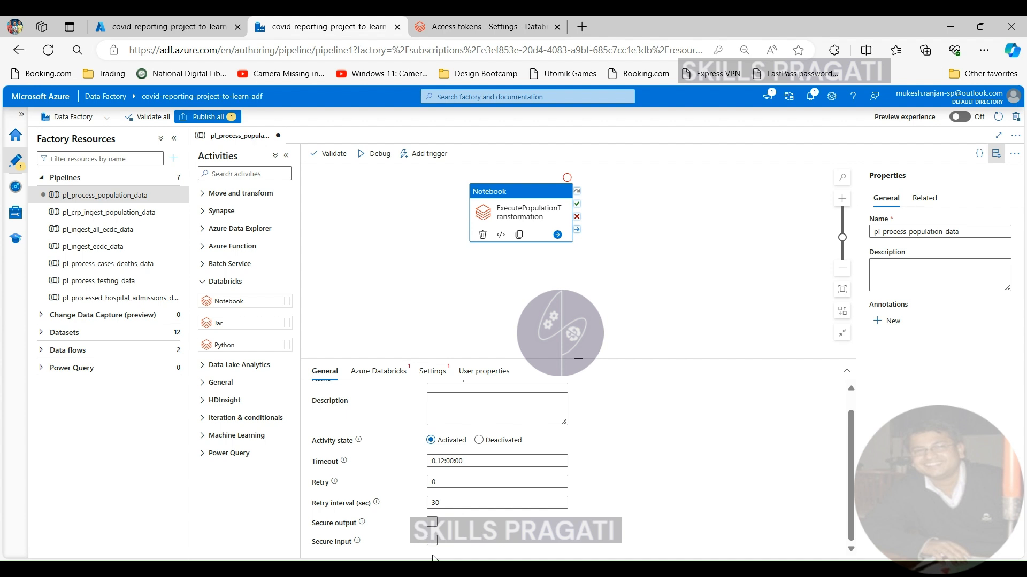
mouse_move(379, 378)
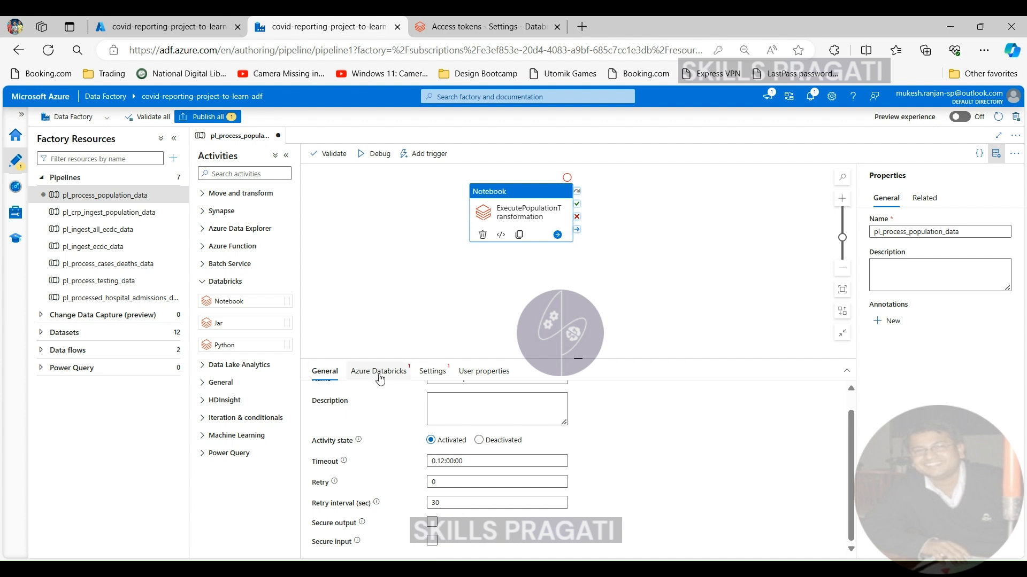
Choose ls_db_covid_compute as the notebook activity's Databricks linked service.
left_click(378, 371)
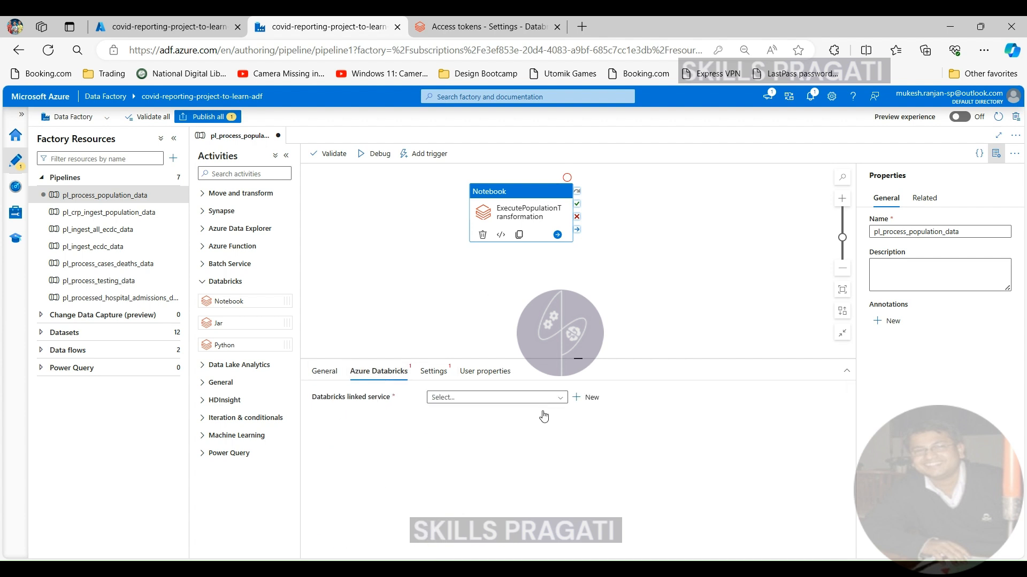
left_click(497, 398)
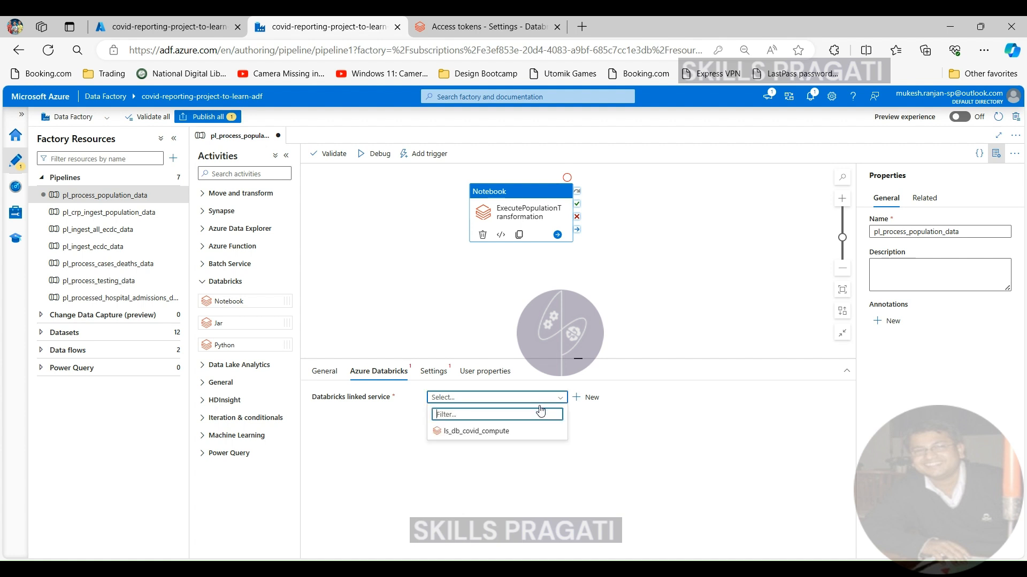
left_click(476, 431)
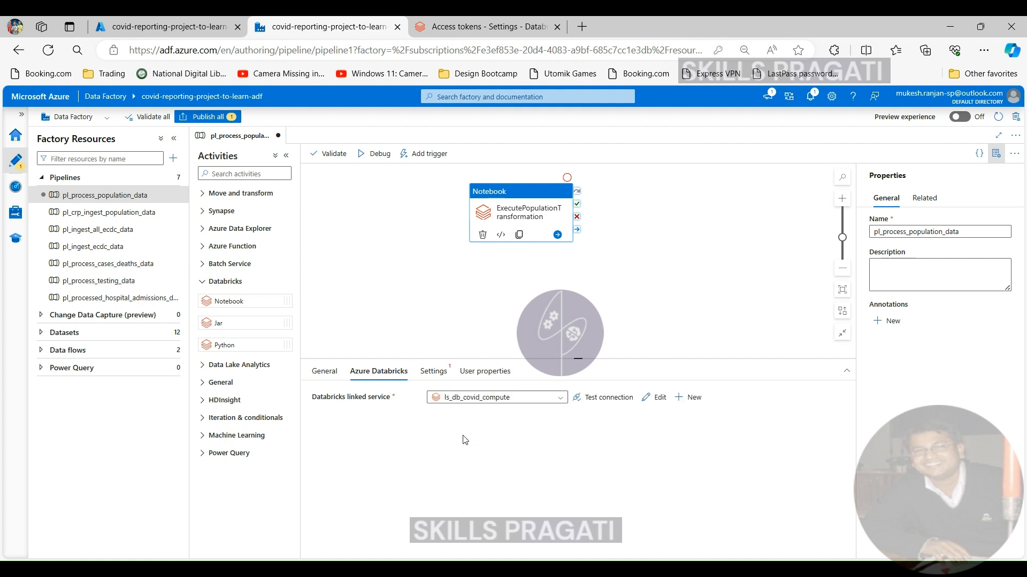
Set the notebook path to /covid/trans/transform_population_data and expand Base parameters.
left_click(432, 371)
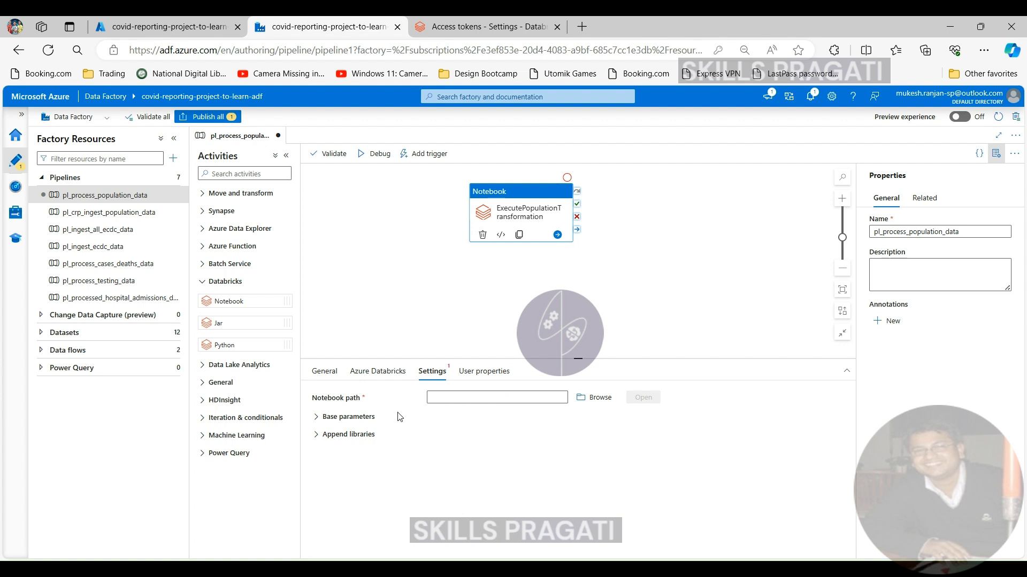
mouse_move(601, 398)
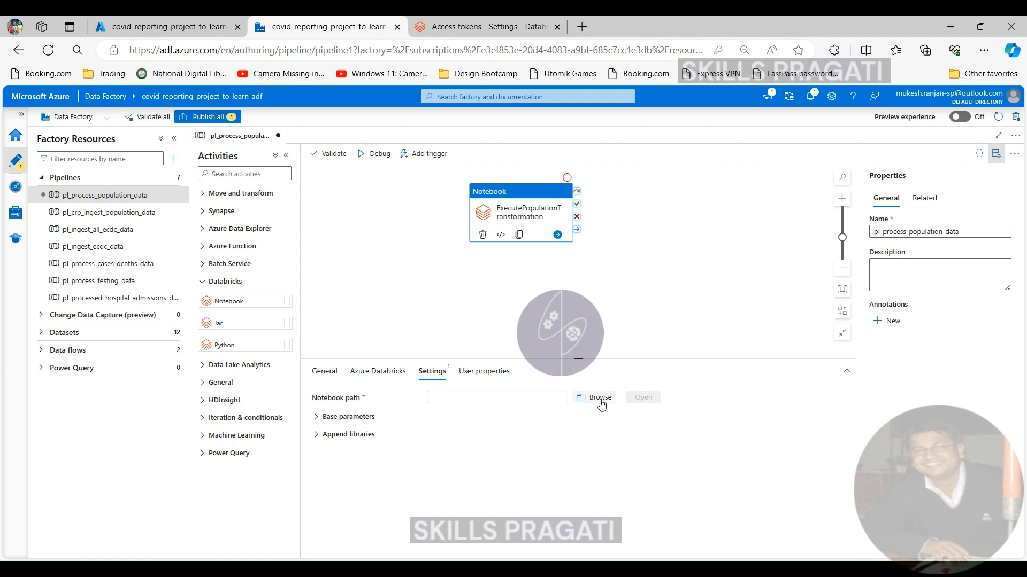
left_click(600, 398)
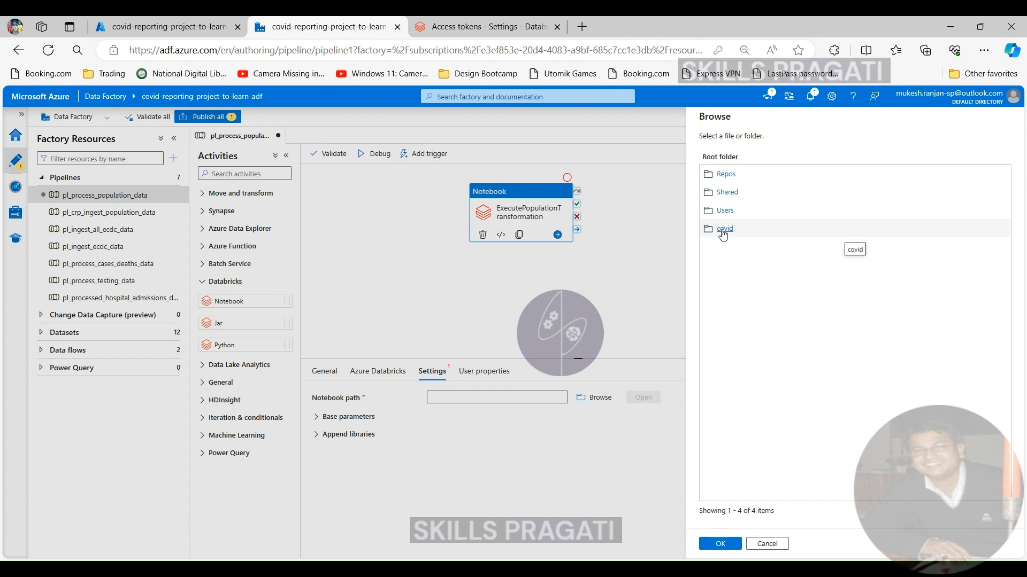
left_click(724, 229)
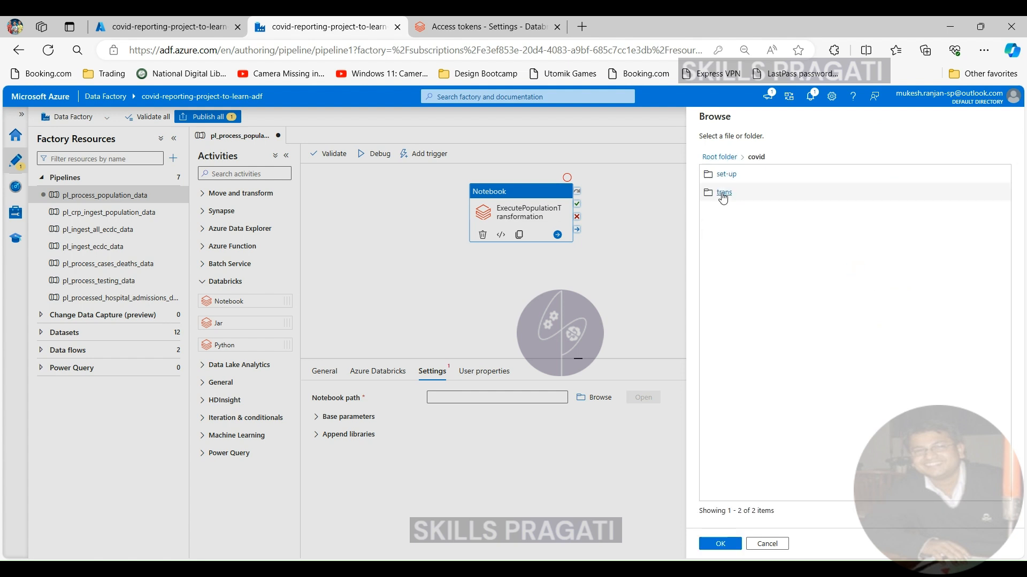
left_click(724, 192)
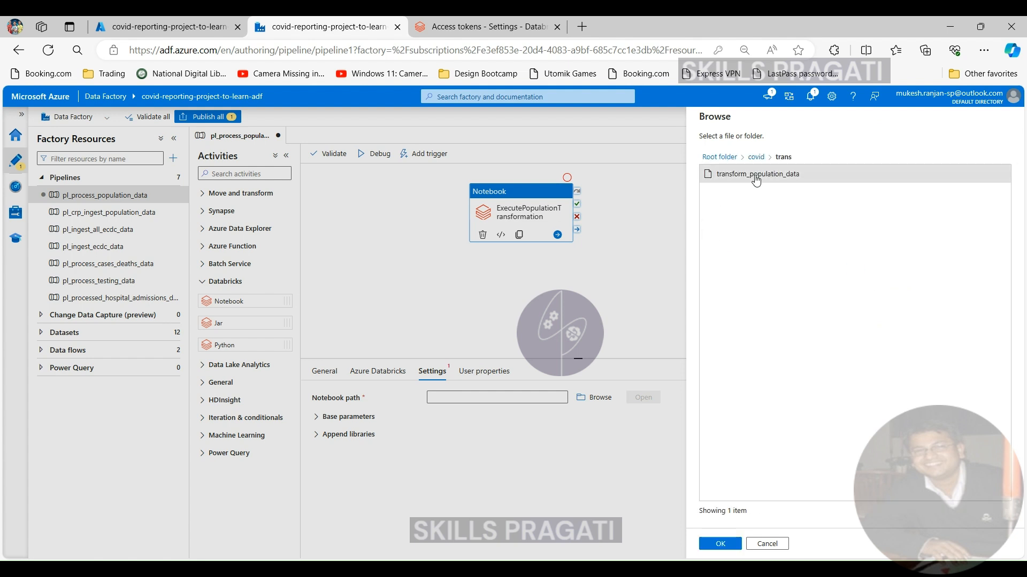
left_click(719, 543)
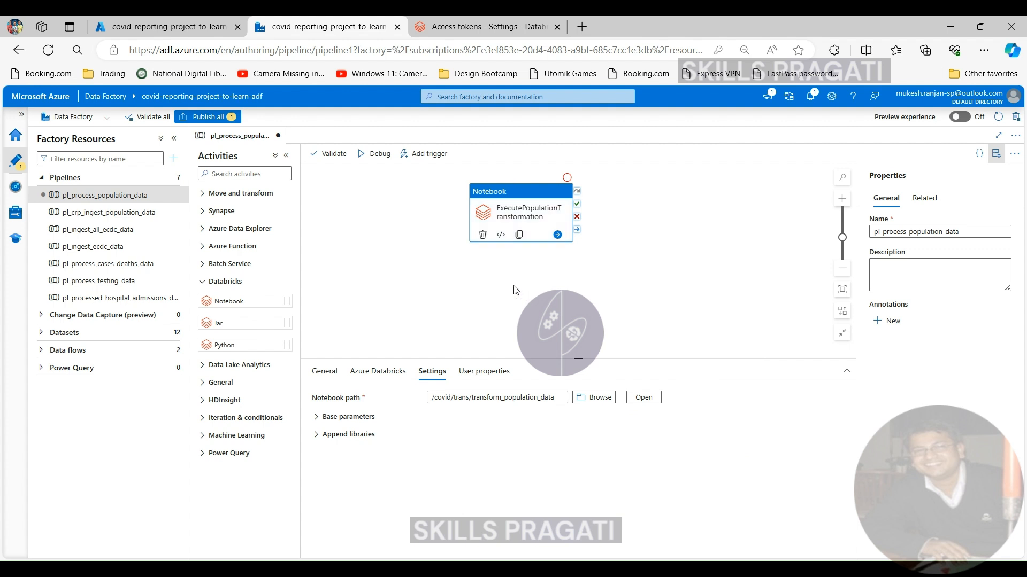
mouse_move(521, 274)
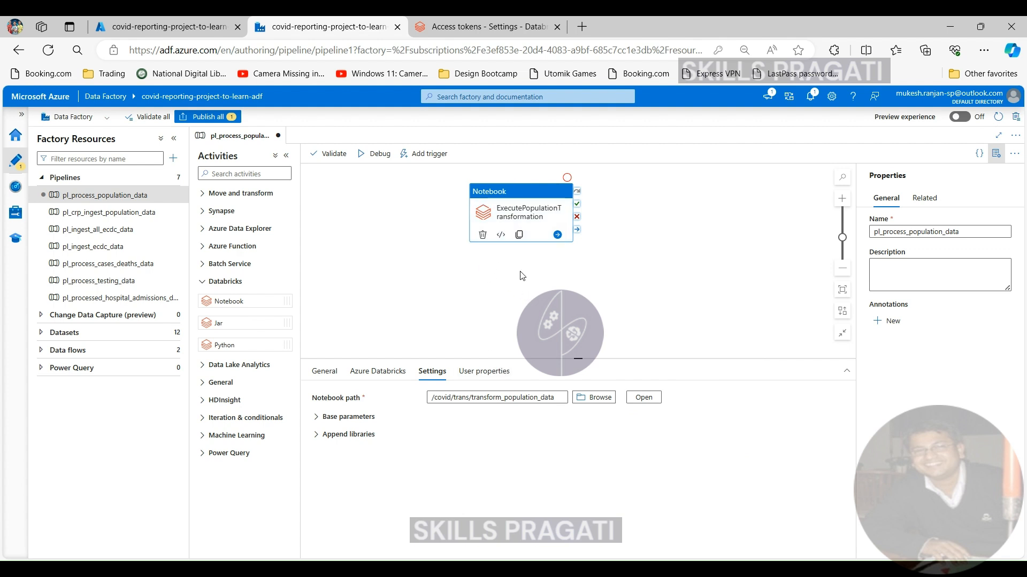
mouse_move(383, 413)
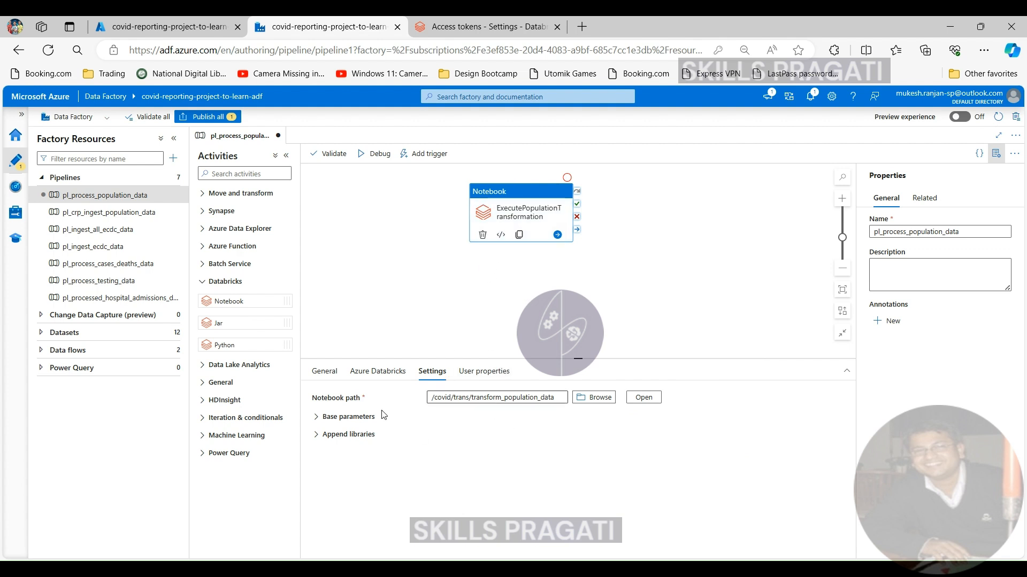
left_click(315, 416)
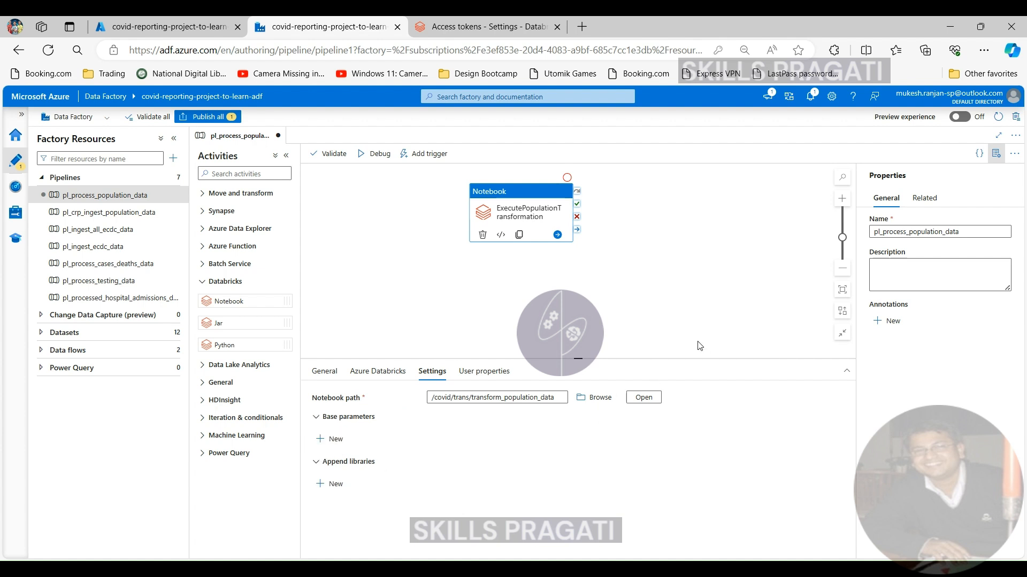
left_click(207, 116)
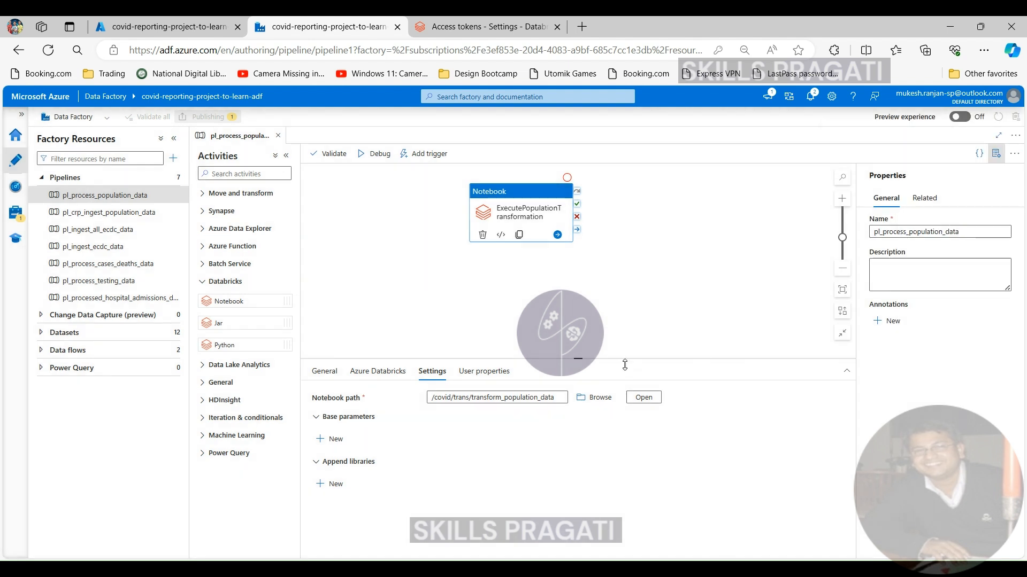
Publish all pipeline changes and dismiss the Publishing completed notice.
left_click(207, 117)
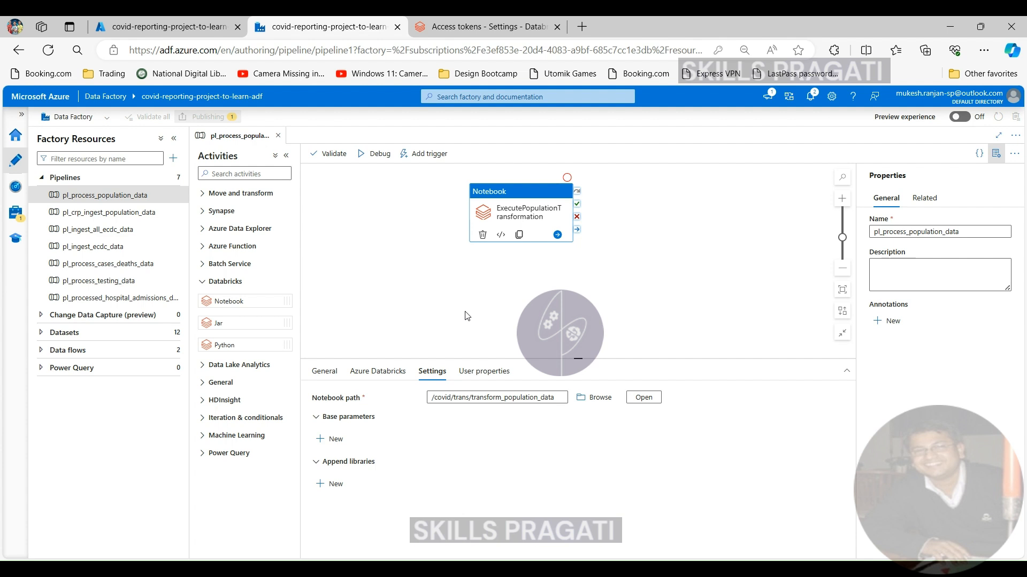
left_click(206, 116)
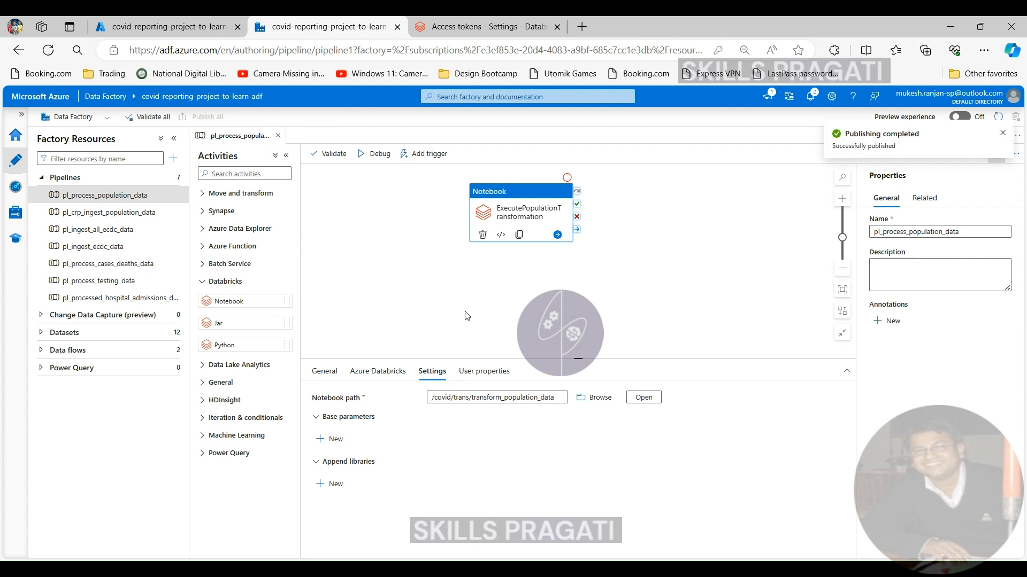
left_click(1003, 133)
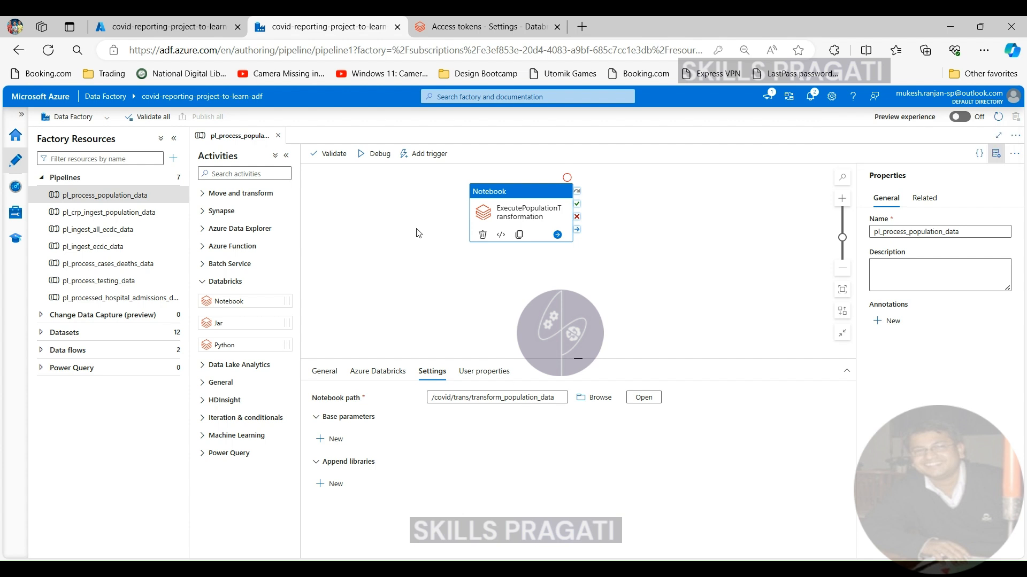
Trigger pl_process_population_data now and confirm the run.
left_click(428, 153)
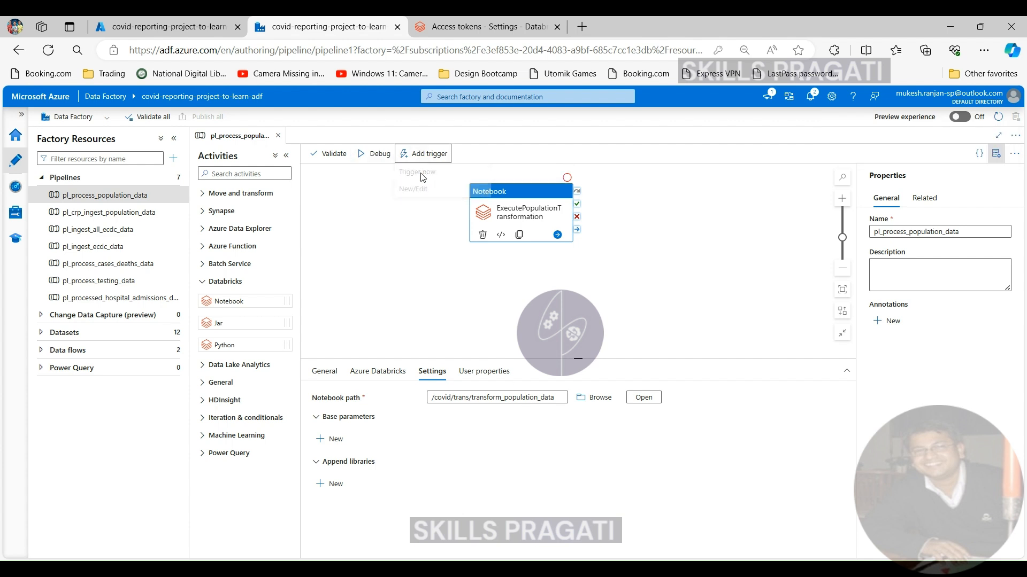
left_click(417, 172)
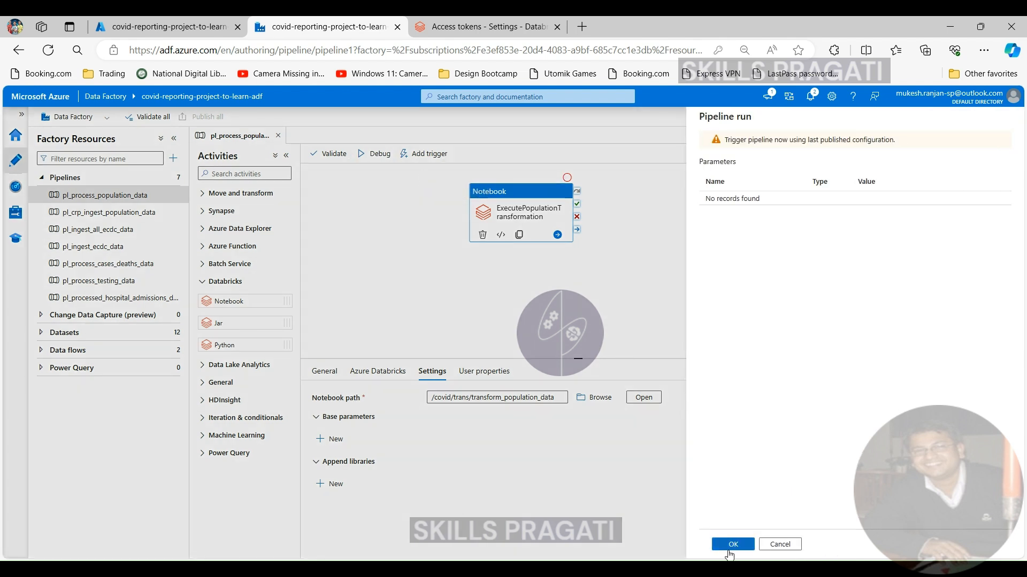
left_click(732, 545)
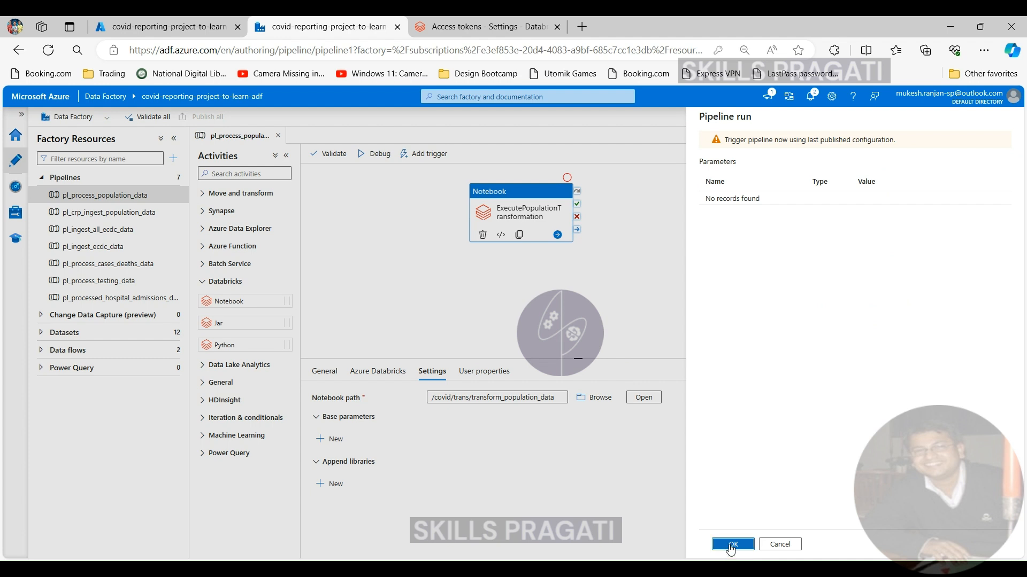
left_click(732, 544)
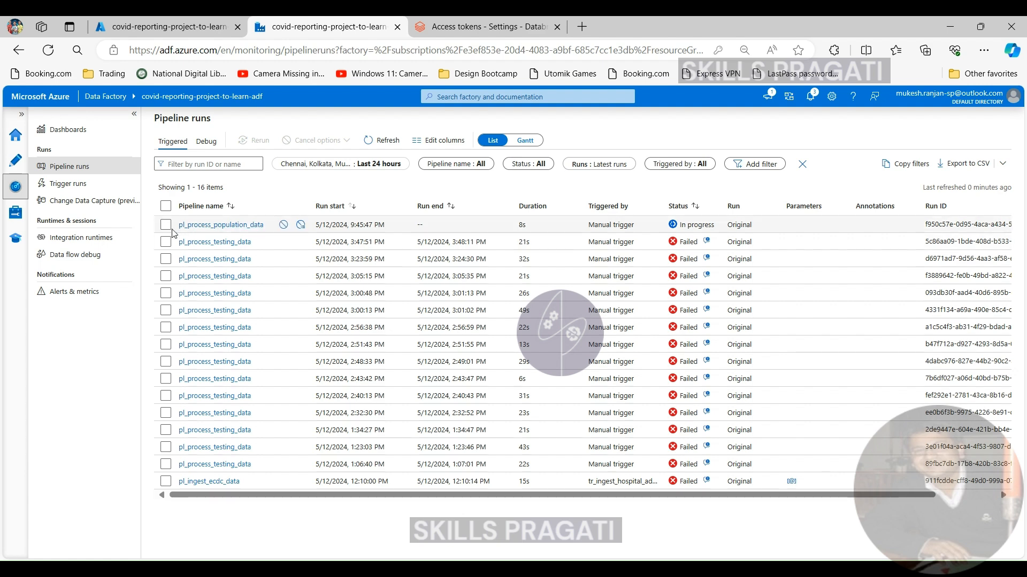
View the in-progress pl_process_population_data run under Monitor > Pipeline runs.
left_click(165, 242)
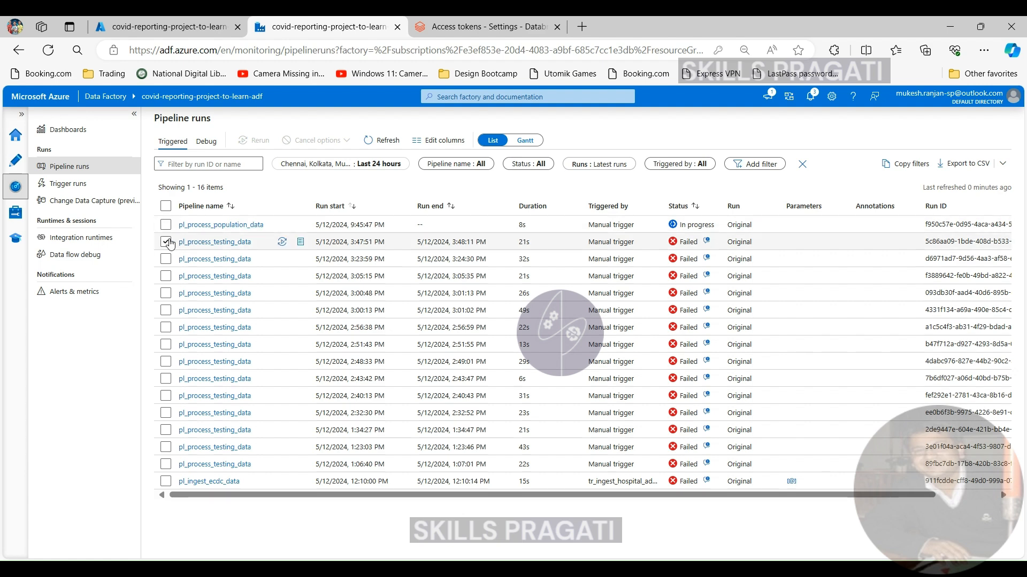
left_click(219, 224)
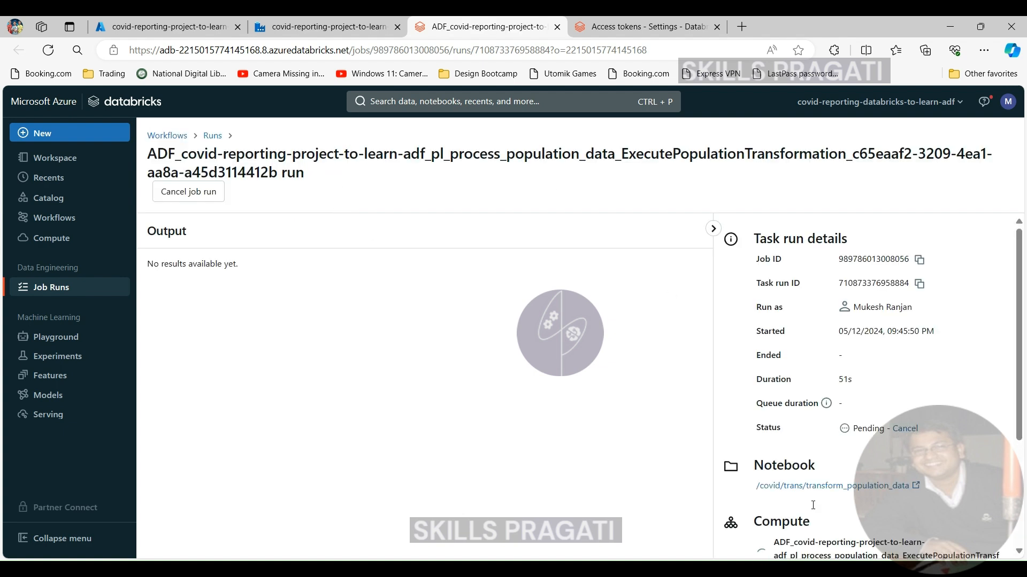
Scroll the task run details down to Compute and open the job cluster's details.
scroll("down", 3)
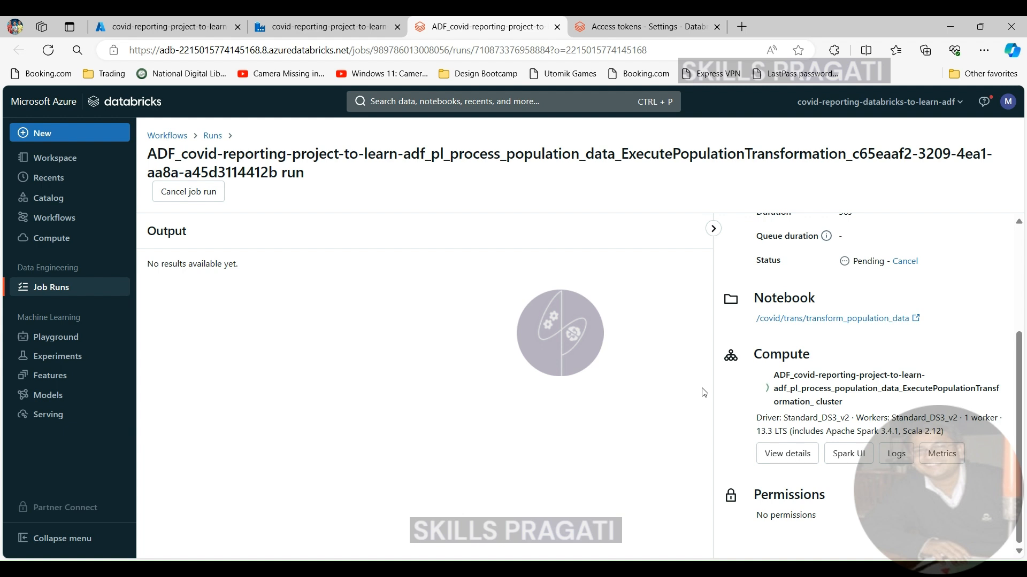
mouse_move(607, 331)
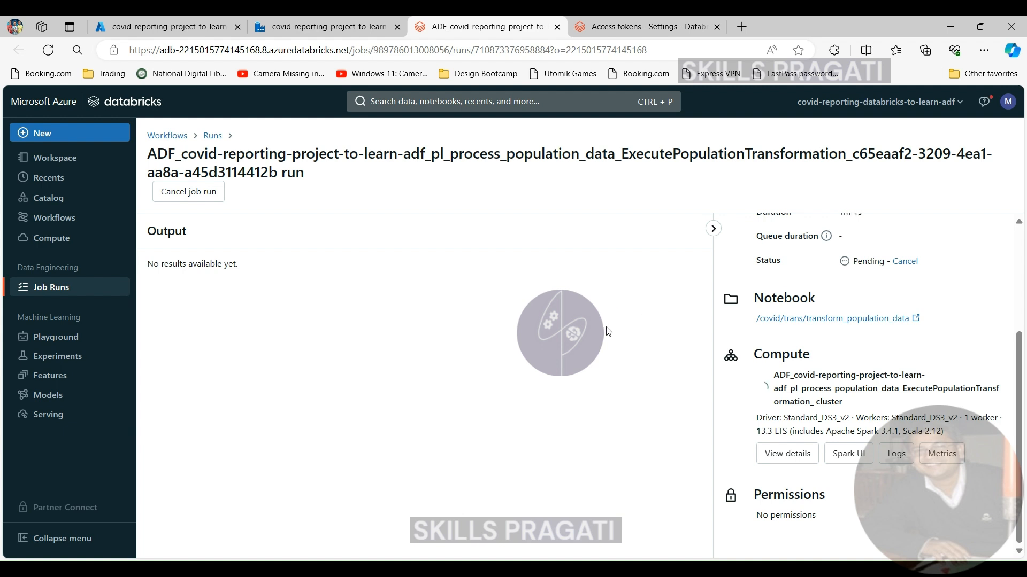
mouse_move(531, 464)
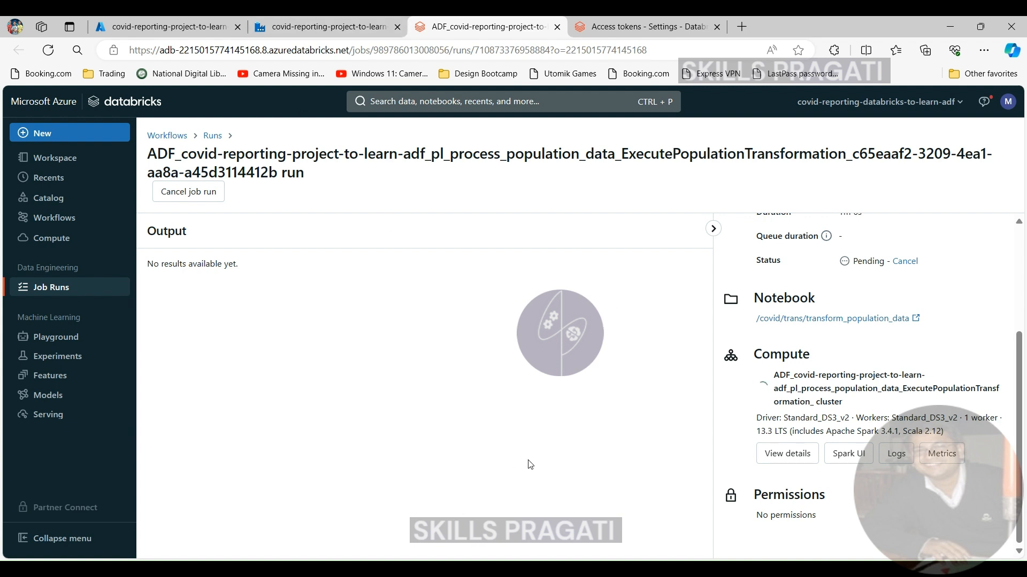
left_click(324, 26)
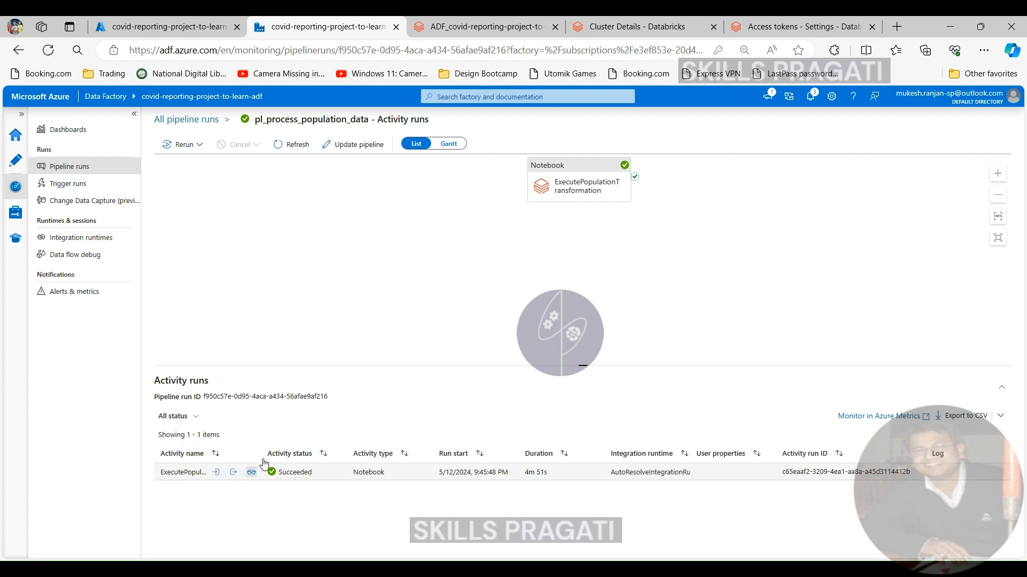
Show ExecutePopulationTransformation's run details and follow its Run page URL back to Databricks.
left_click(250, 472)
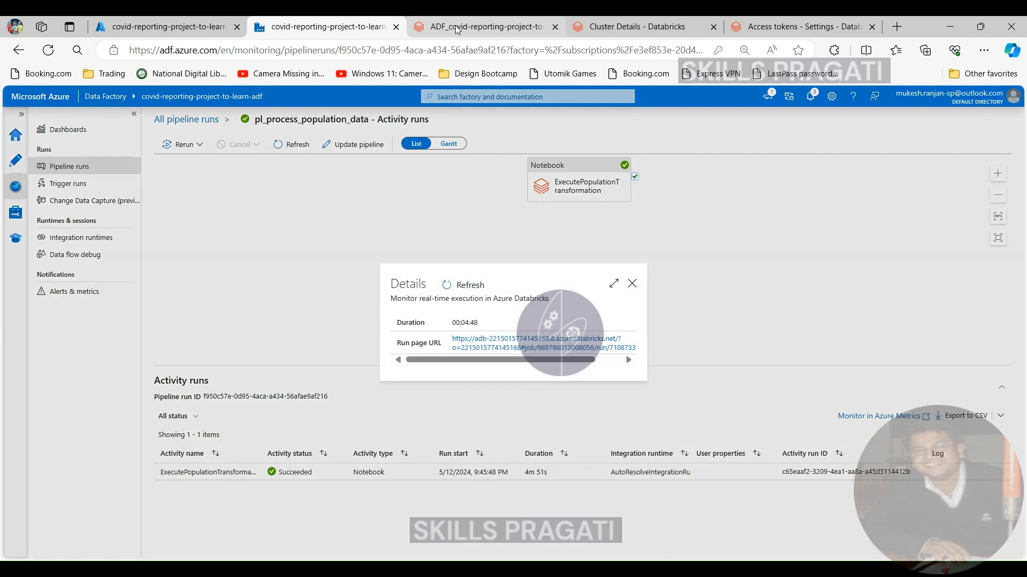
left_click(537, 339)
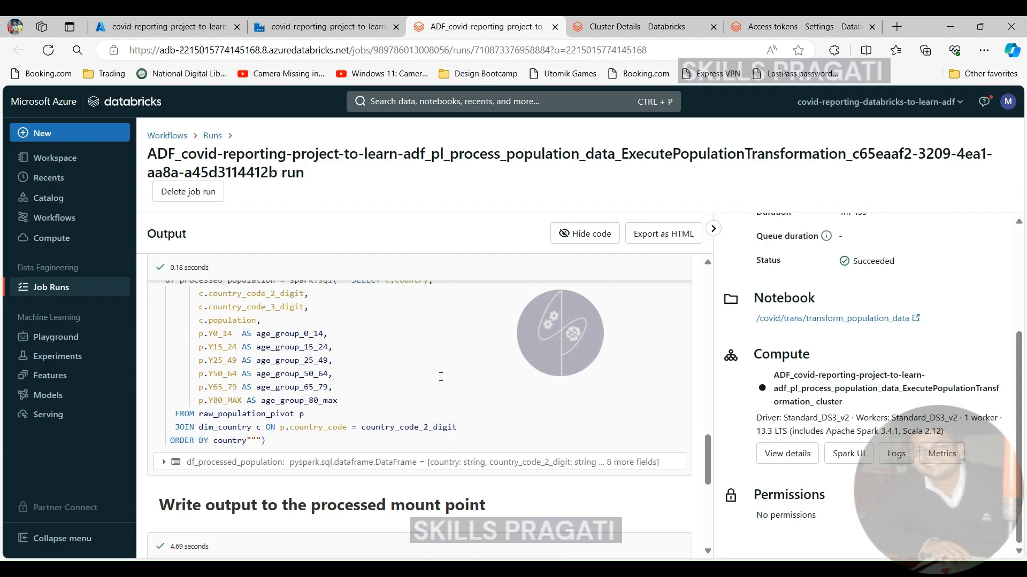
scroll("down", 3)
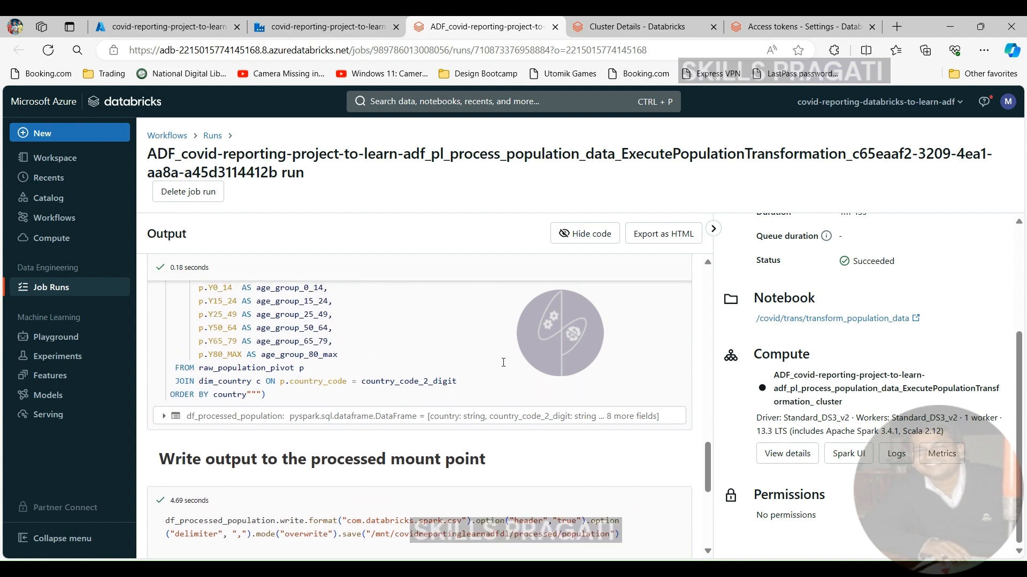
scroll("down", 3)
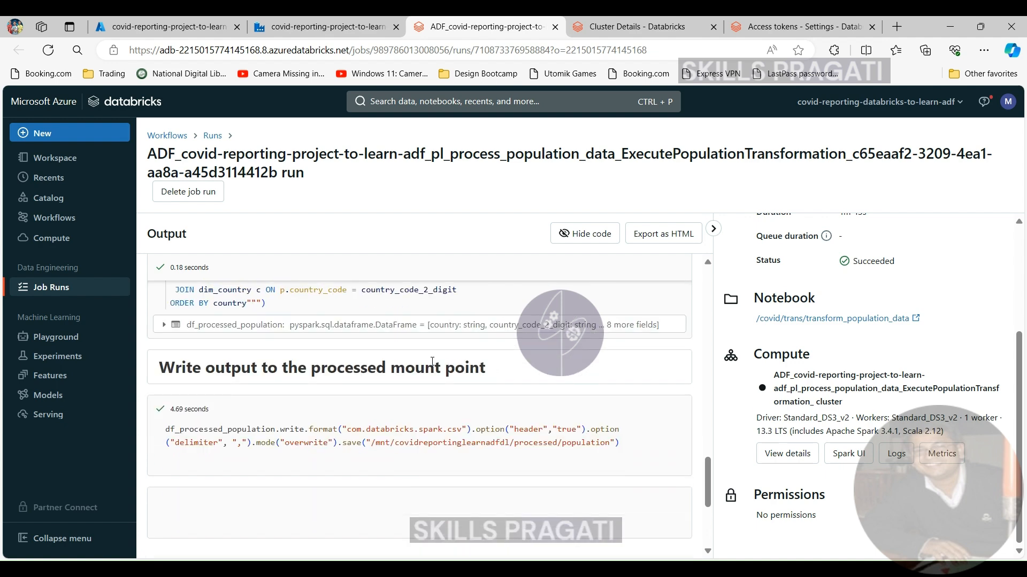
scroll("down", 3)
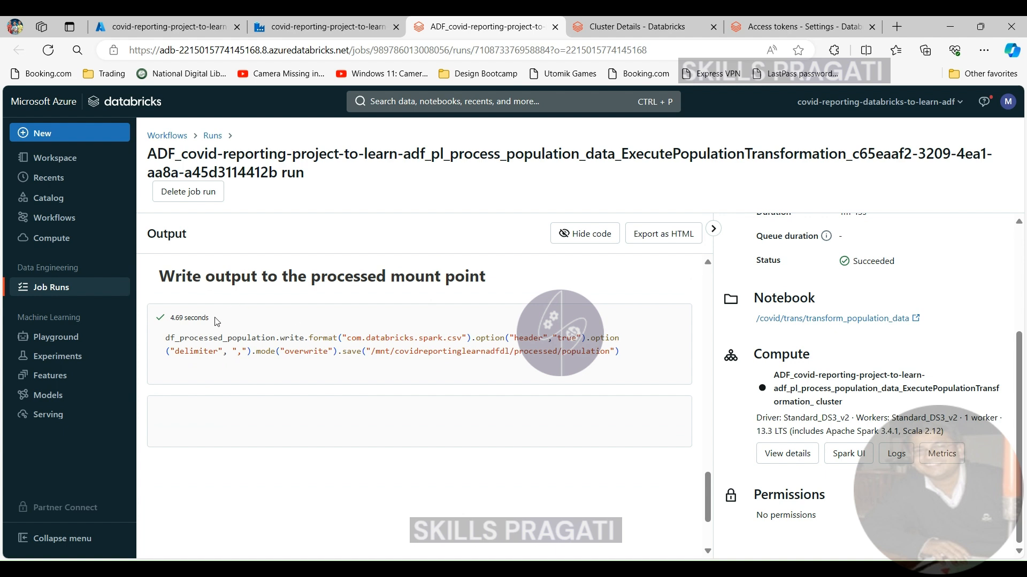
mouse_move(177, 327)
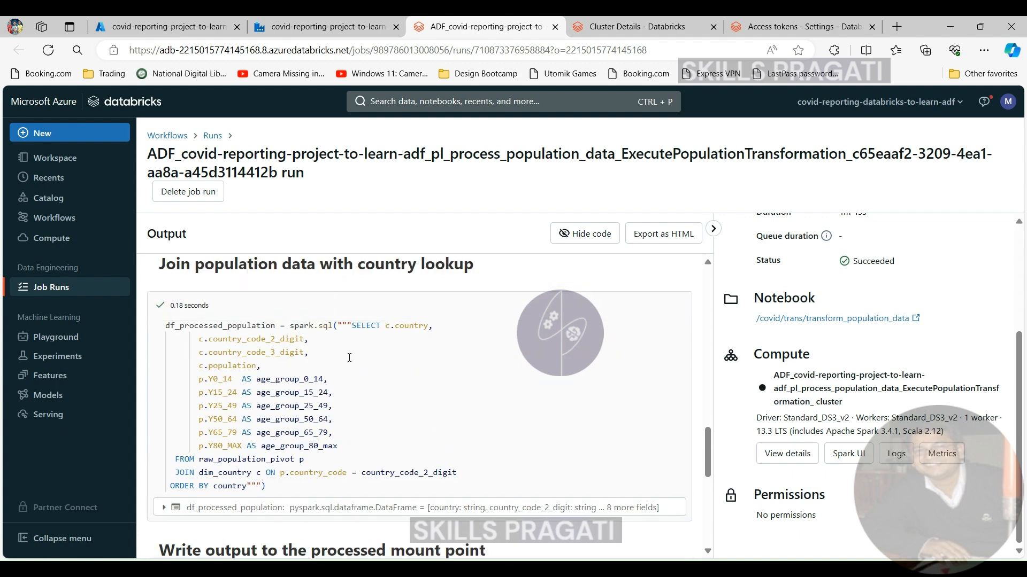
scroll("down", 3)
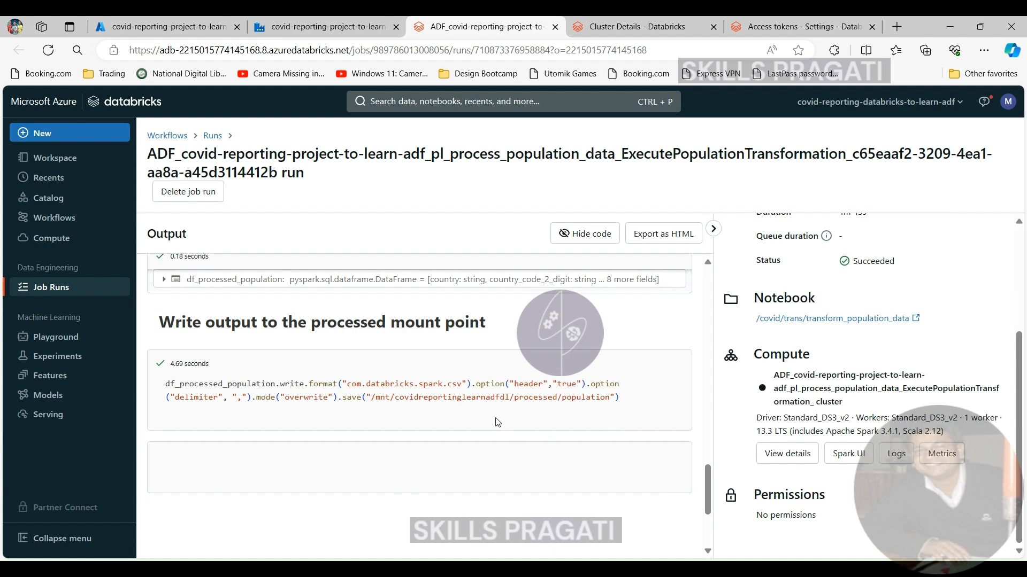
mouse_move(458, 373)
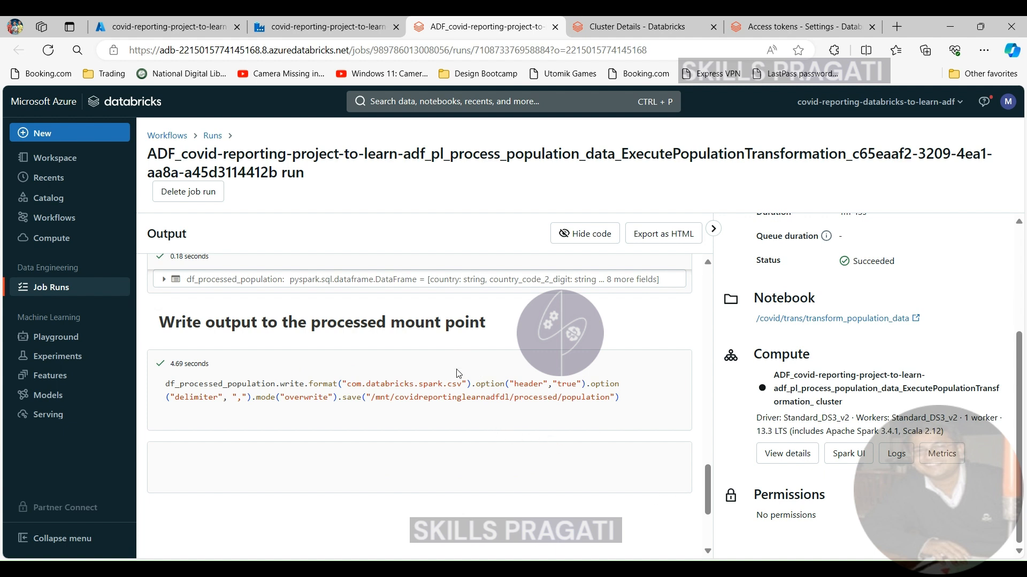
mouse_move(566, 463)
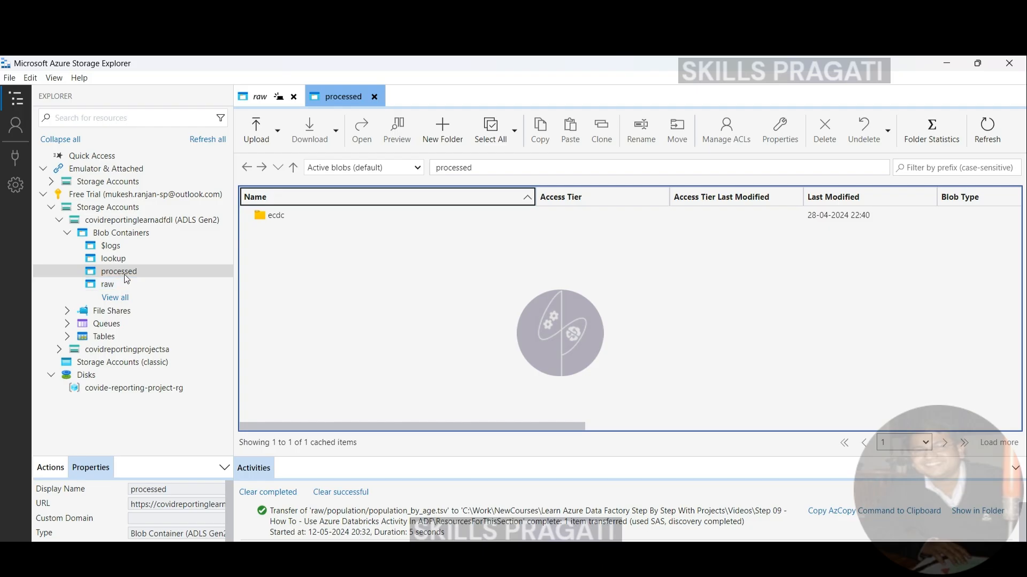
mouse_move(154, 281)
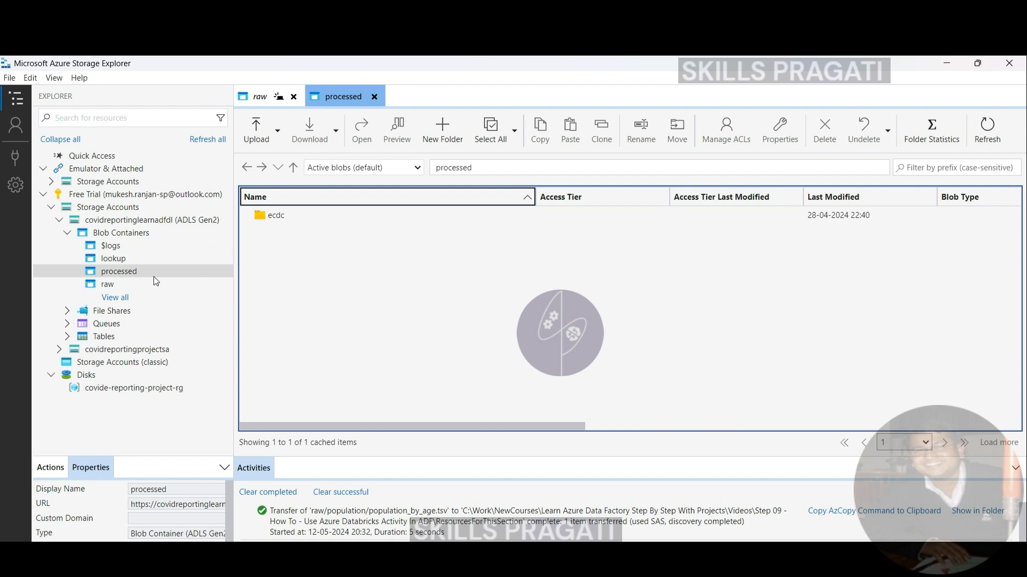
mouse_move(960, 140)
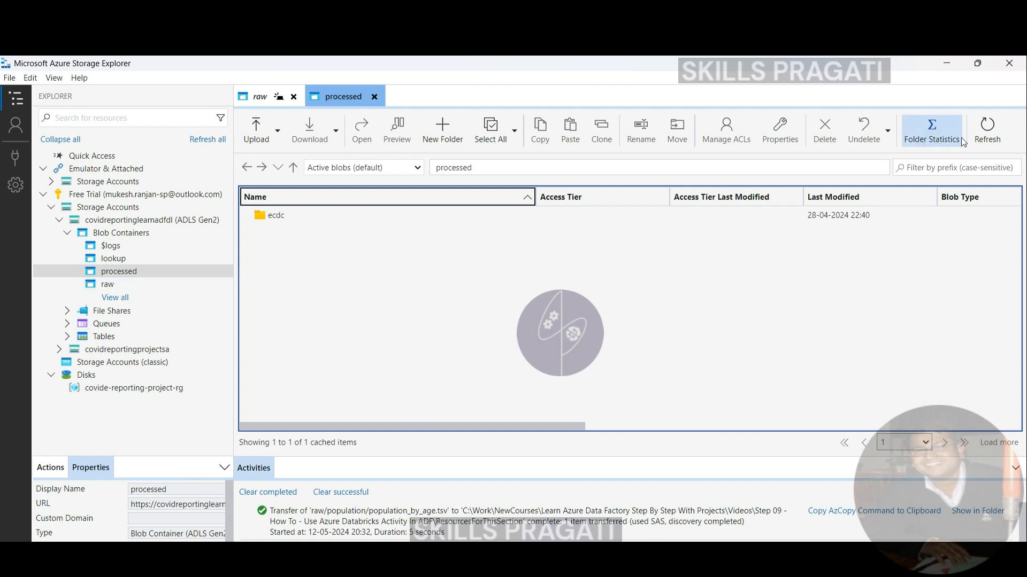
Refresh the processed container and select the new population folder beside ecdc.
left_click(986, 128)
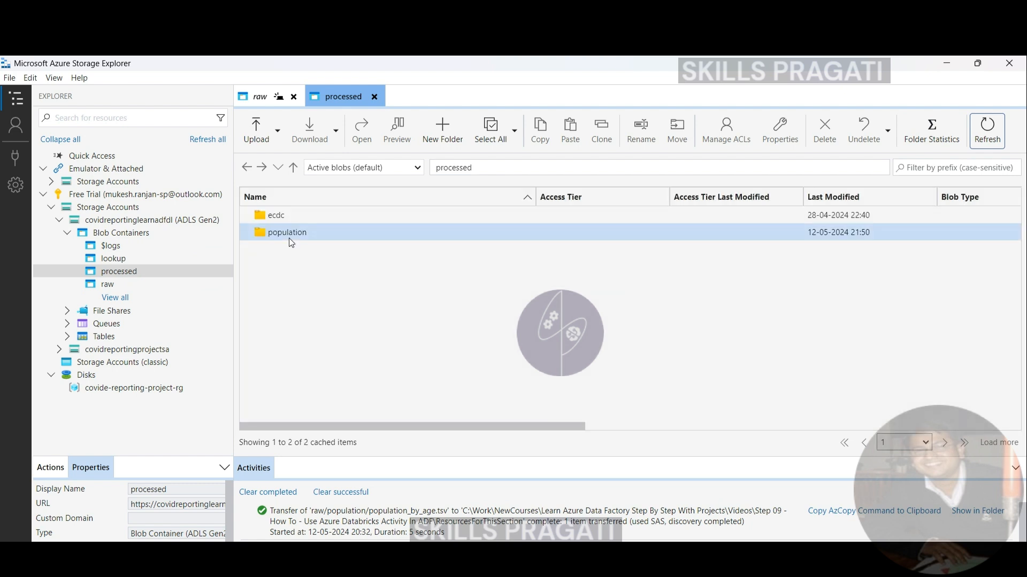
left_click(287, 232)
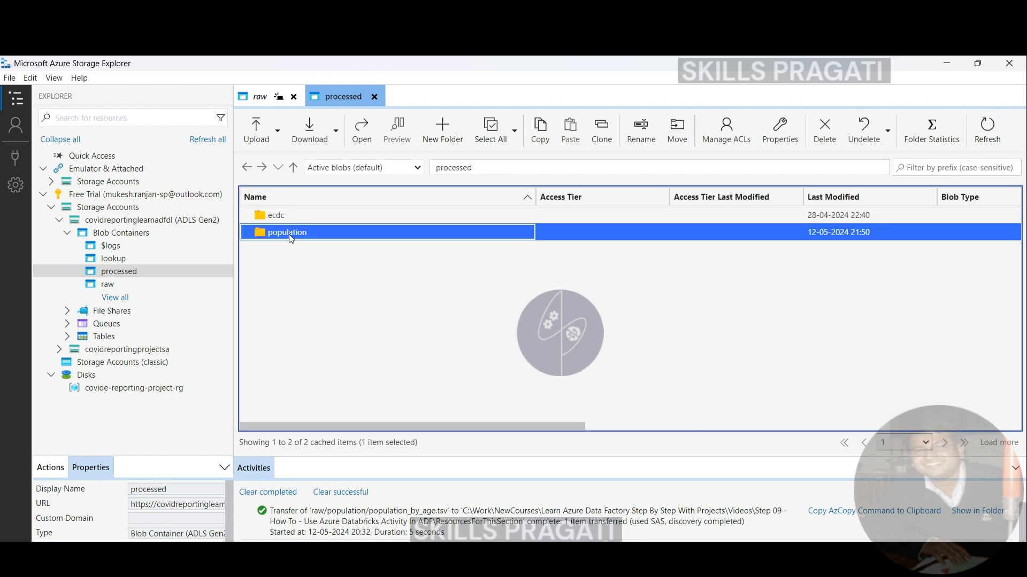
Open the population folder, widen the Name column, and right-click the part-00000 CSV file.
double_click(287, 232)
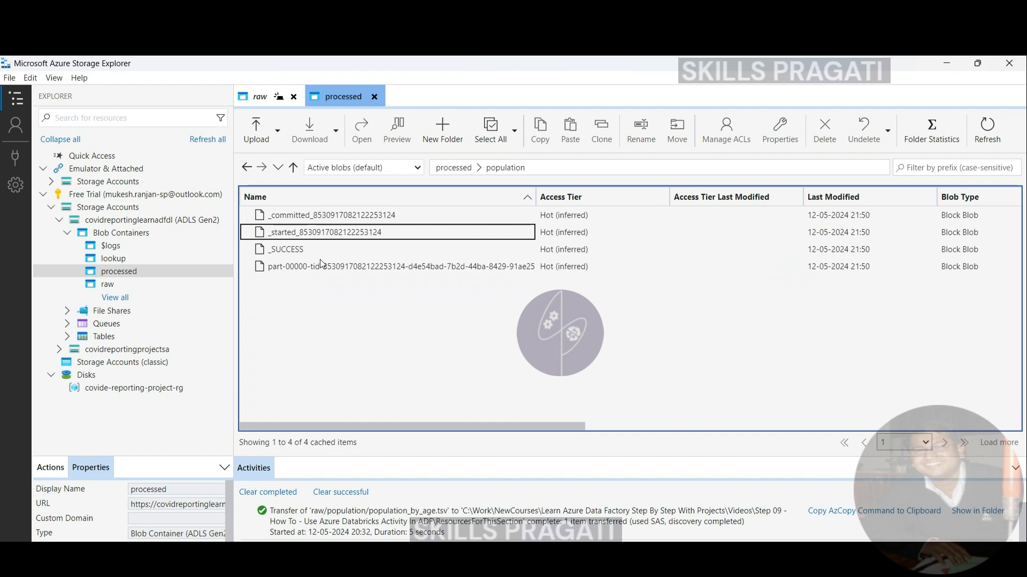
mouse_move(314, 286)
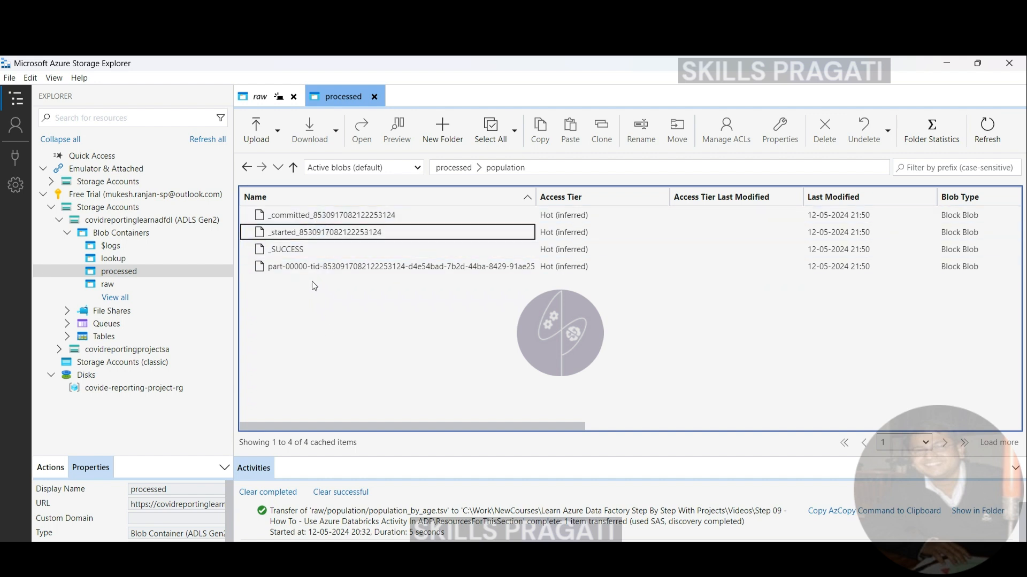
mouse_move(306, 293)
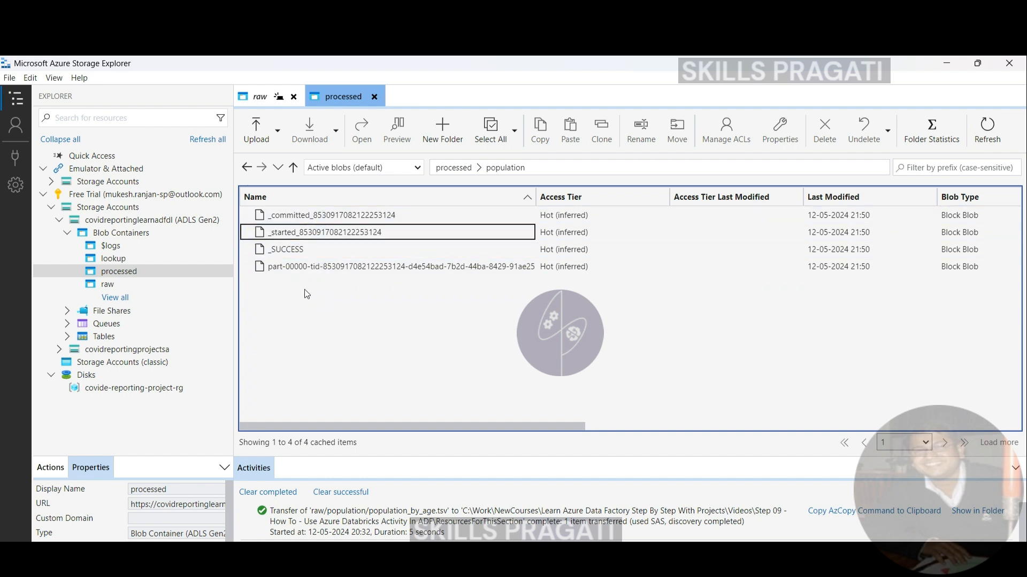
mouse_move(513, 186)
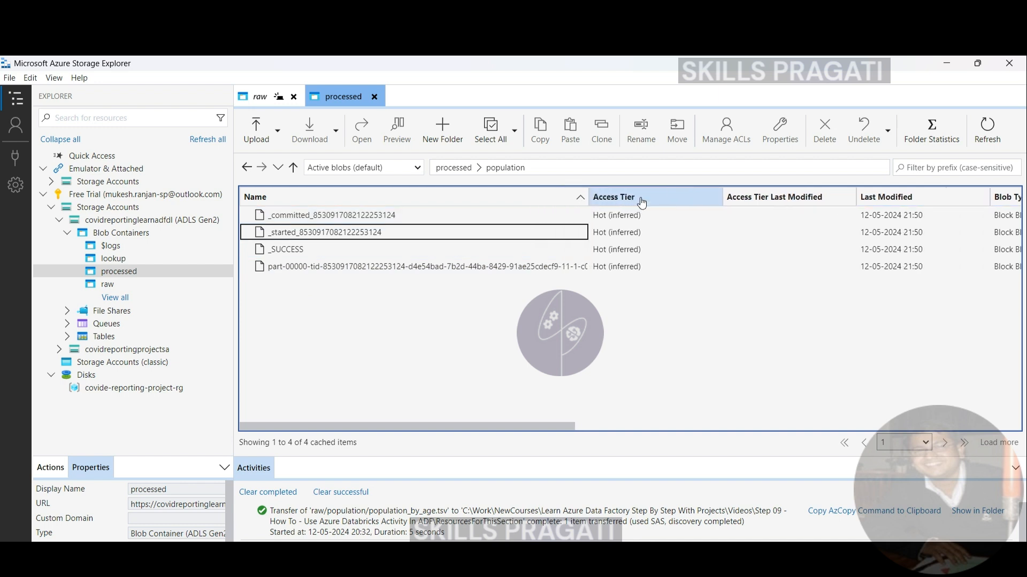
left_click(422, 266)
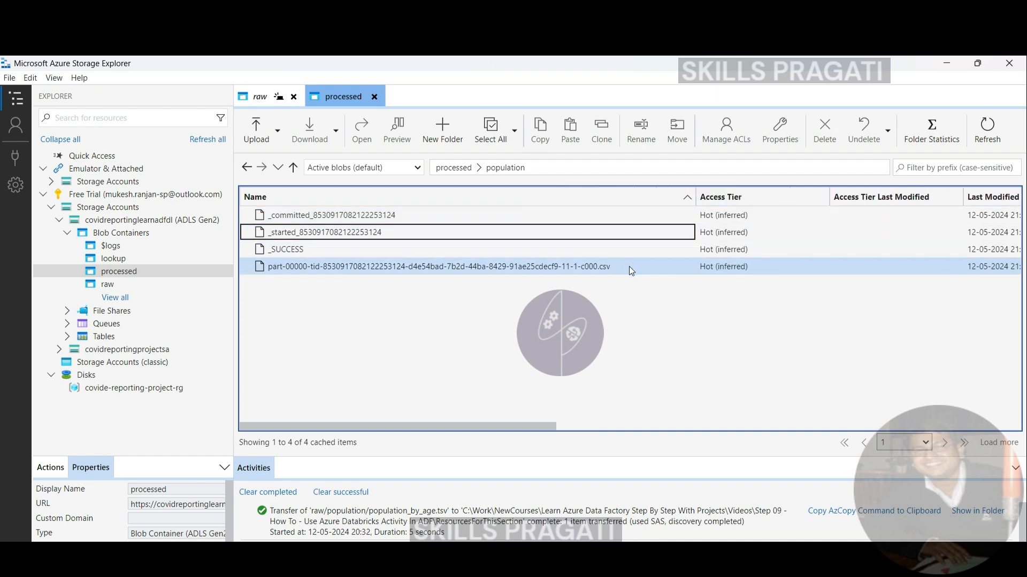
left_click(442, 267)
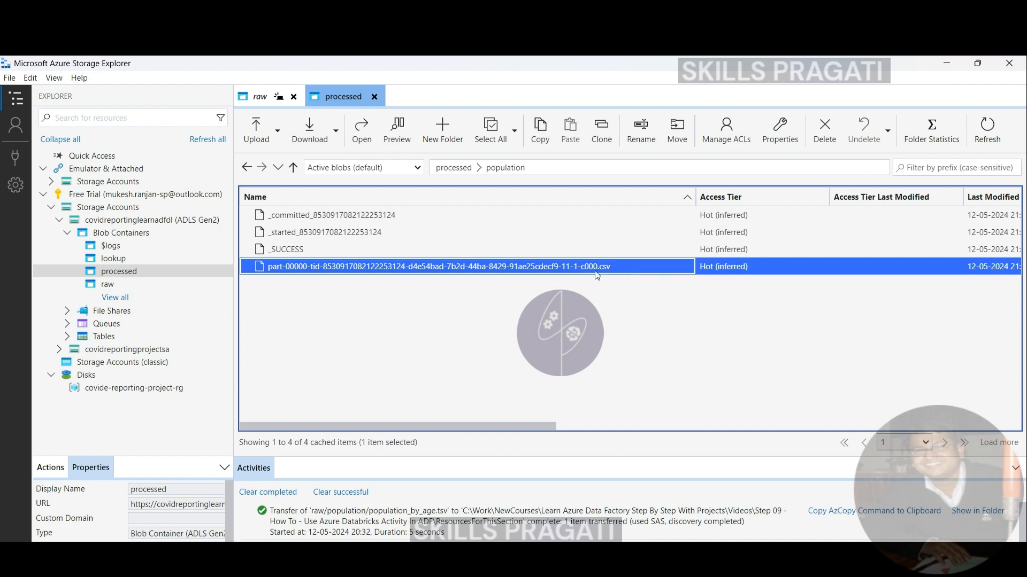
right_click(597, 273)
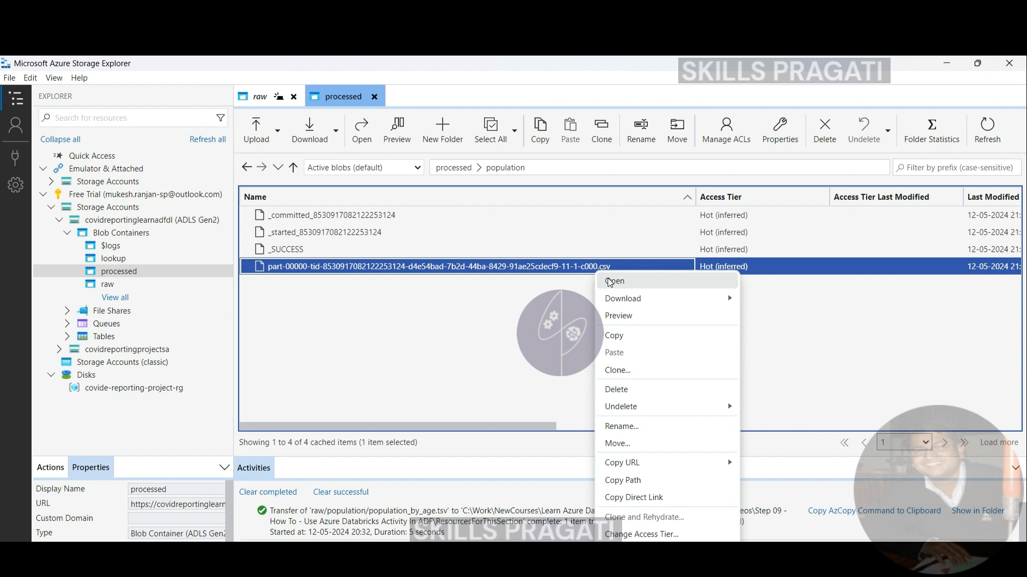
mouse_move(622, 299)
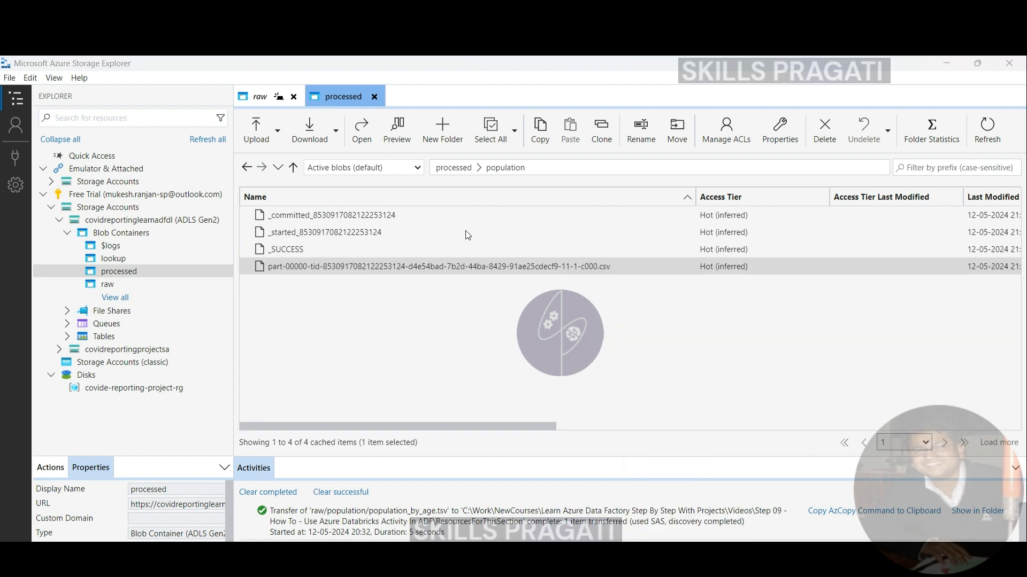
Download the part-00000 CSV from processed/population to the local course folder.
left_click(309, 124)
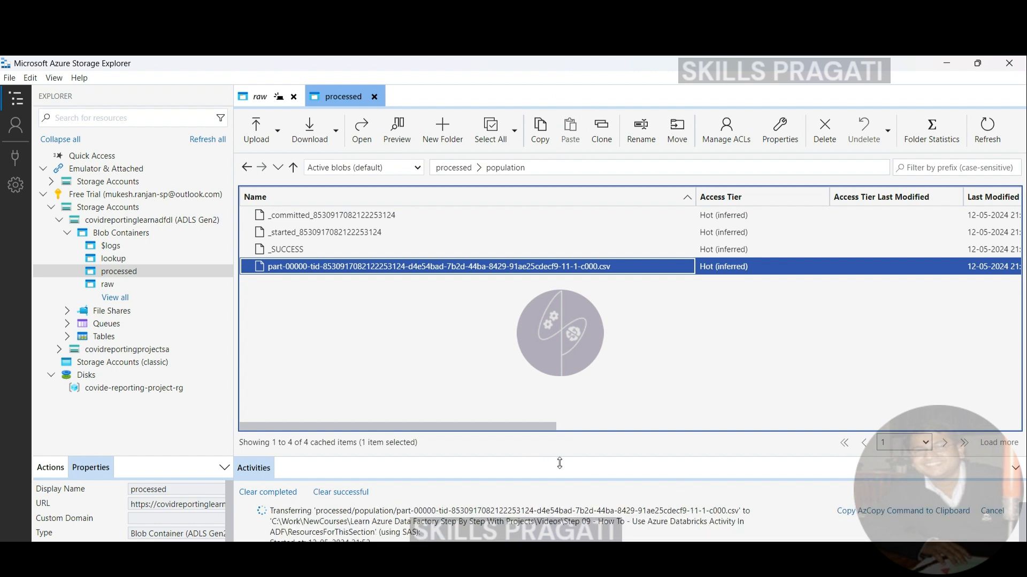
mouse_move(602, 433)
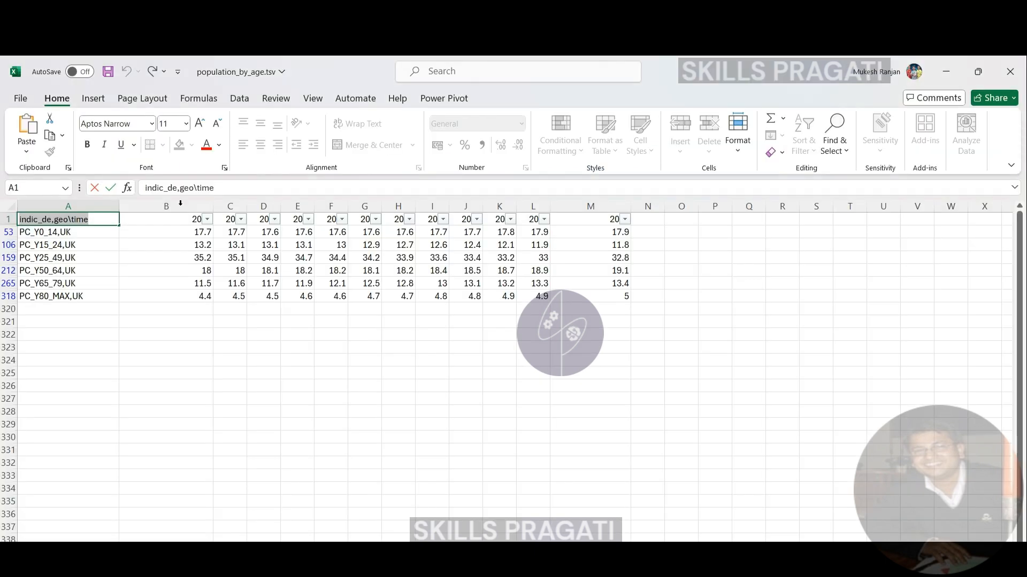
Inspect the CSV's country_code_3_digit, age_group_0_14, age_group_80_max columns and Albania's code.
left_click(164, 283)
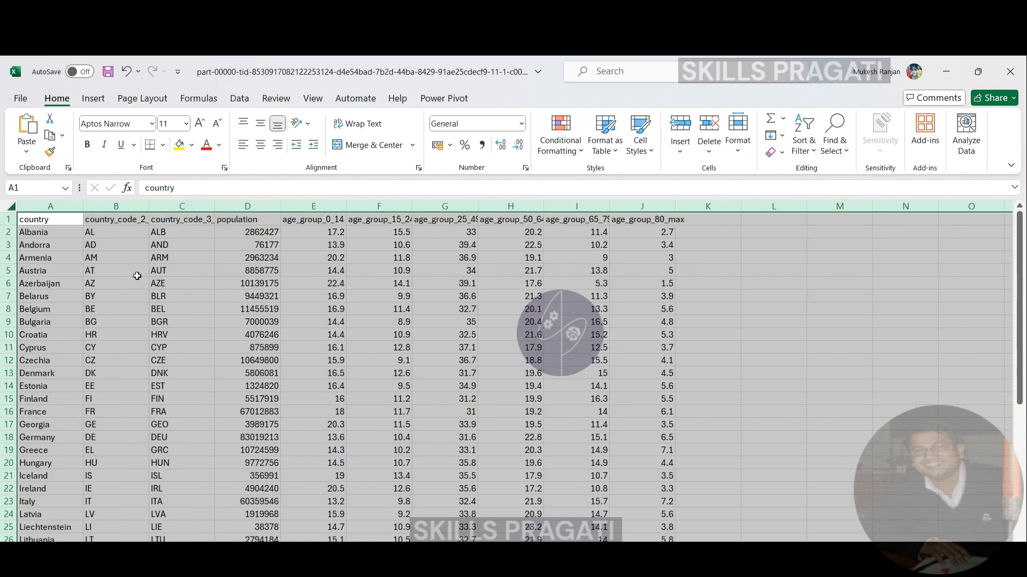
mouse_move(325, 223)
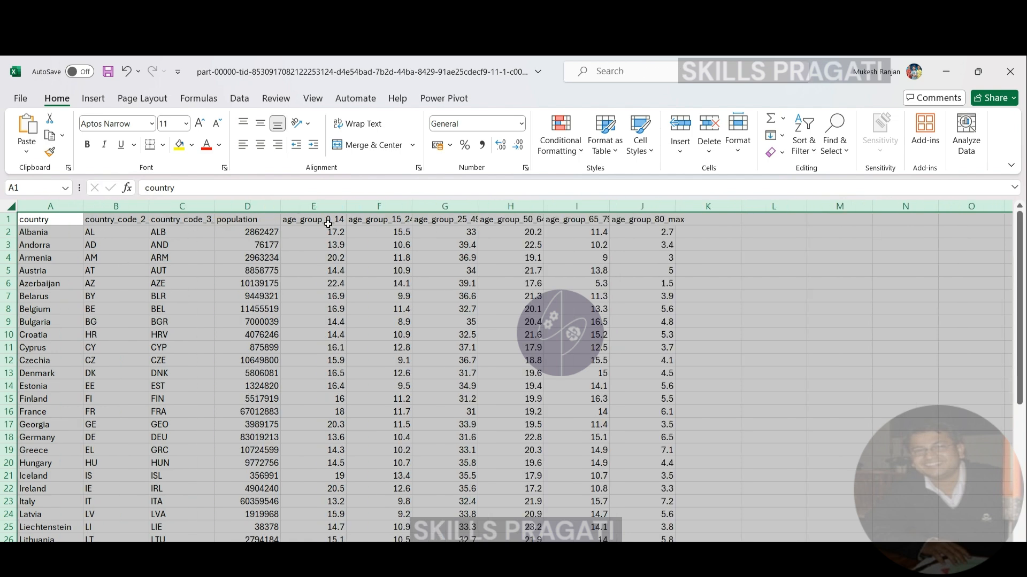
scroll("down", 3)
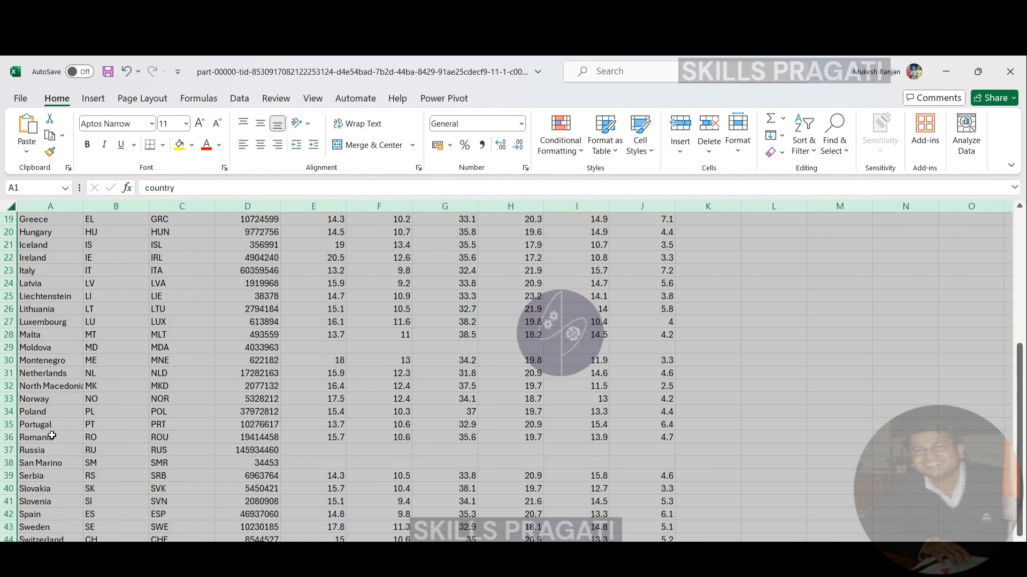
scroll("down", 3)
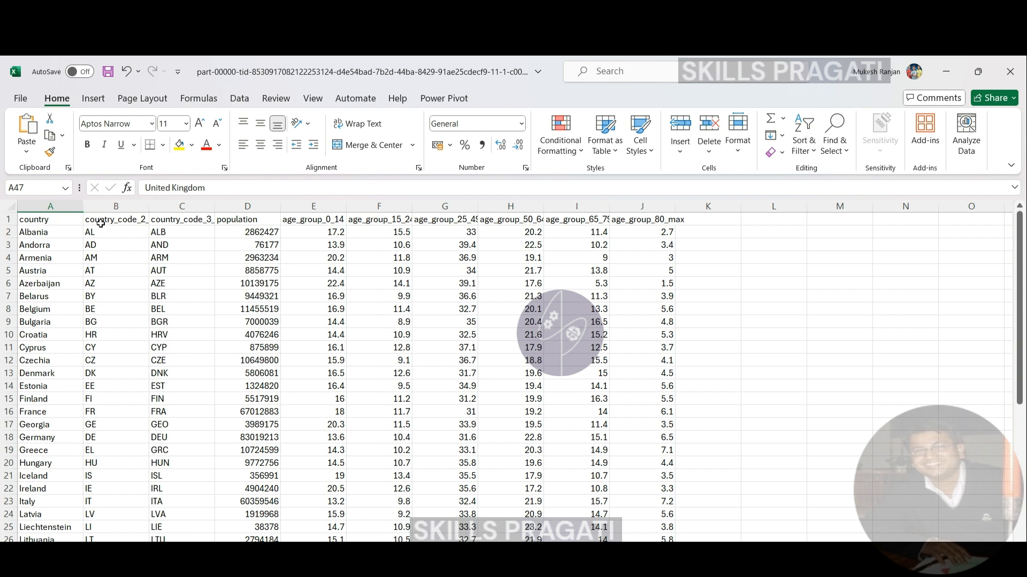
left_click(182, 219)
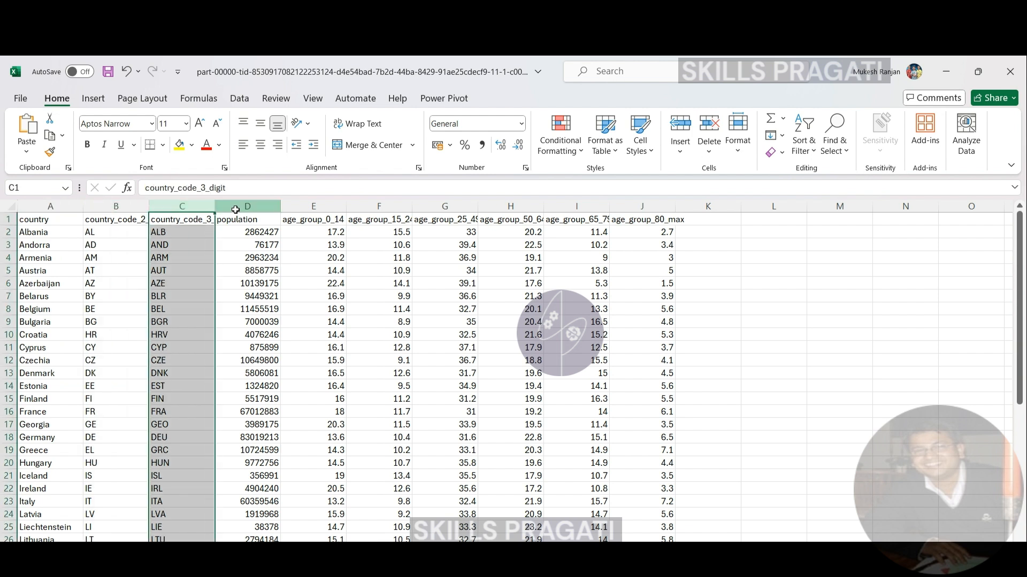
left_click(313, 206)
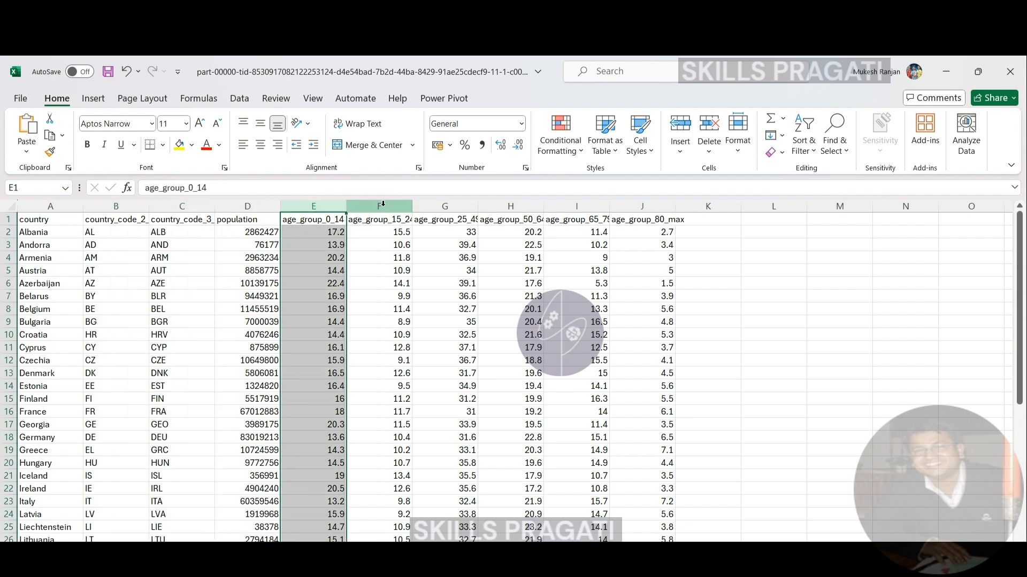
left_click(445, 206)
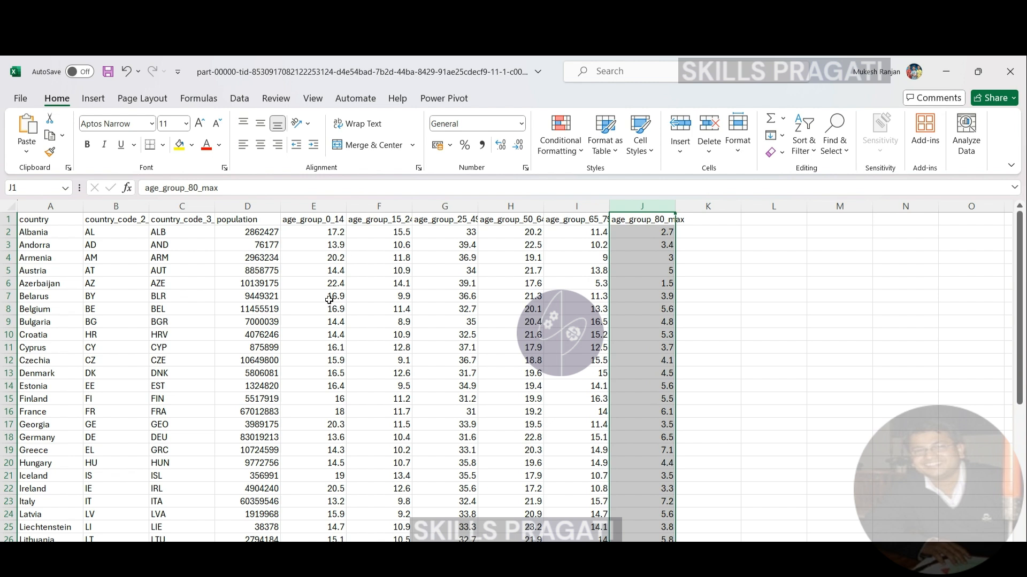
mouse_move(261, 283)
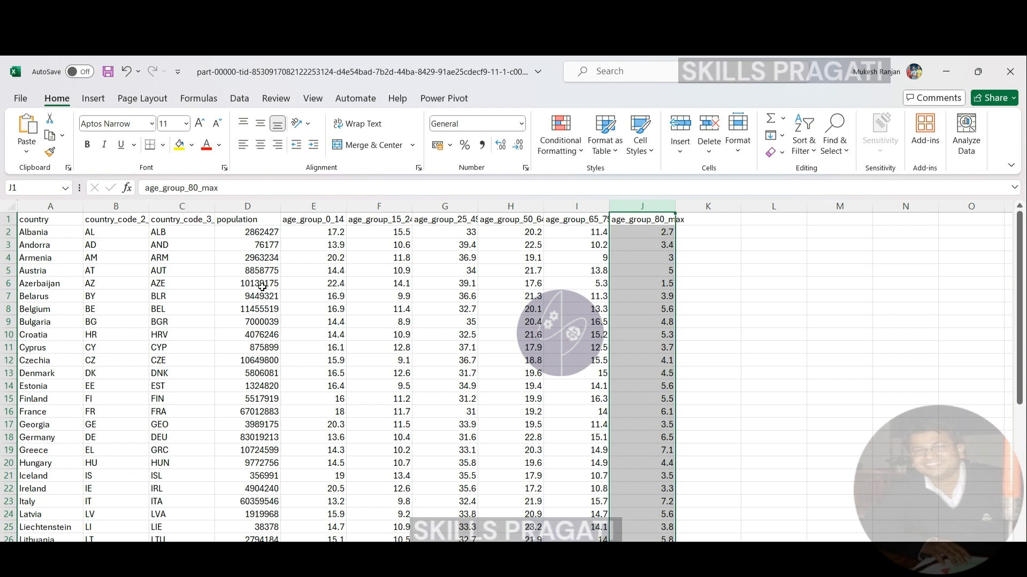
left_click(115, 232)
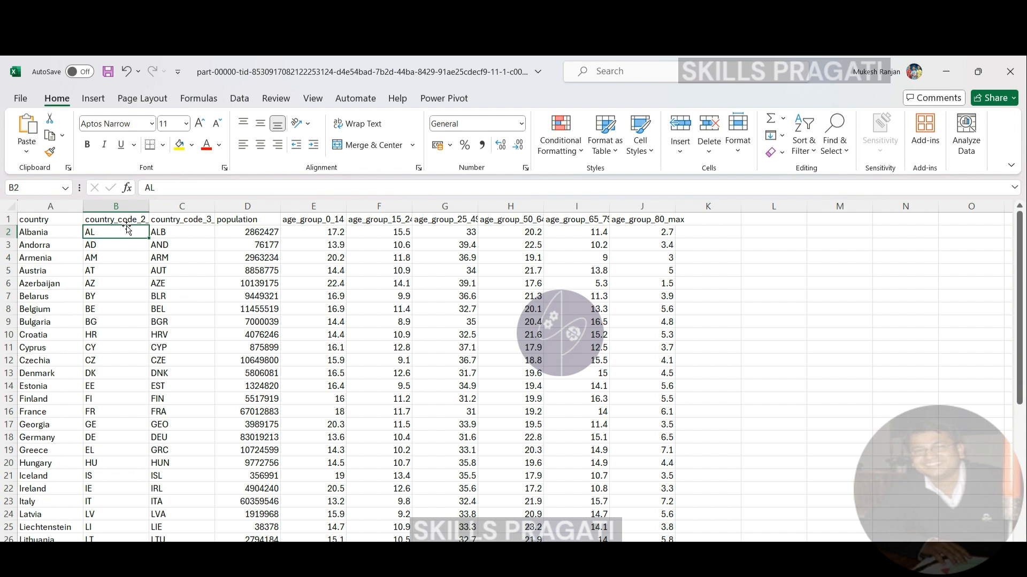
mouse_move(142, 250)
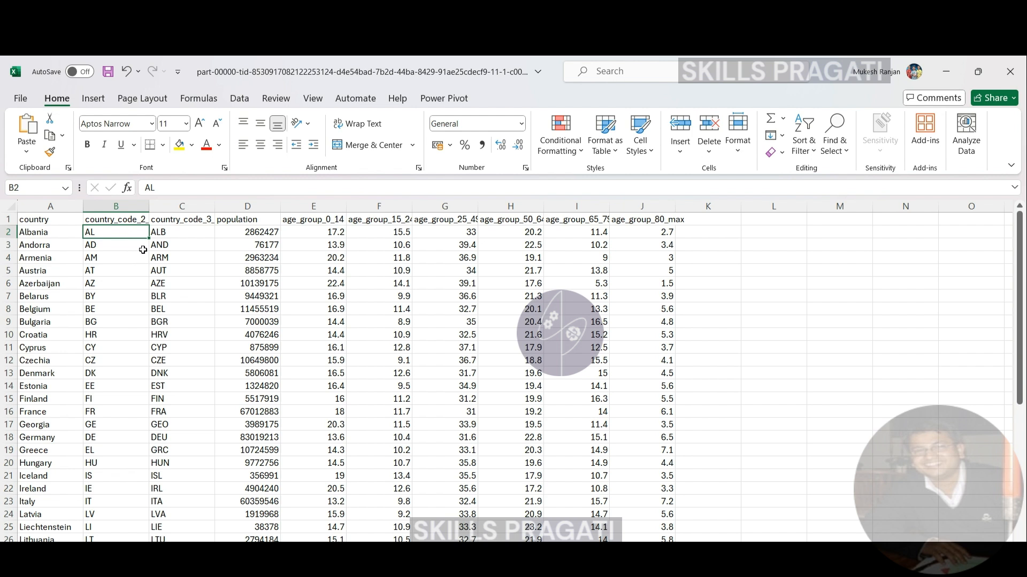
mouse_move(286, 306)
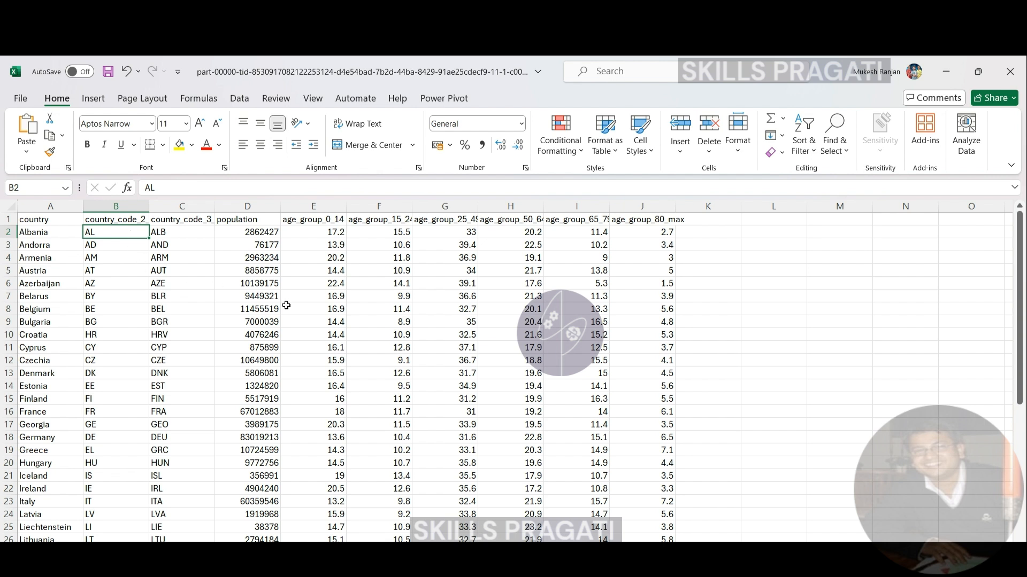
mouse_move(595, 542)
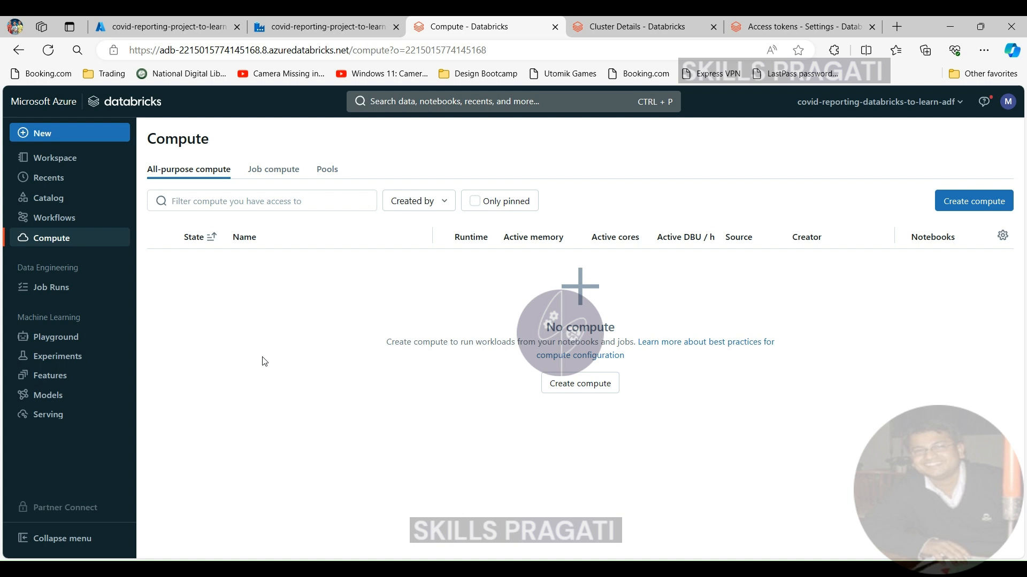
mouse_move(242, 278)
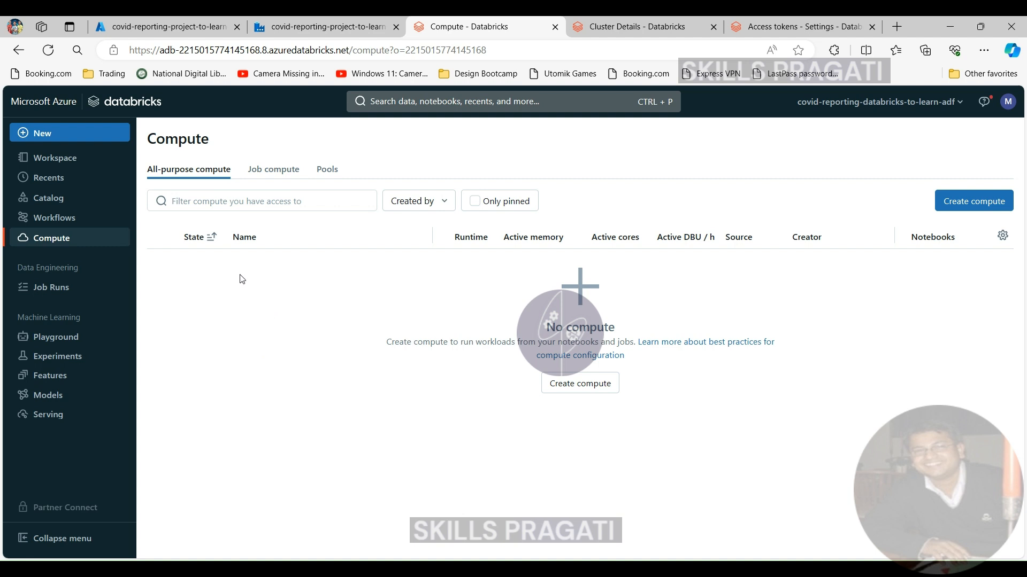
mouse_move(293, 175)
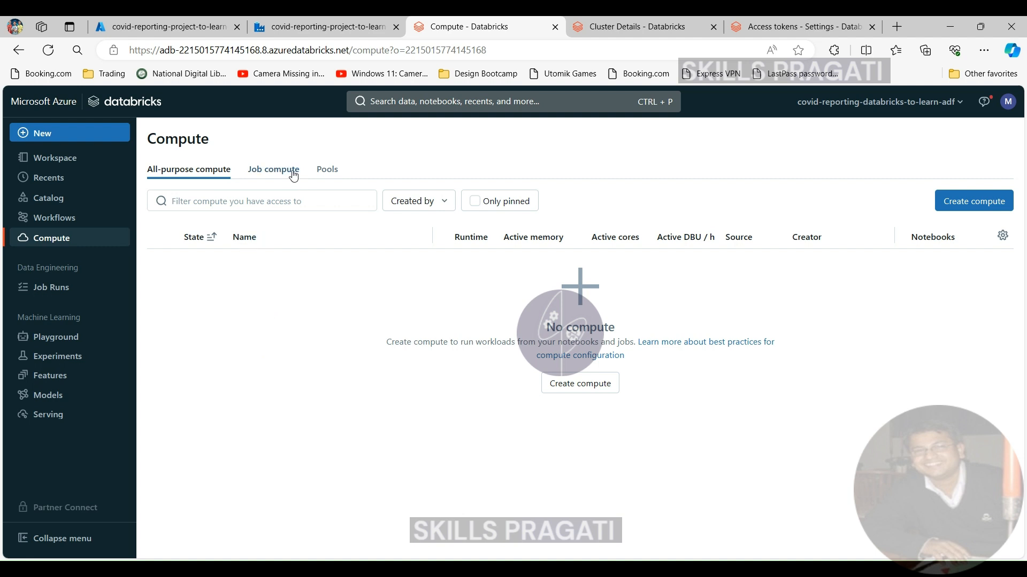
List Job compute clusters, open and dismiss the job cluster's options menu, then open it.
left_click(274, 170)
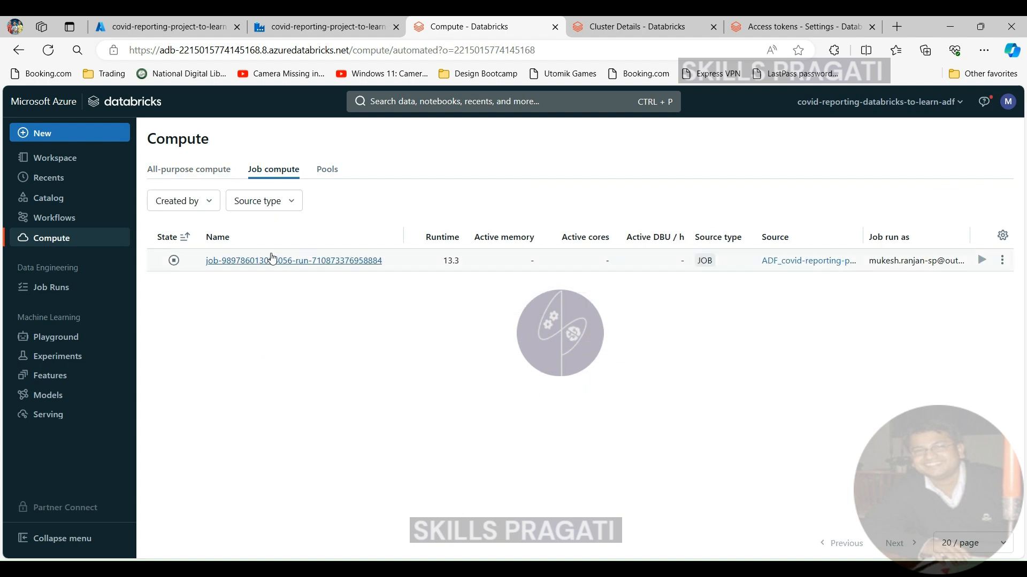
mouse_move(314, 264)
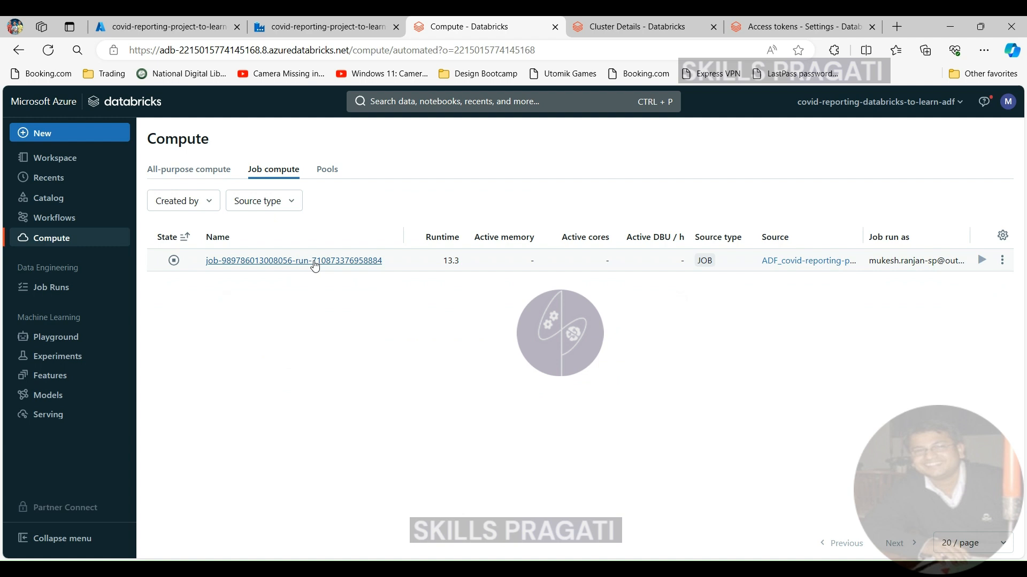
mouse_move(353, 264)
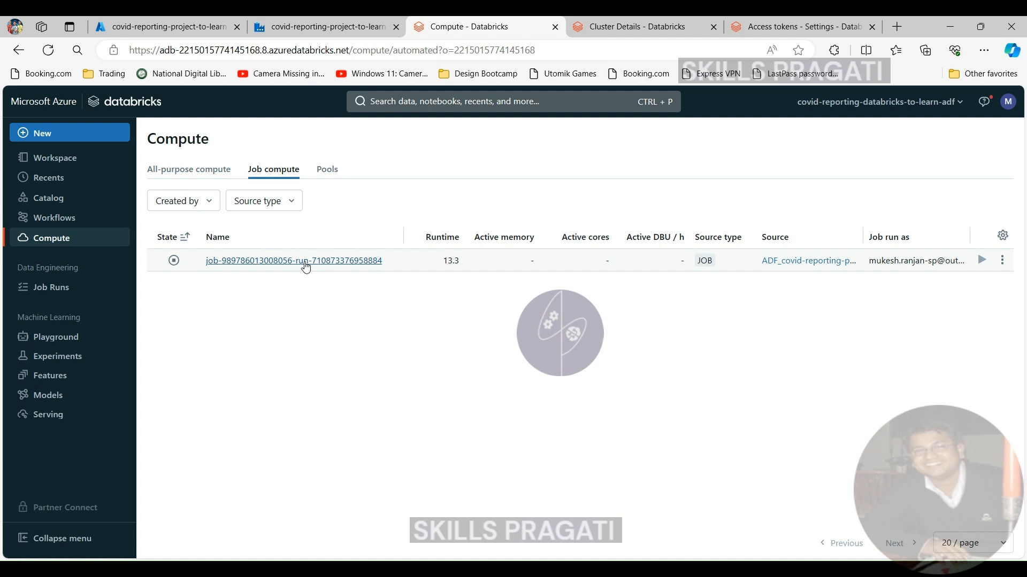
mouse_move(776, 278)
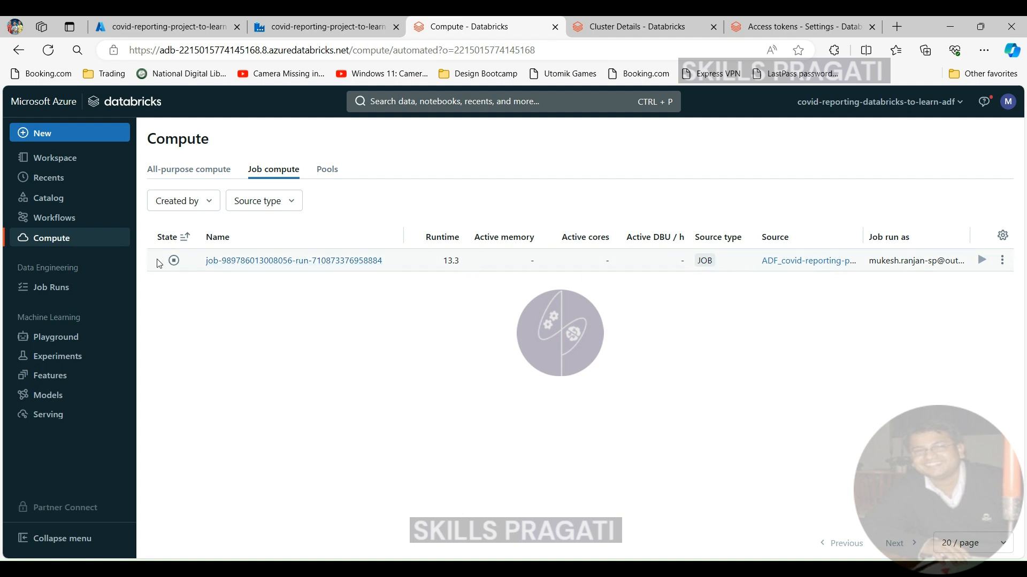
mouse_move(346, 266)
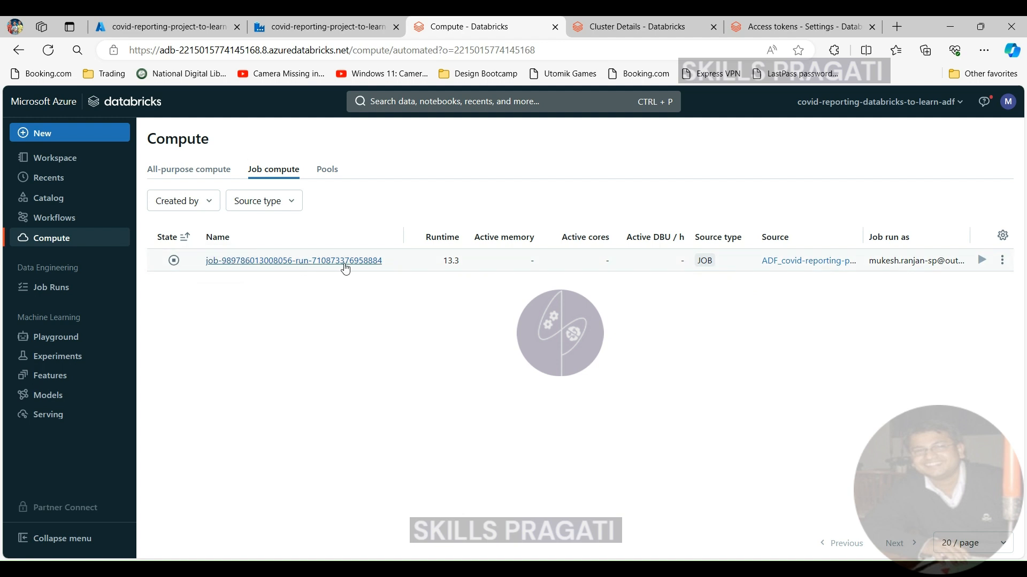
left_click(1001, 260)
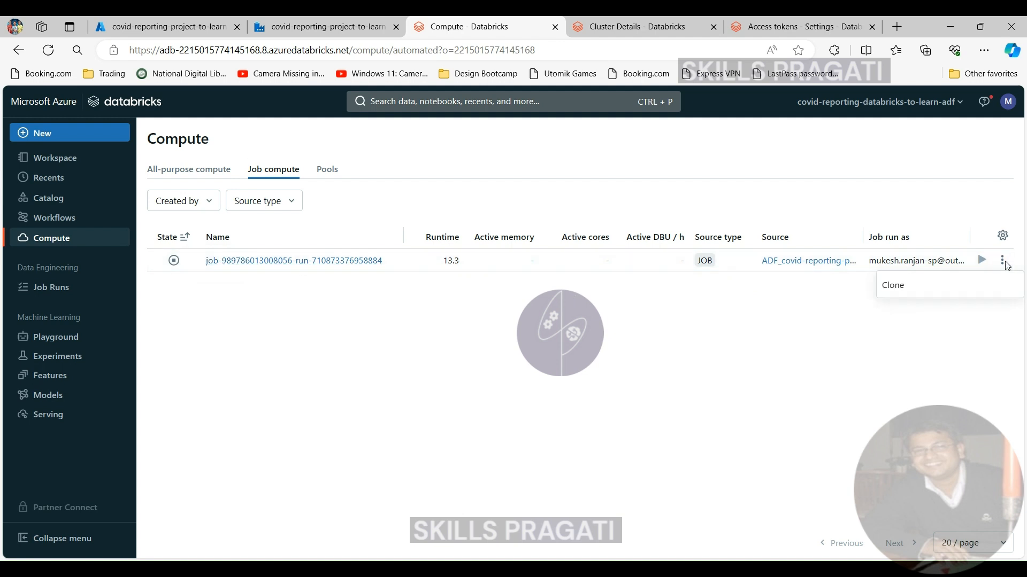
left_click(753, 268)
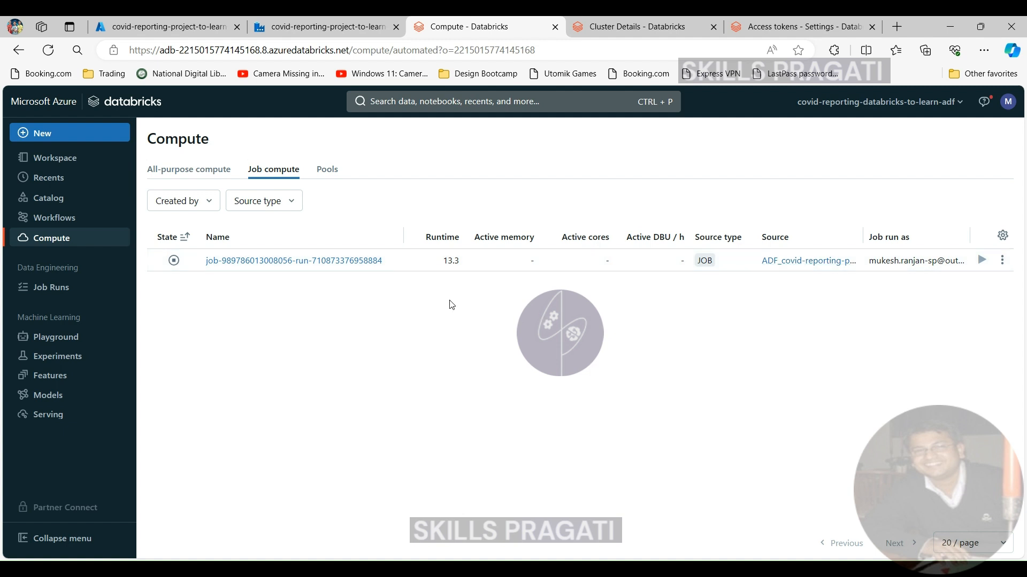
left_click(294, 261)
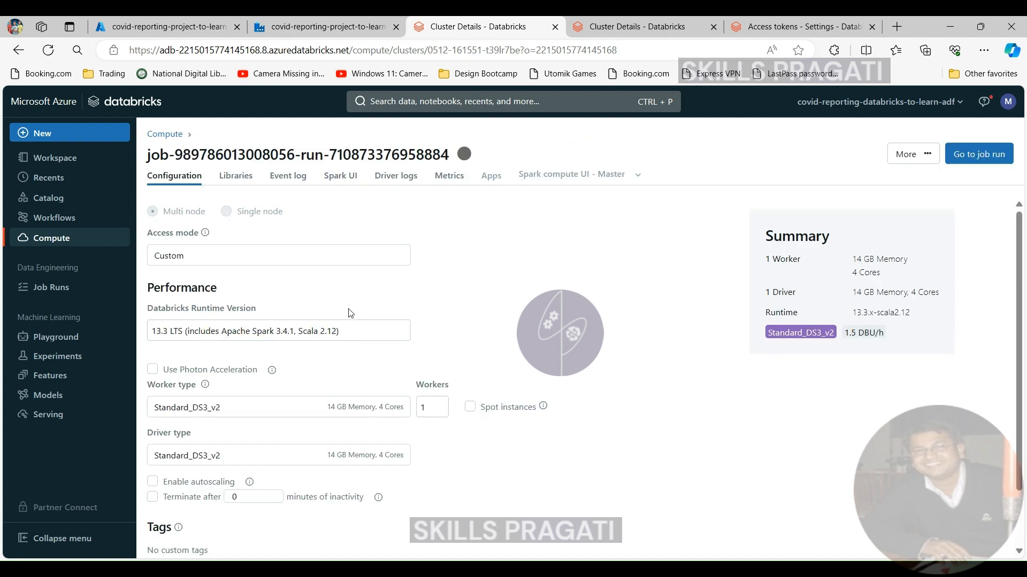
mouse_move(324, 314)
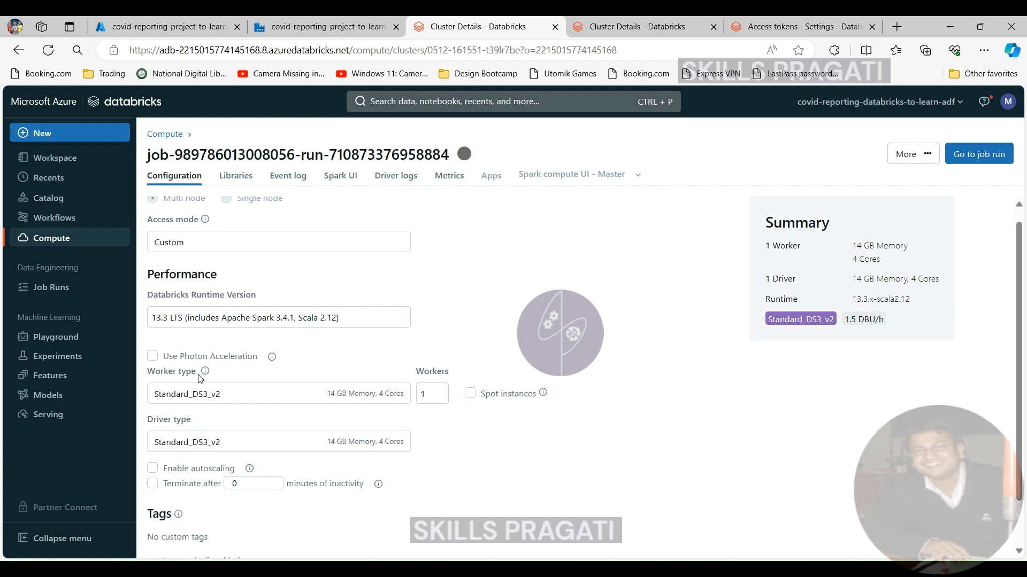
Scroll the job cluster's Configuration tab: 13.3 LTS runtime, Standard_DS3_v2 driver, one worker.
scroll("up", 3)
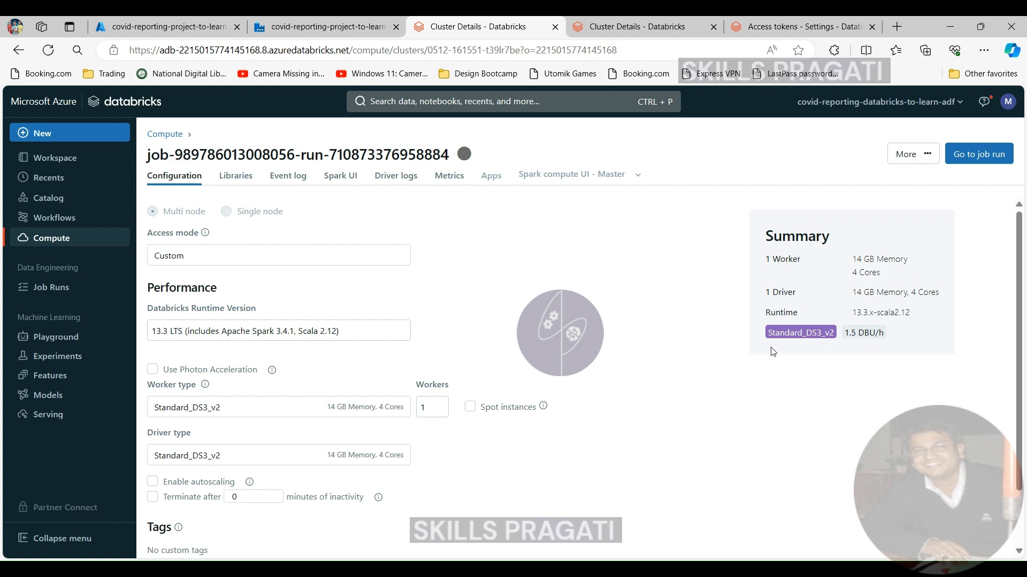
mouse_move(530, 427)
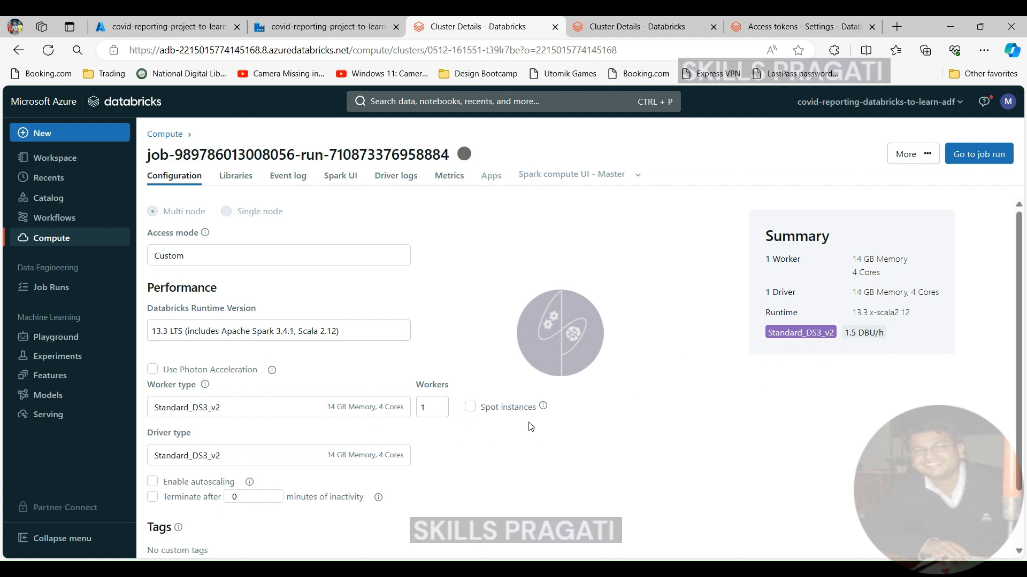
mouse_move(315, 376)
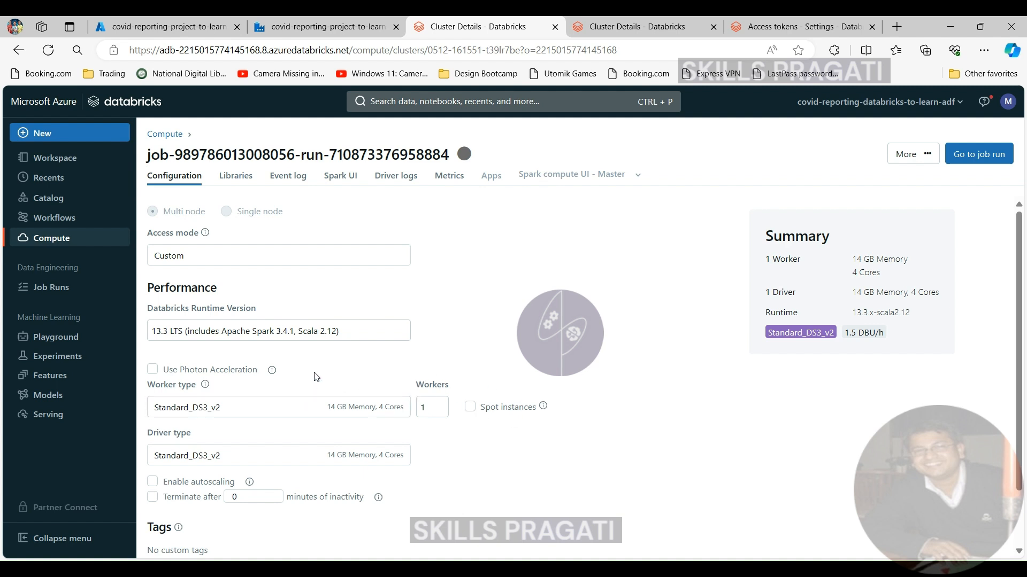
mouse_move(210, 315)
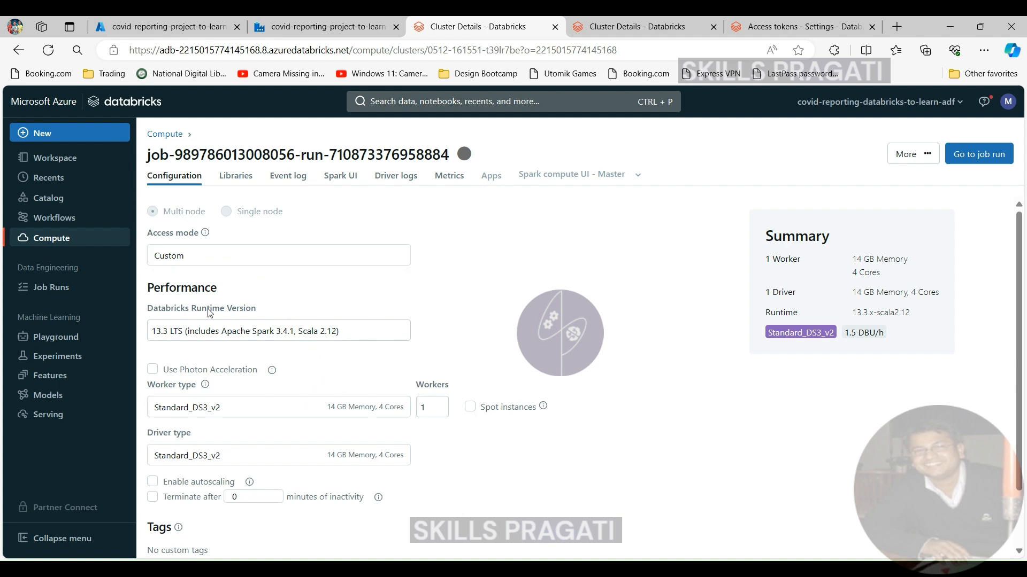
mouse_move(178, 424)
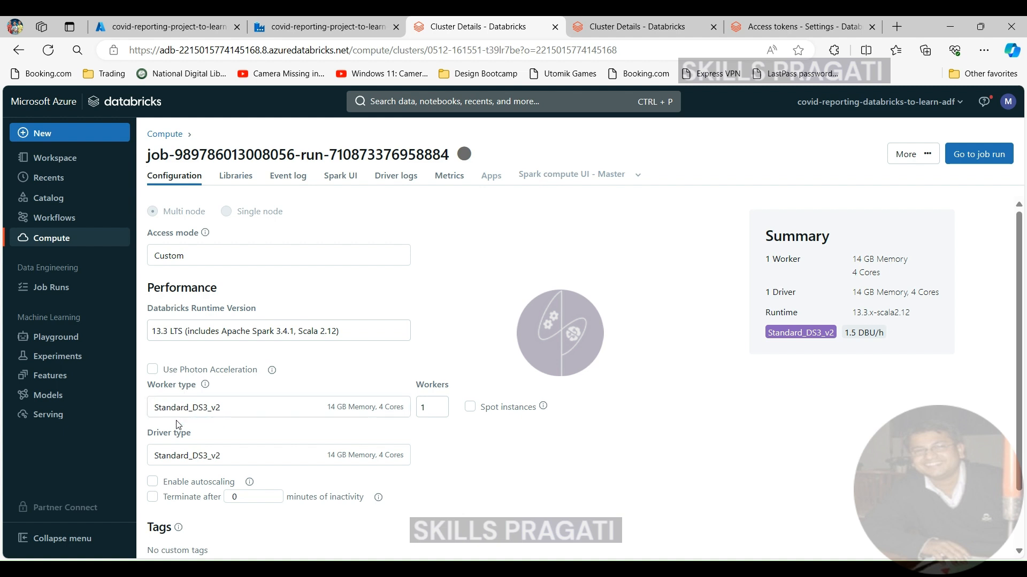
scroll("down", 3)
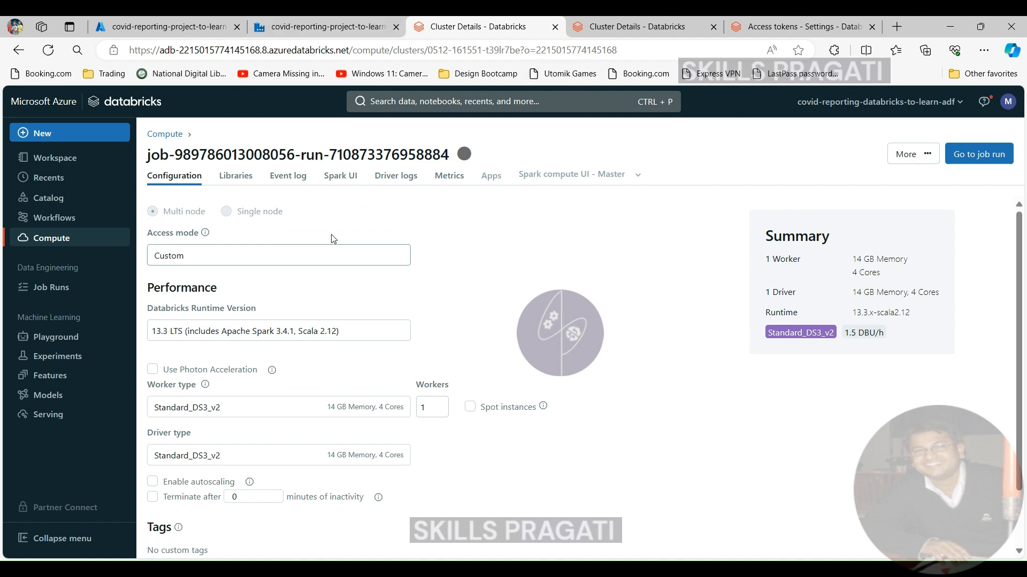
Revisit the Job compute tab, then list Job Runs showing the ADF run succeeded in 4m 43s.
left_click(51, 238)
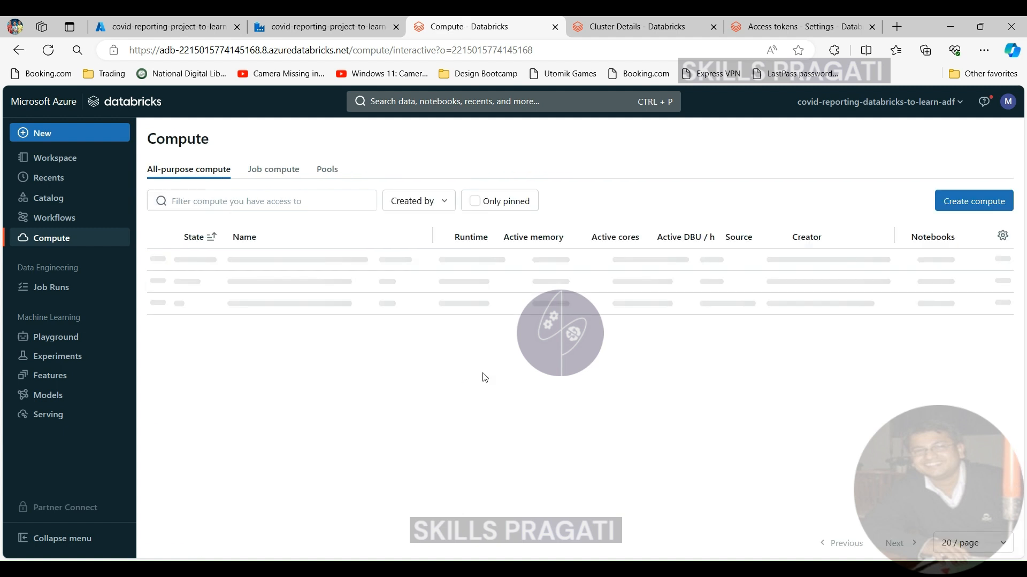
left_click(273, 169)
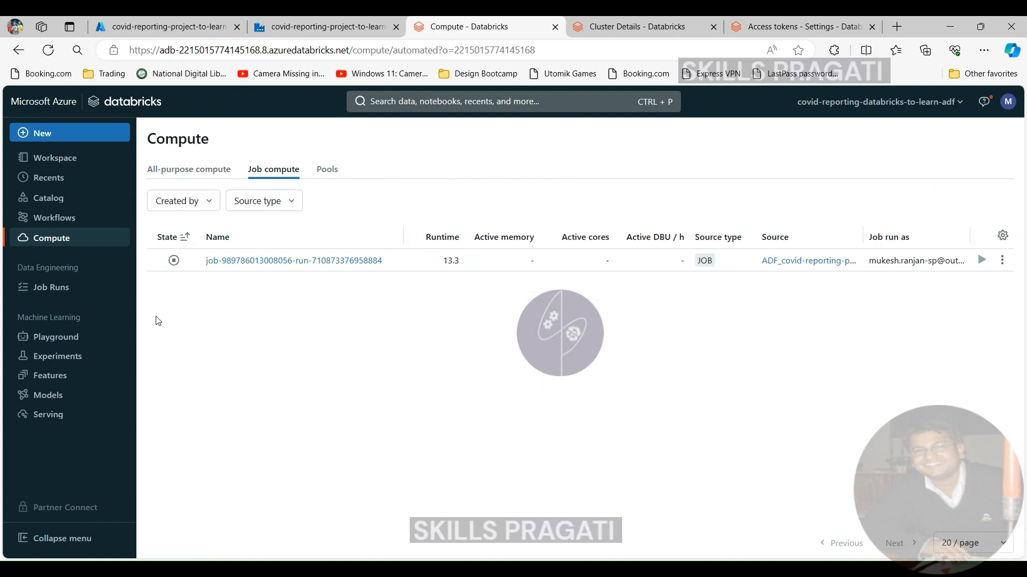
left_click(51, 287)
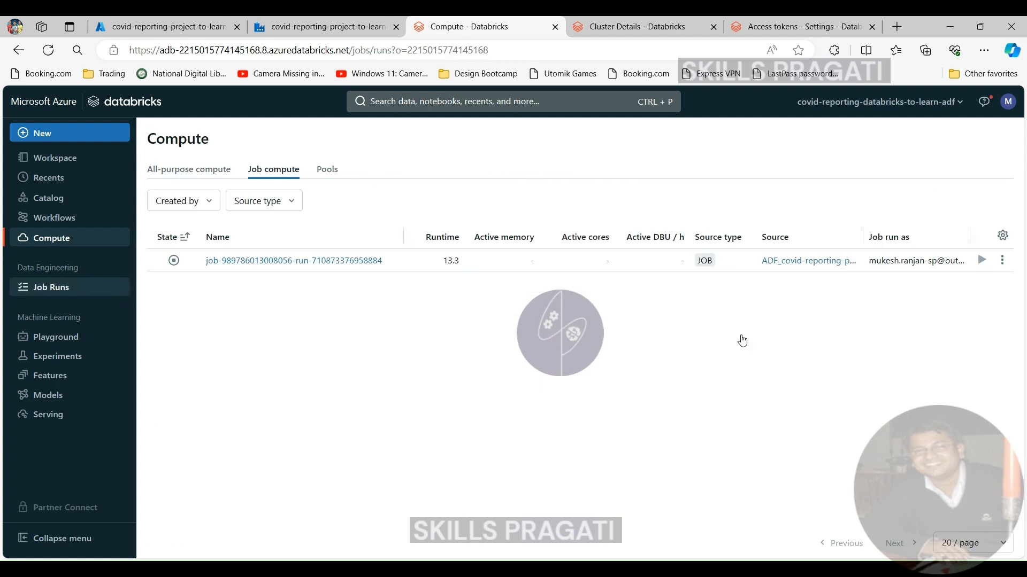
left_click(50, 287)
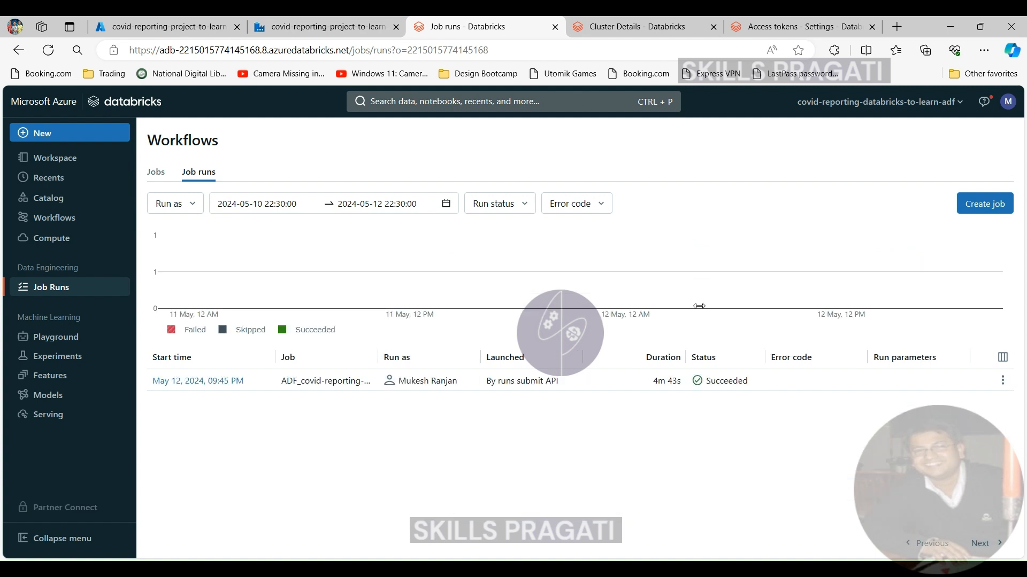
mouse_move(698, 316)
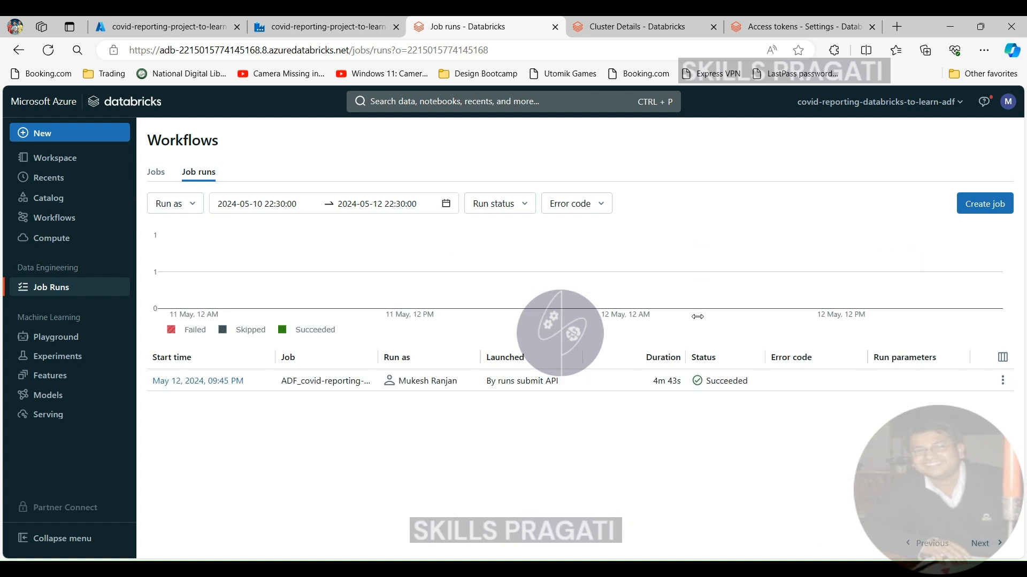
mouse_move(854, 372)
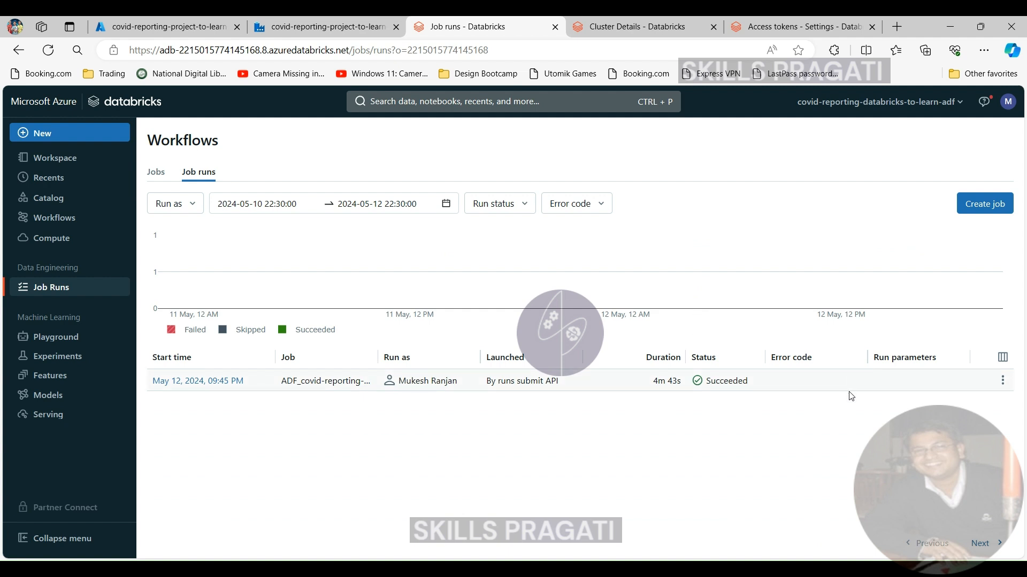
mouse_move(678, 246)
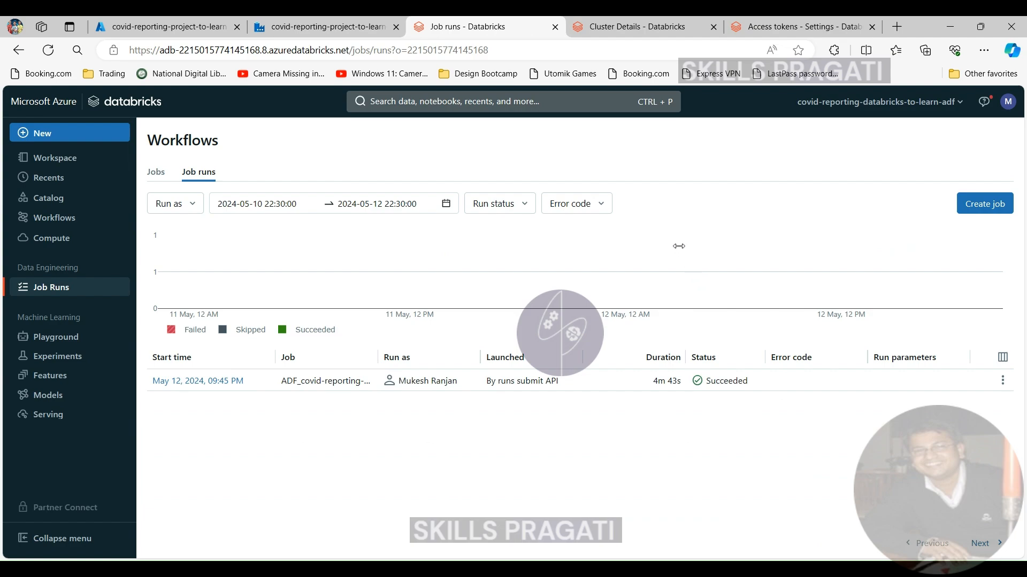